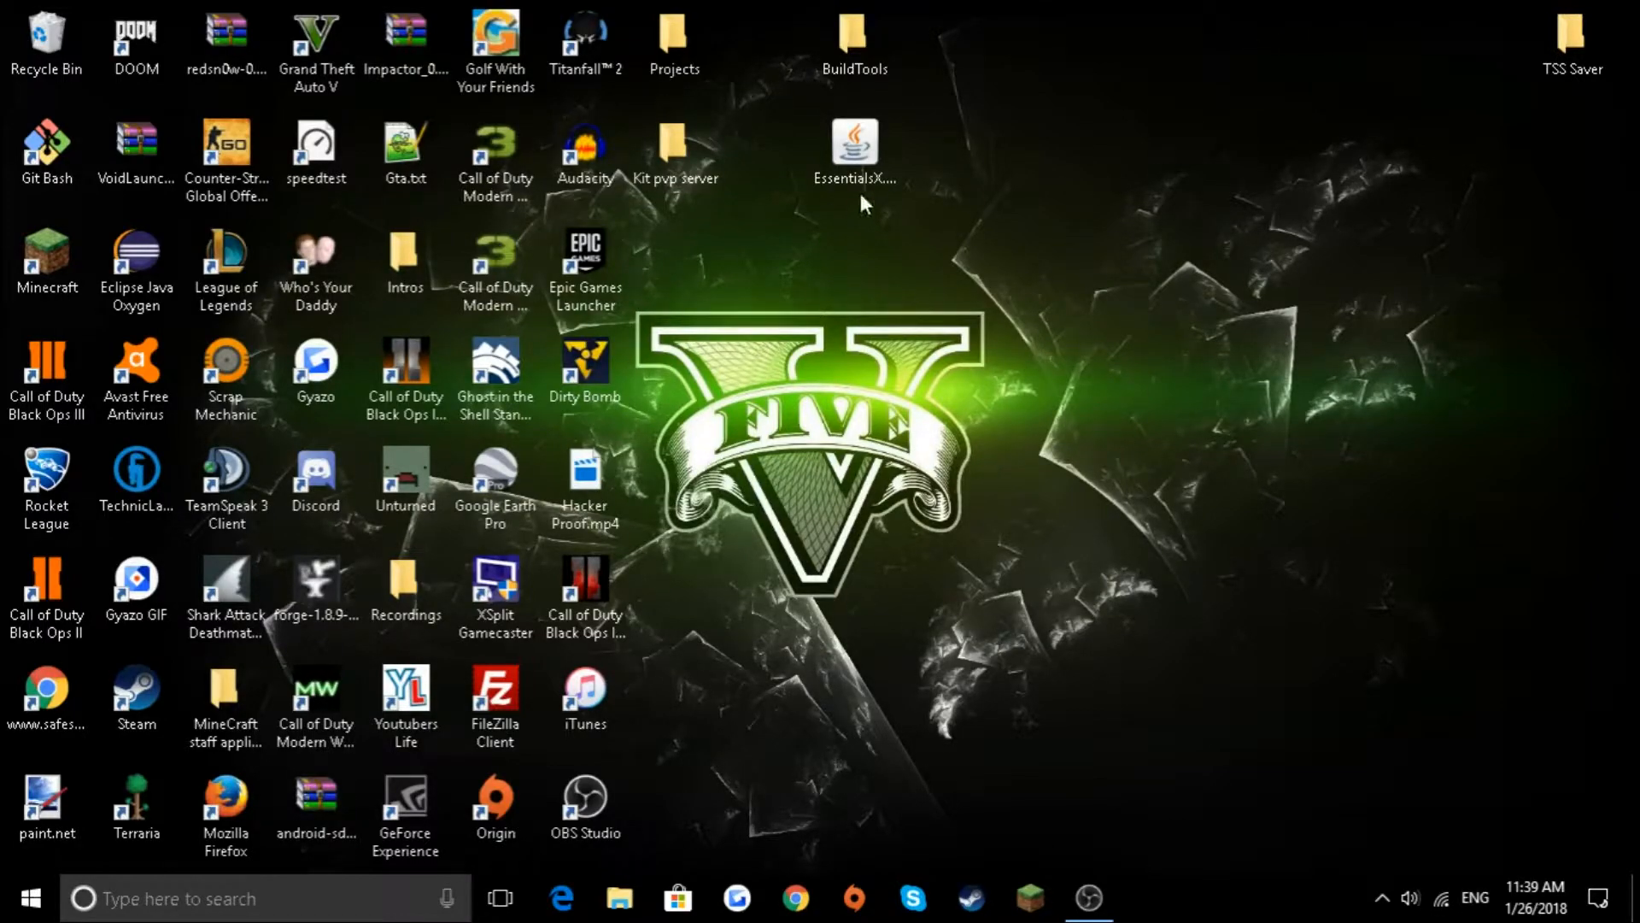
mouse_move(851, 42)
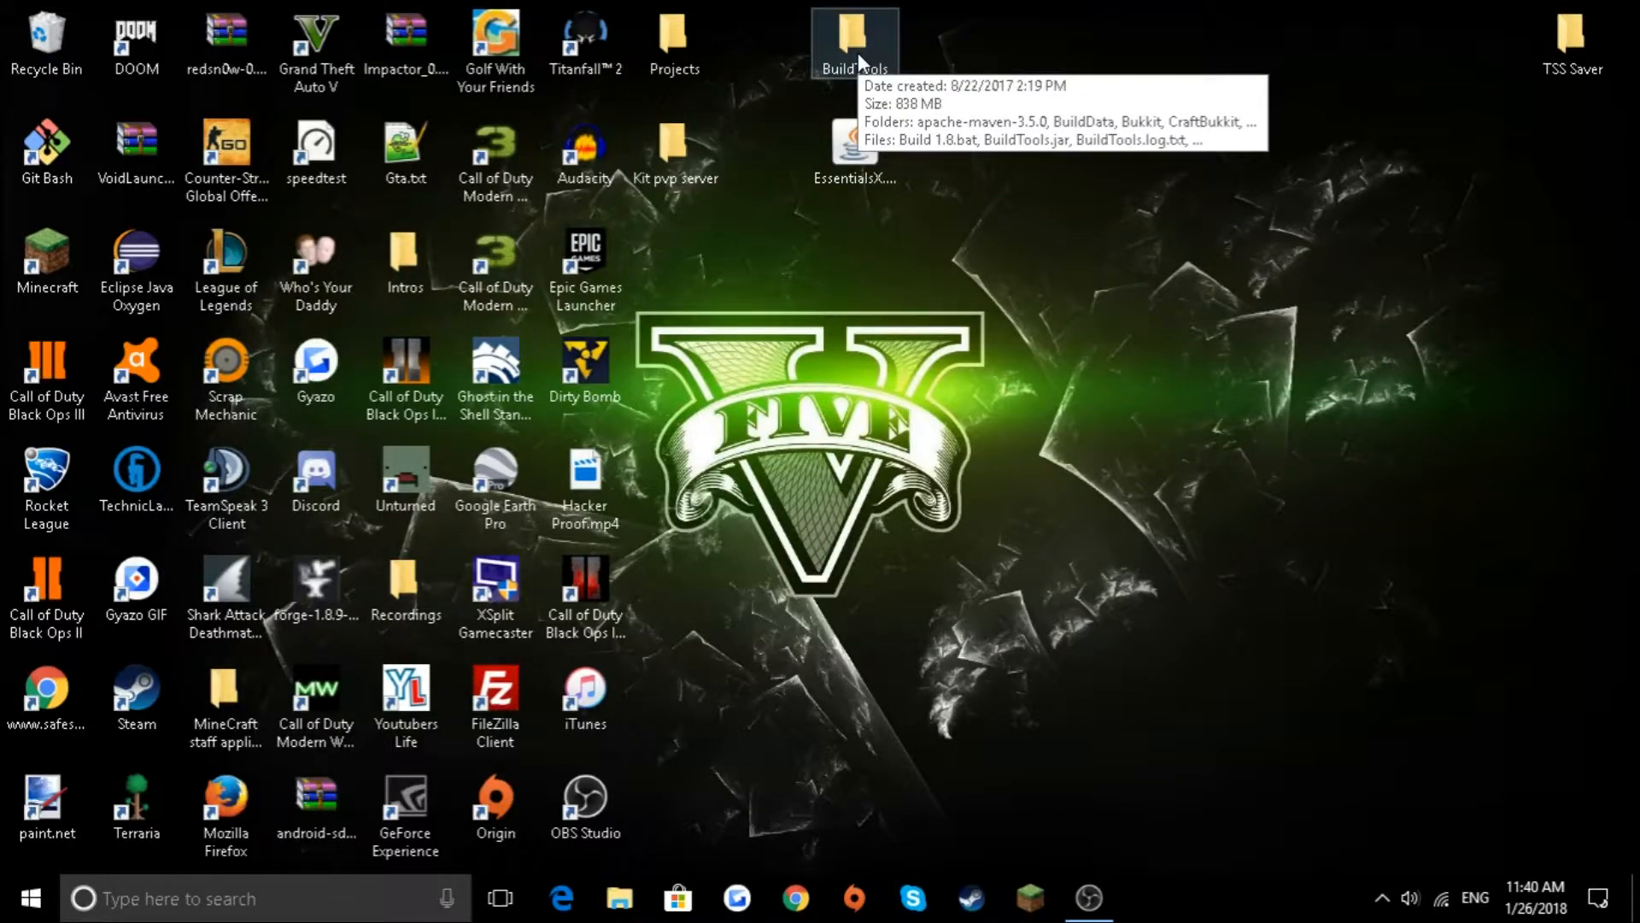
mouse_move(866, 162)
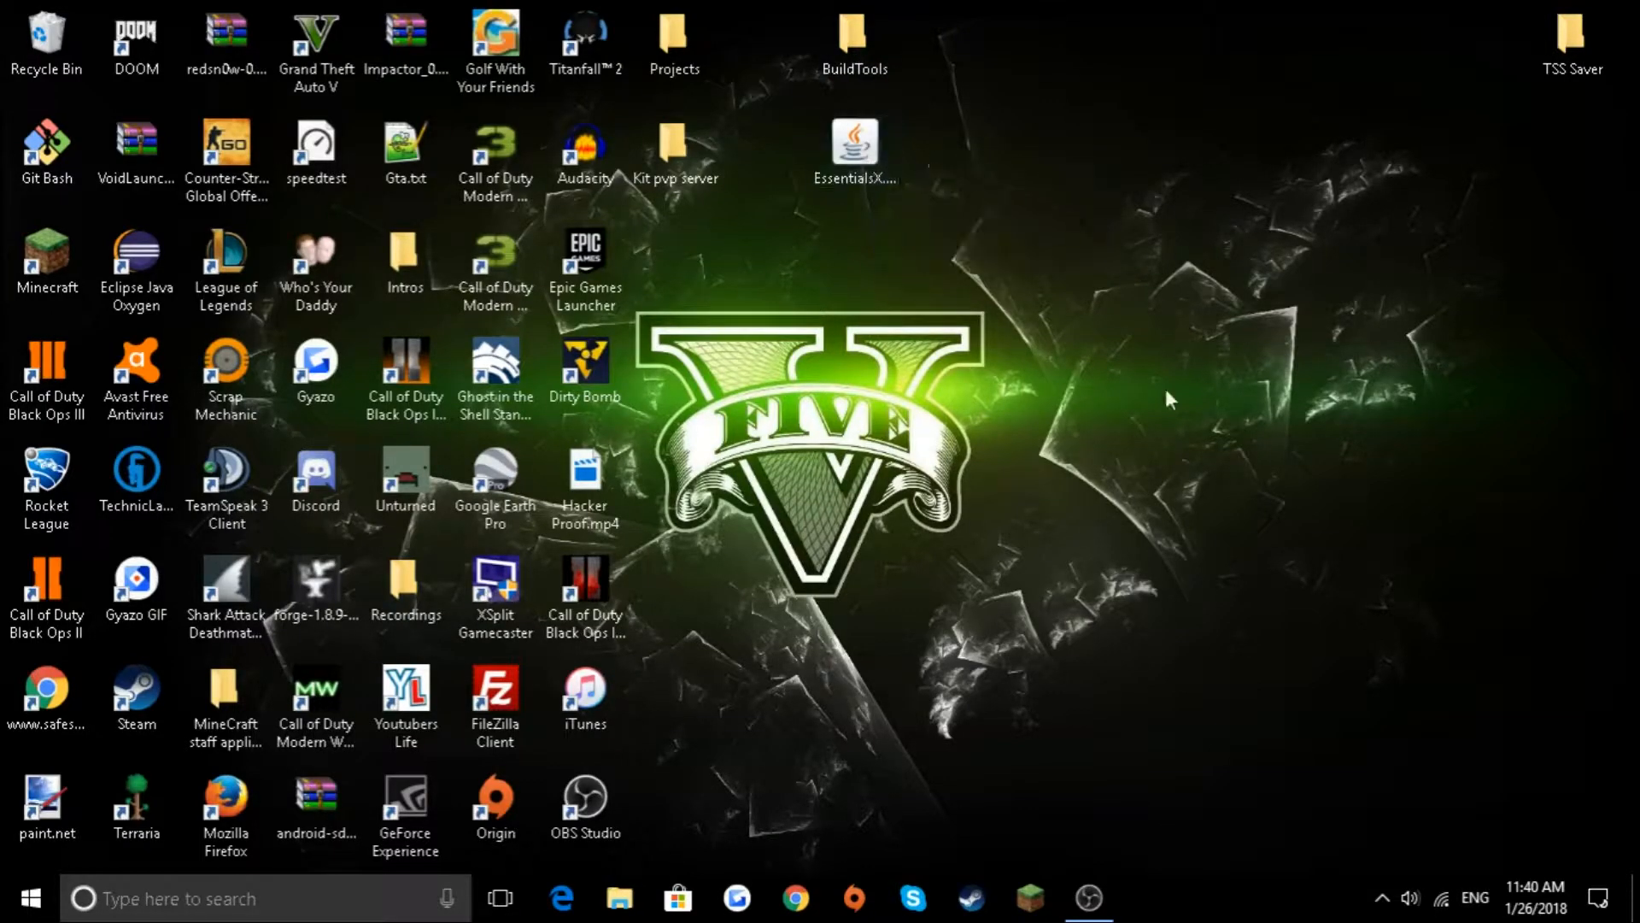
mouse_move(996, 455)
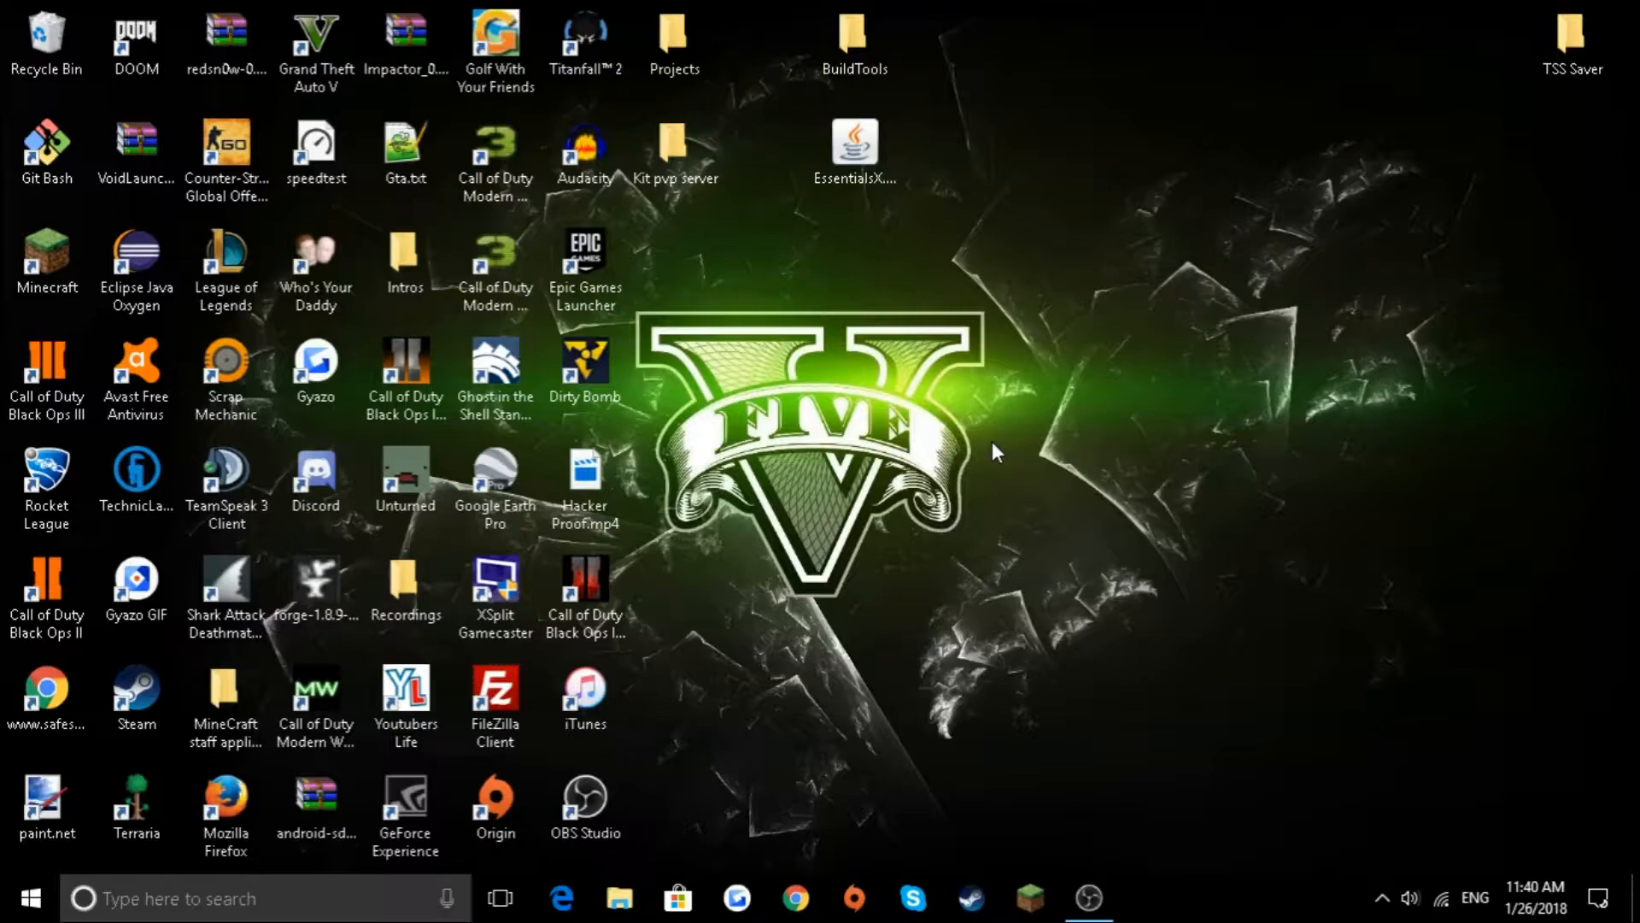
mouse_move(817, 211)
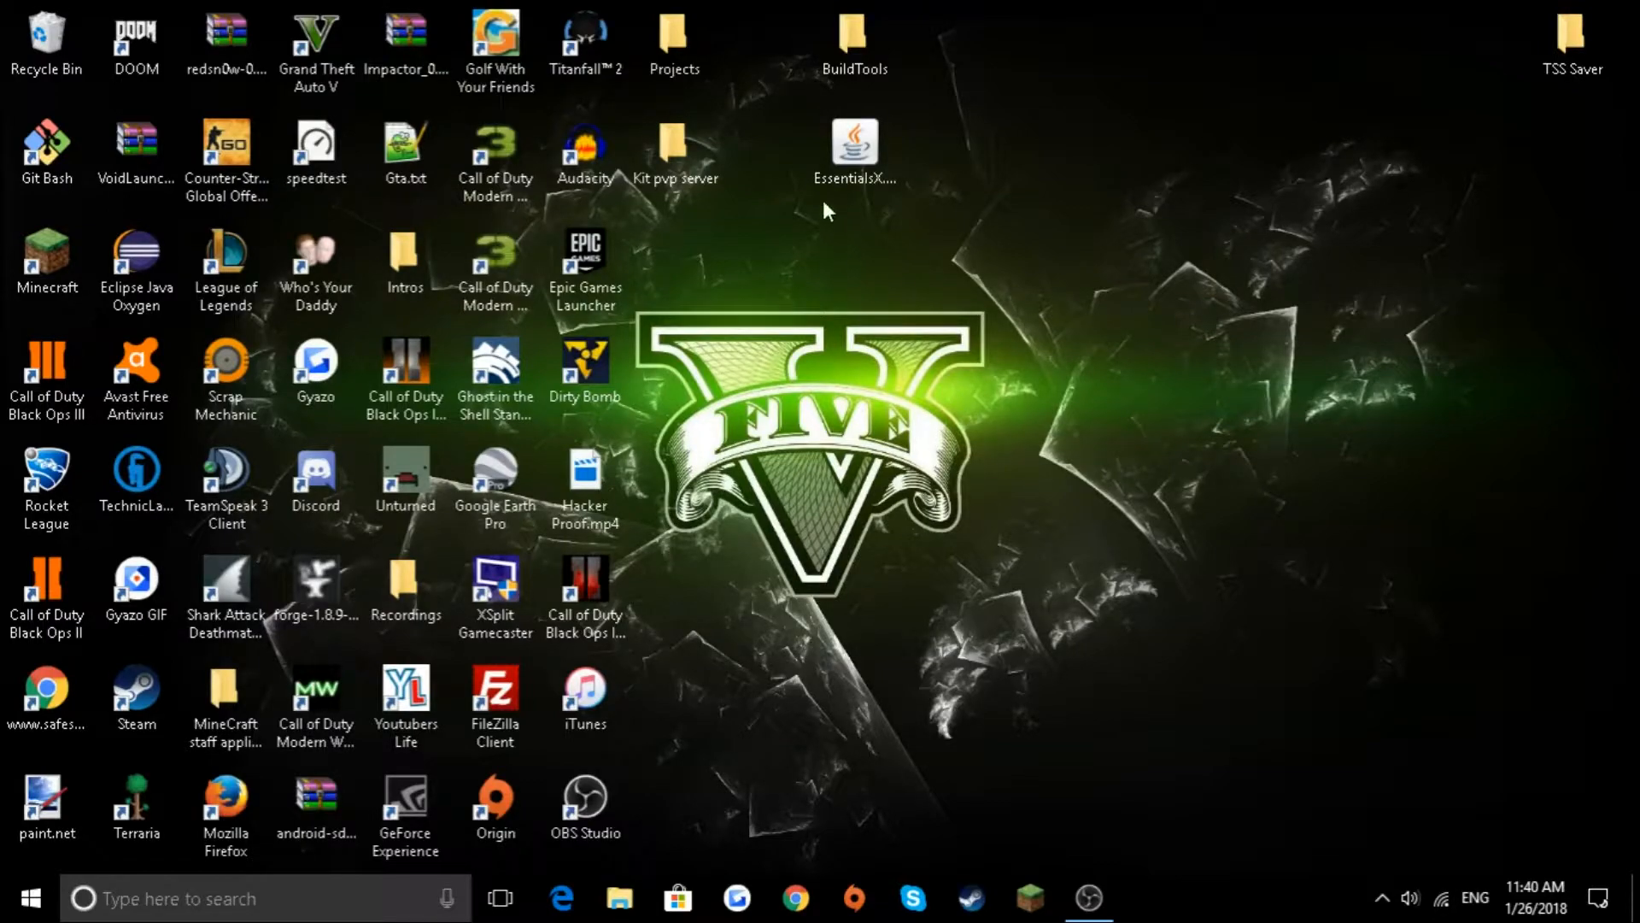
mouse_move(999, 485)
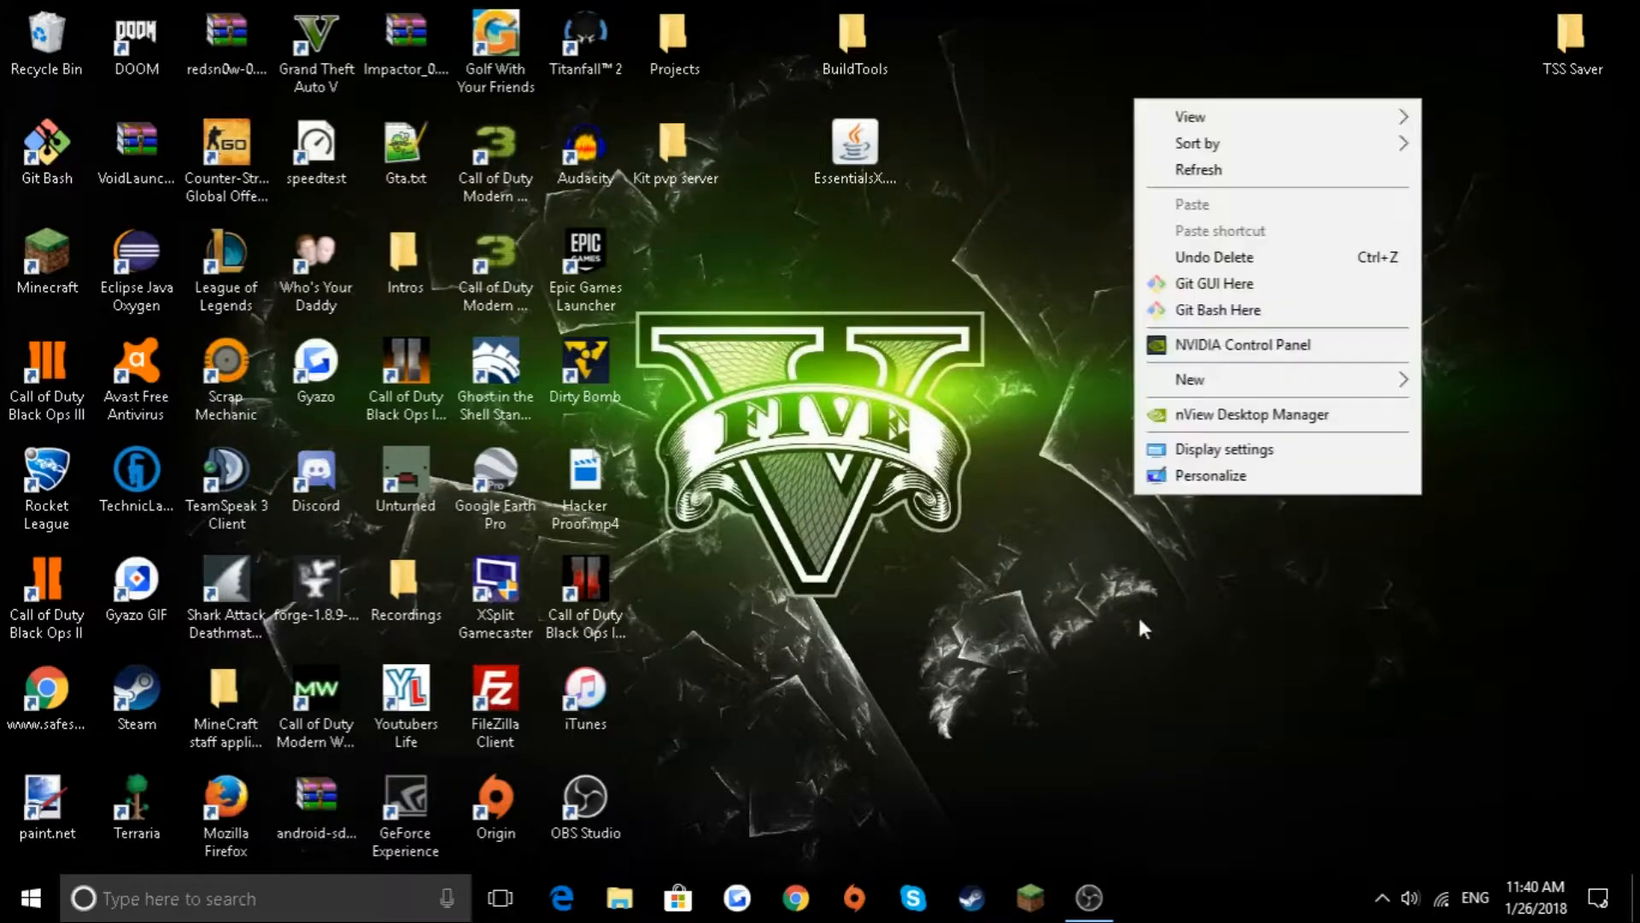
- Create a new folder named Server on the desktop and reposition it
left_click(1189, 379)
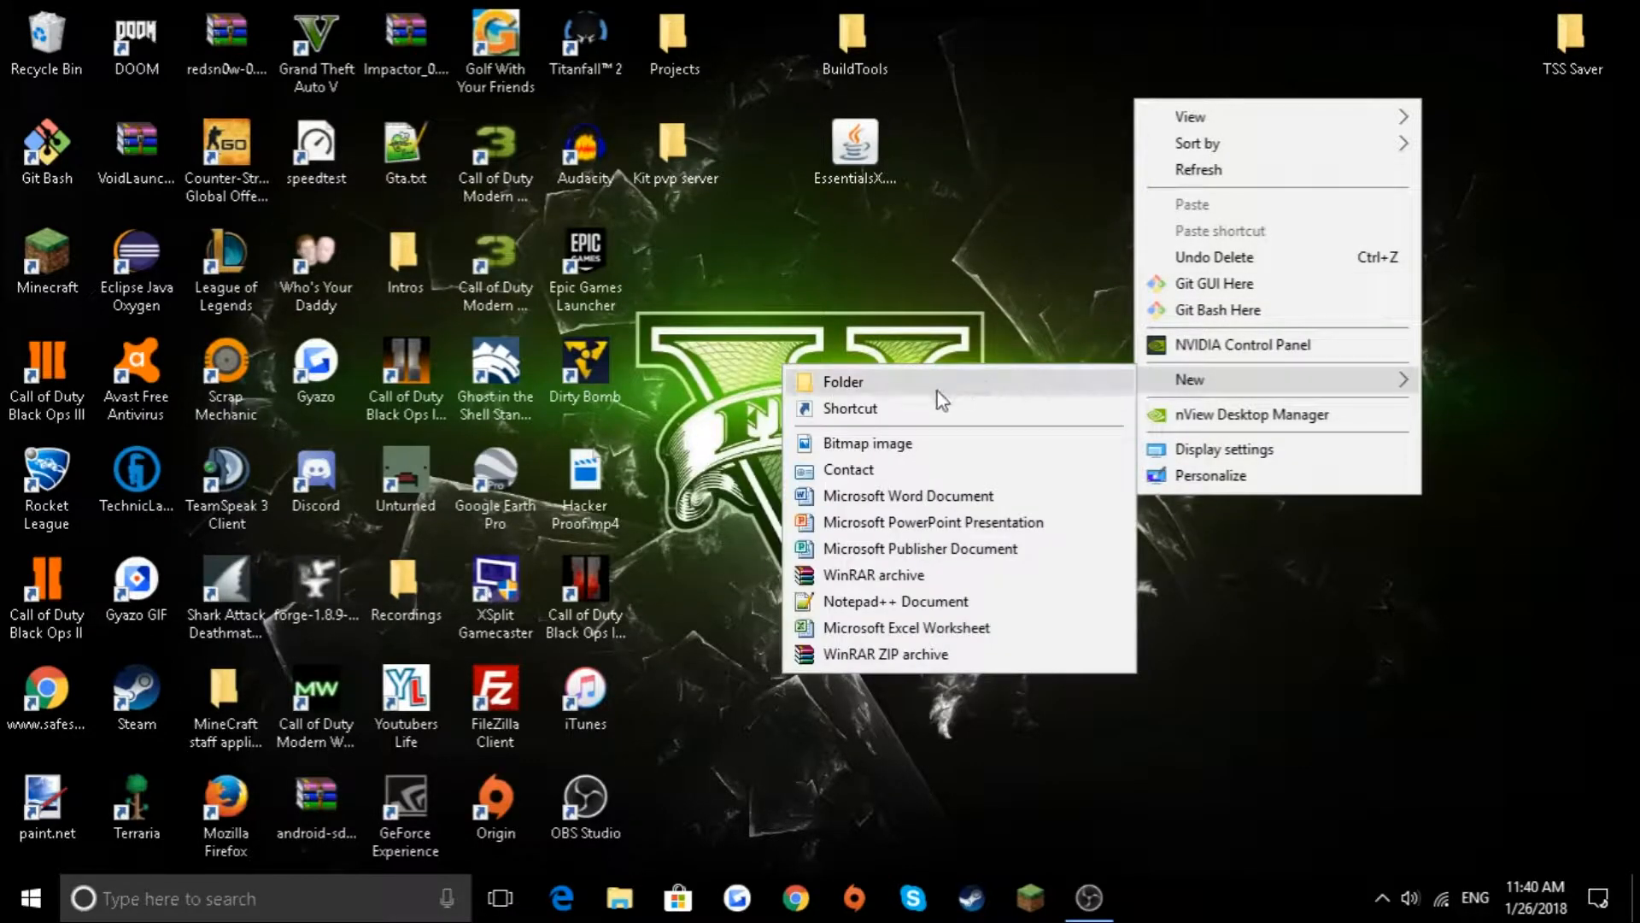
left_click(844, 382)
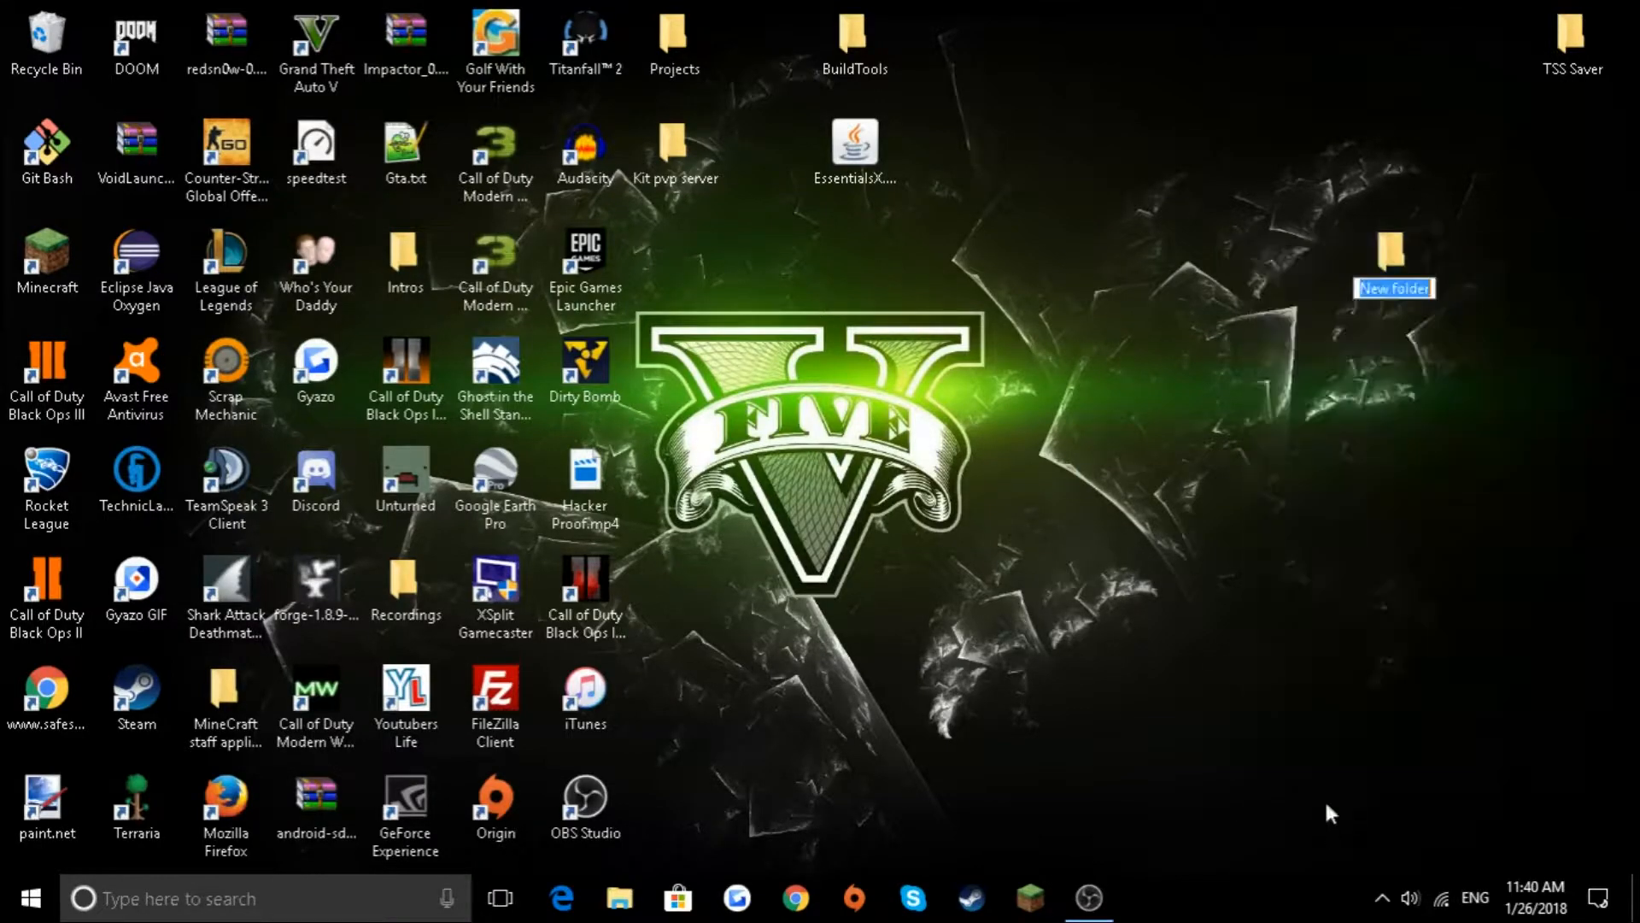
type("Server")
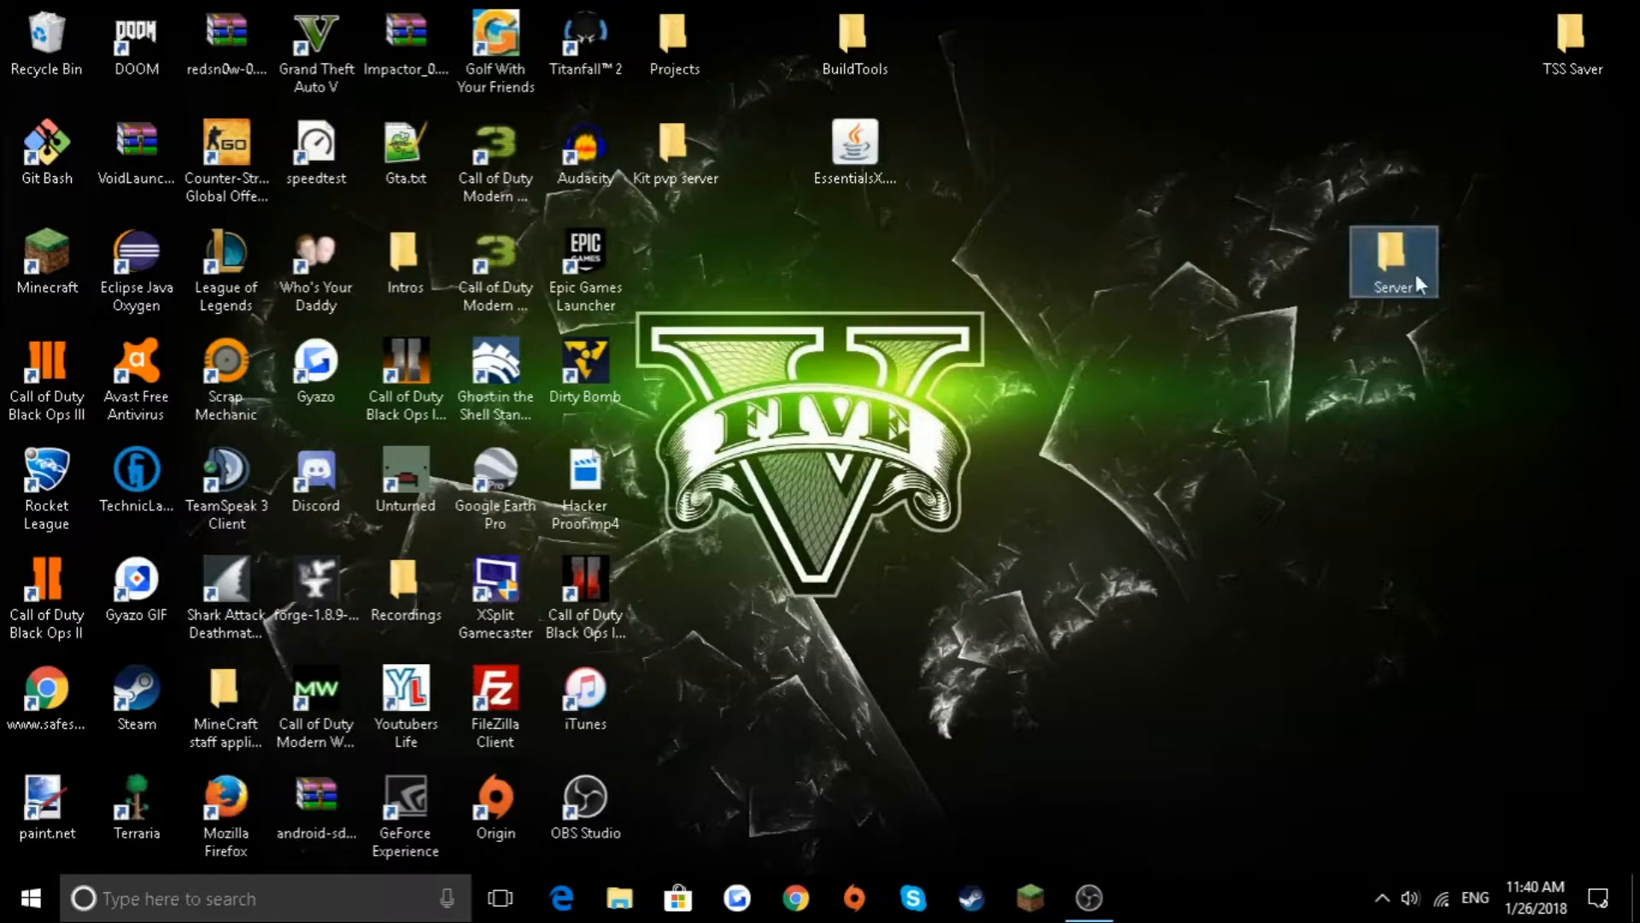
left_click_drag(1394, 261, 1122, 369)
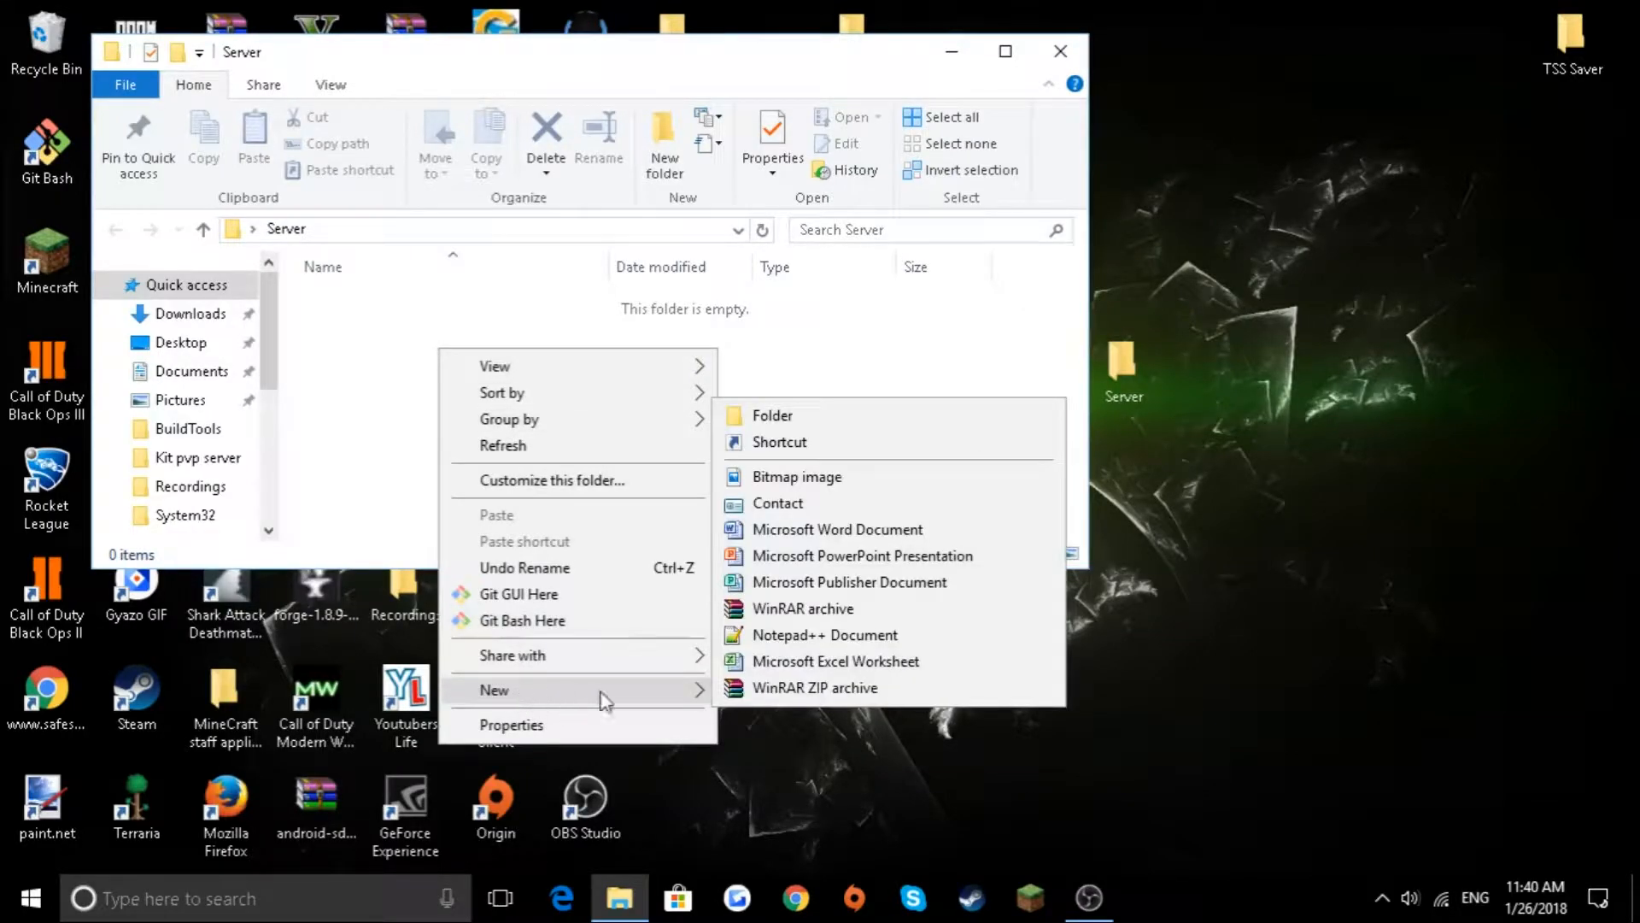
mouse_move(803, 643)
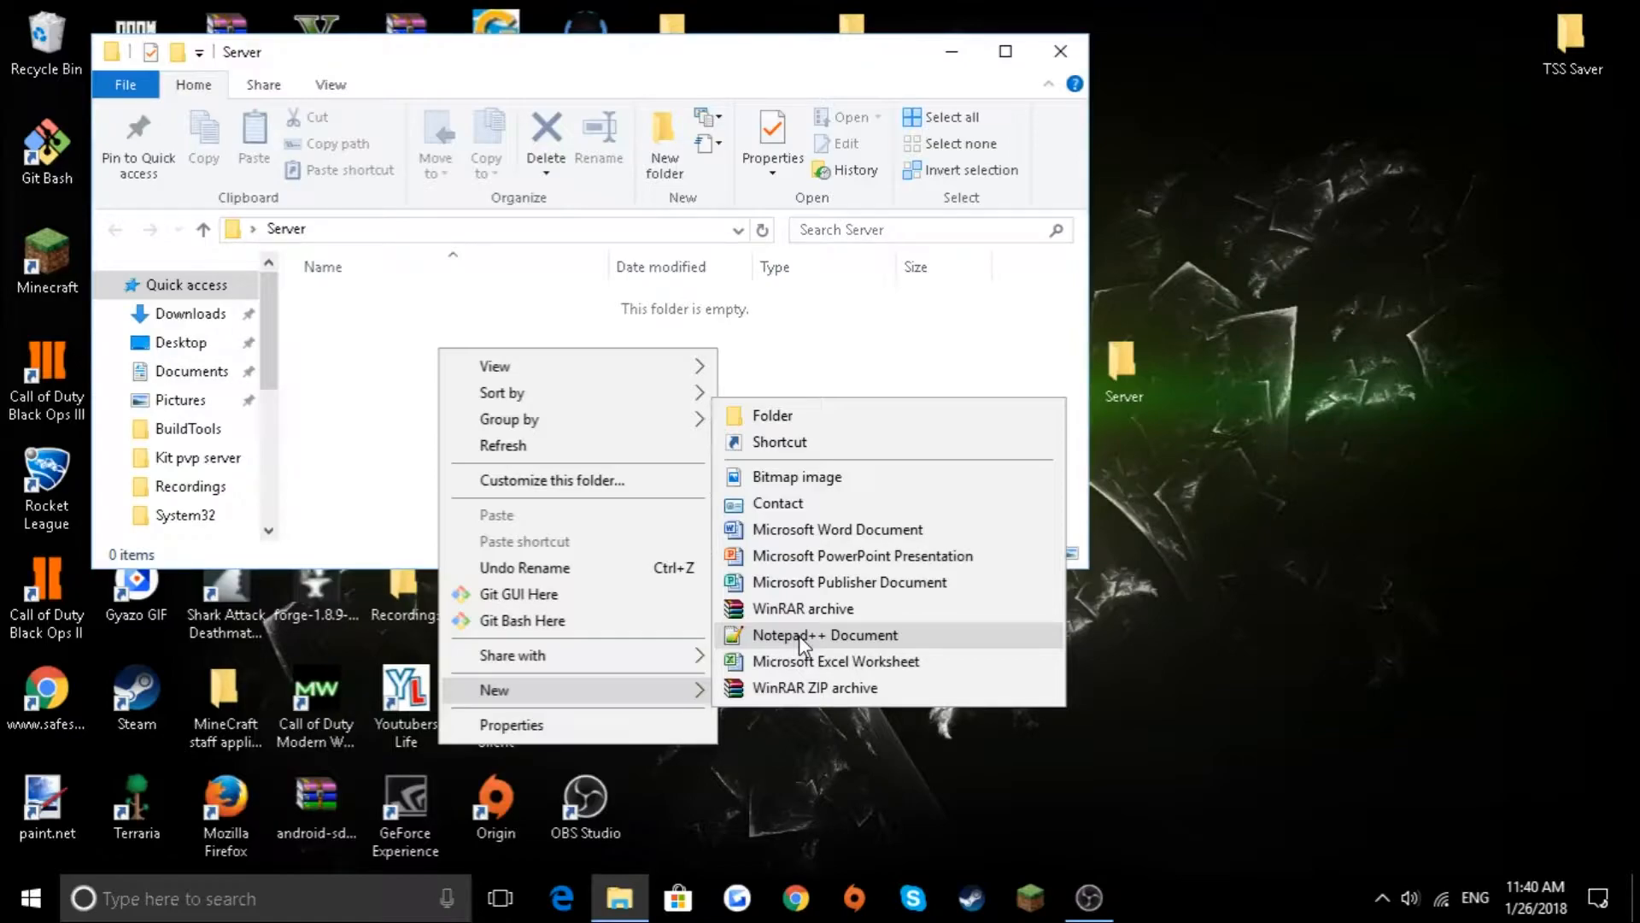
mouse_move(794, 639)
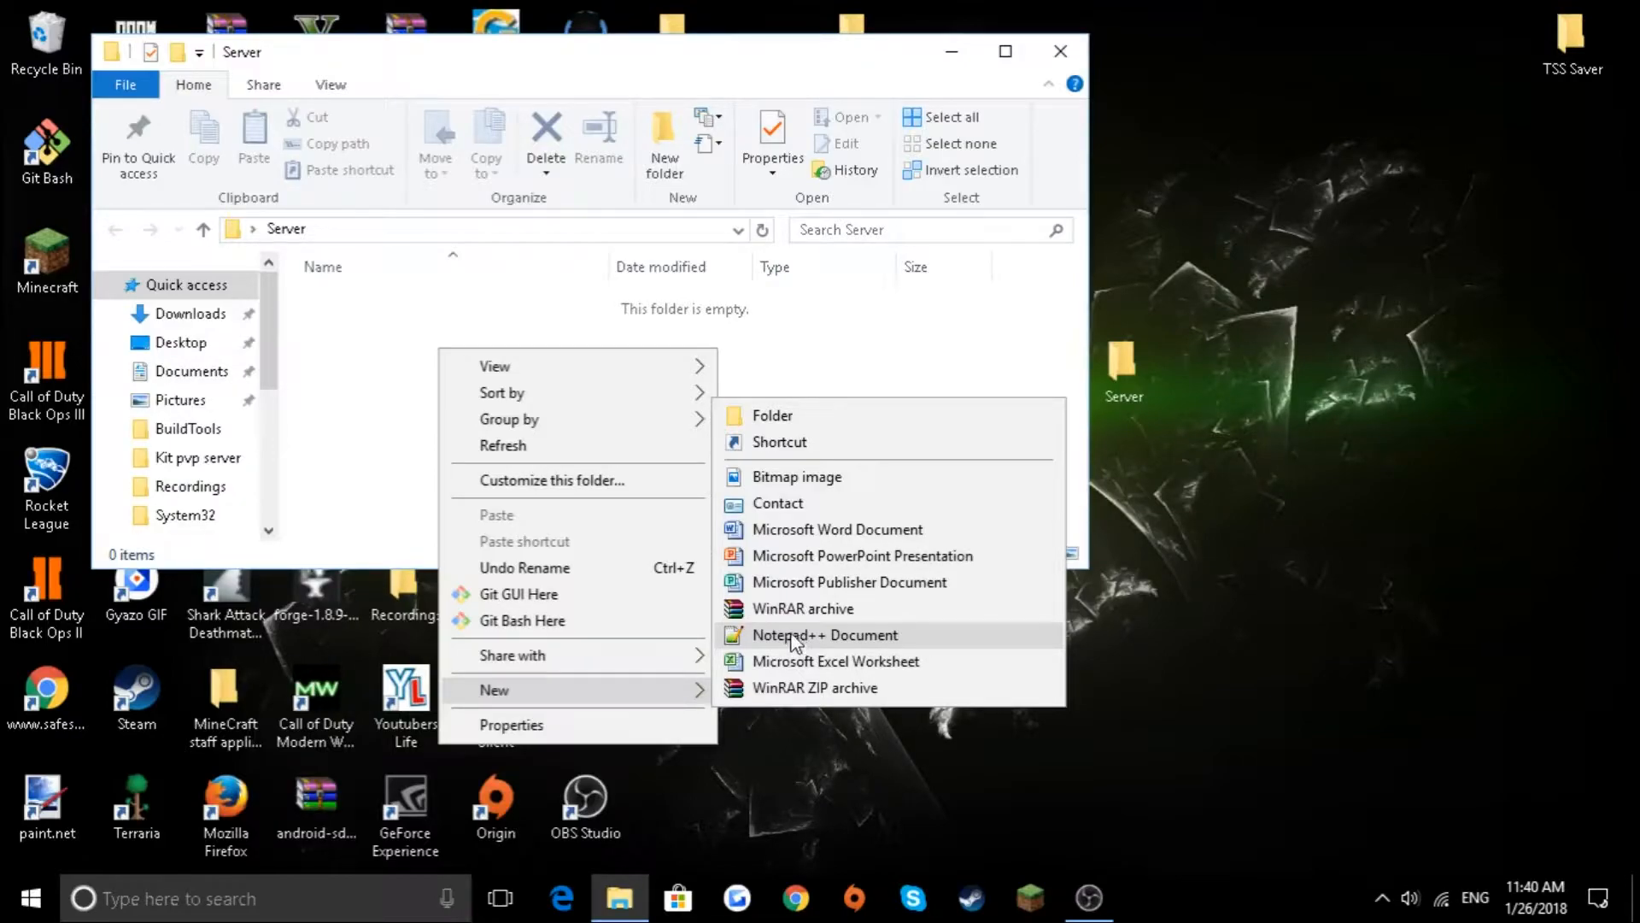
- Add a new Notepad++ document inside the Server folder
left_click(825, 633)
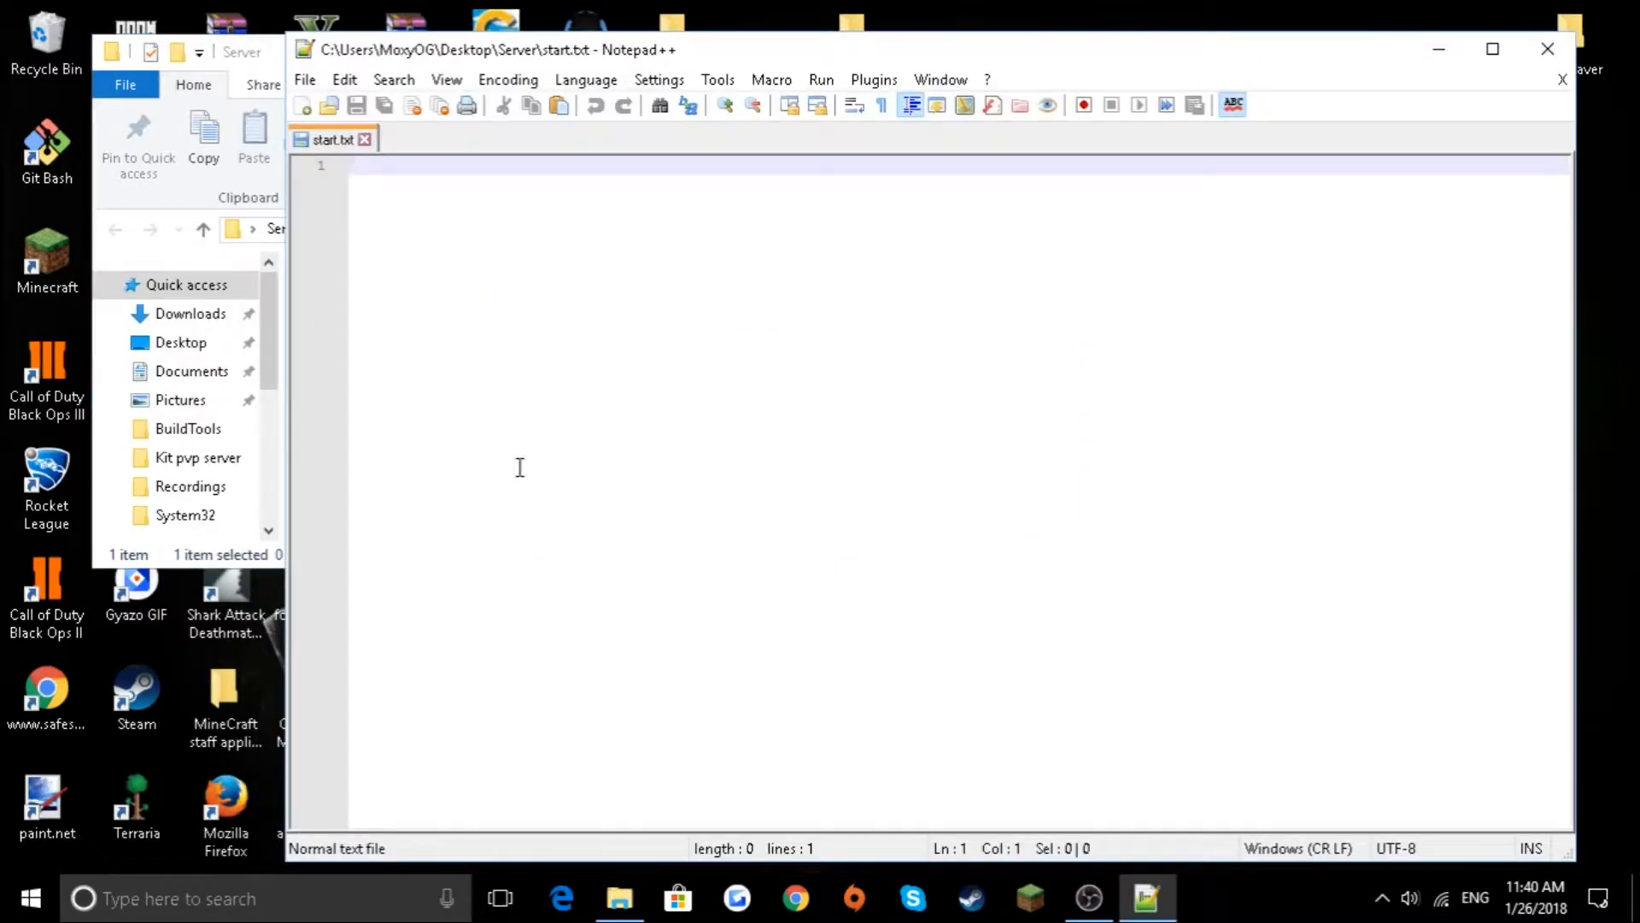
- Paste the java -jar spigot.jar launch command with PAUSE into start.txt and save
right_click(519, 466)
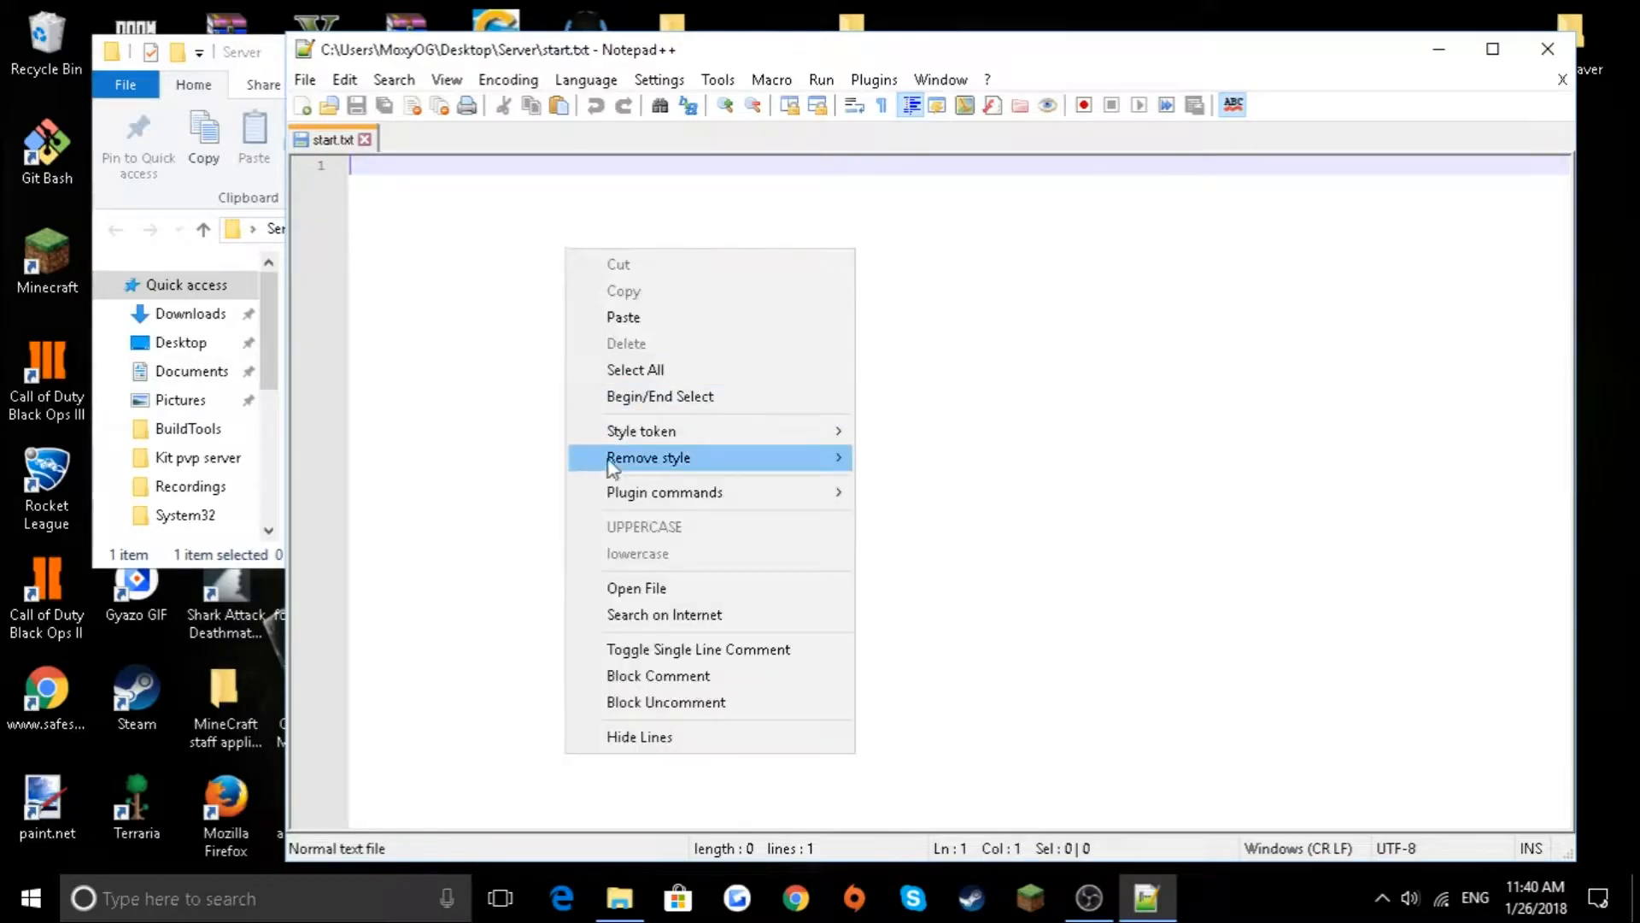
left_click(622, 318)
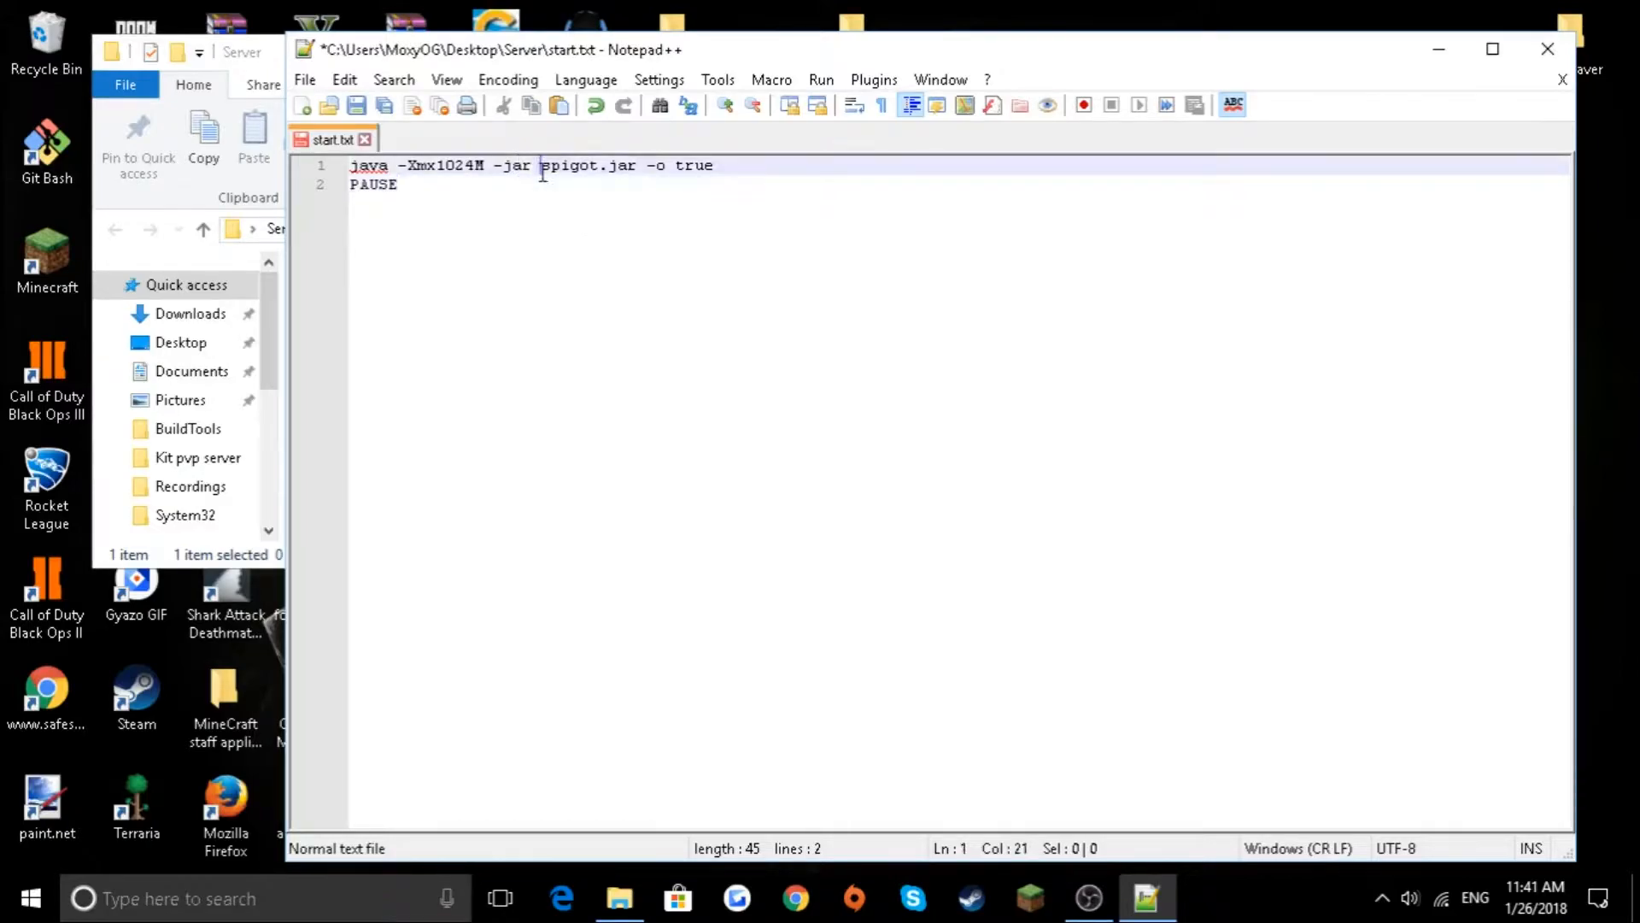
double_click(568, 166)
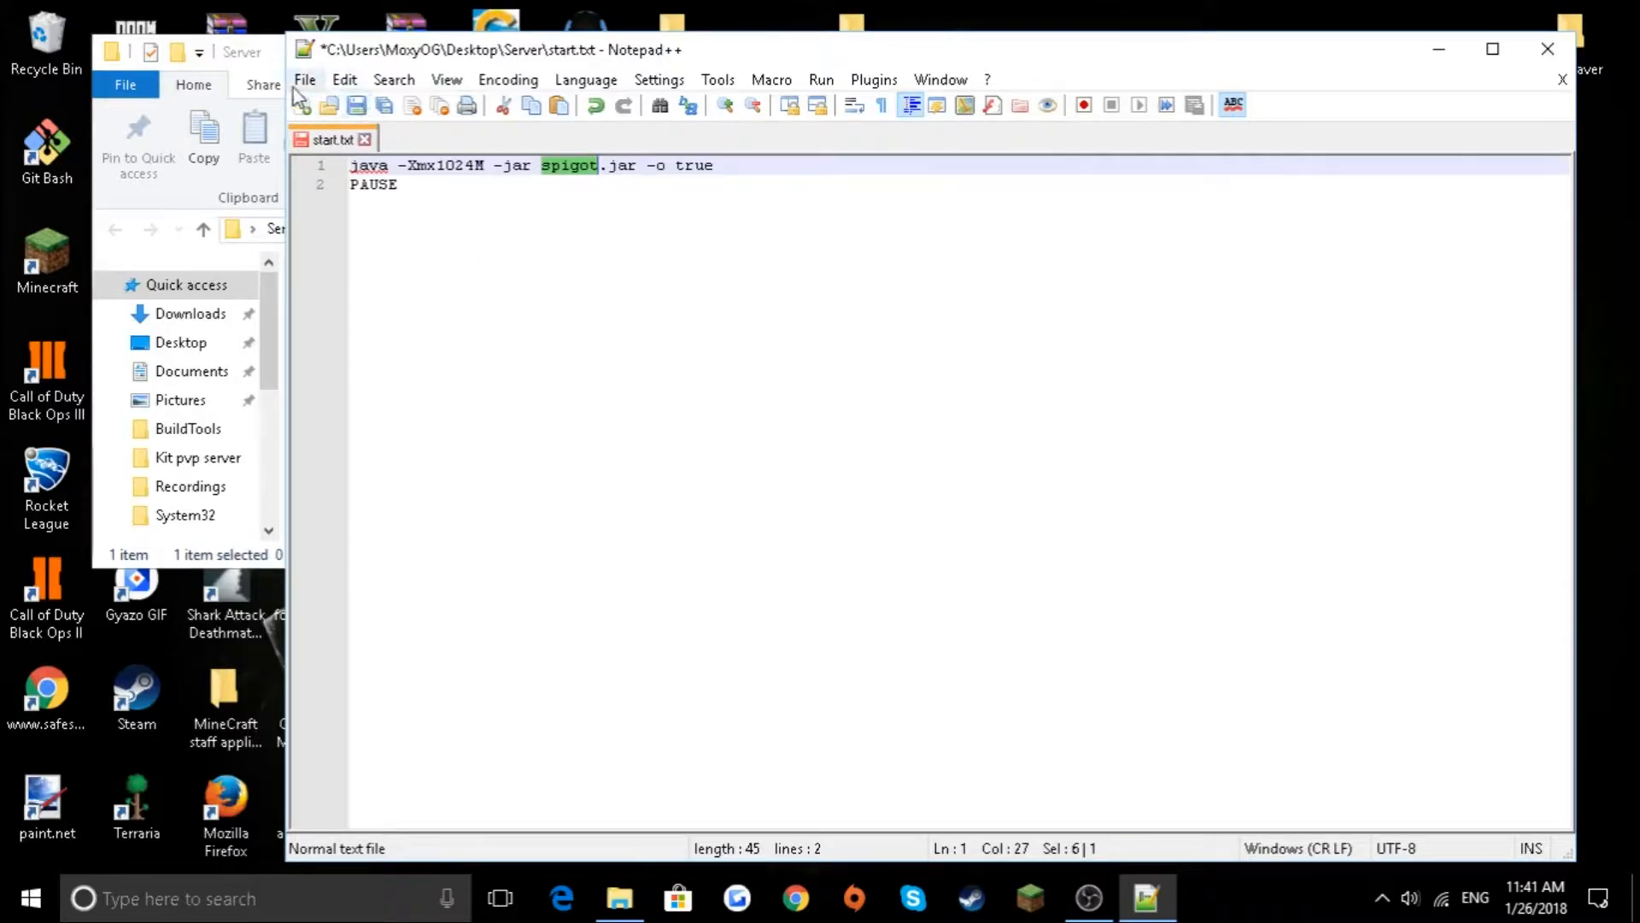
key("Ctrl+s")
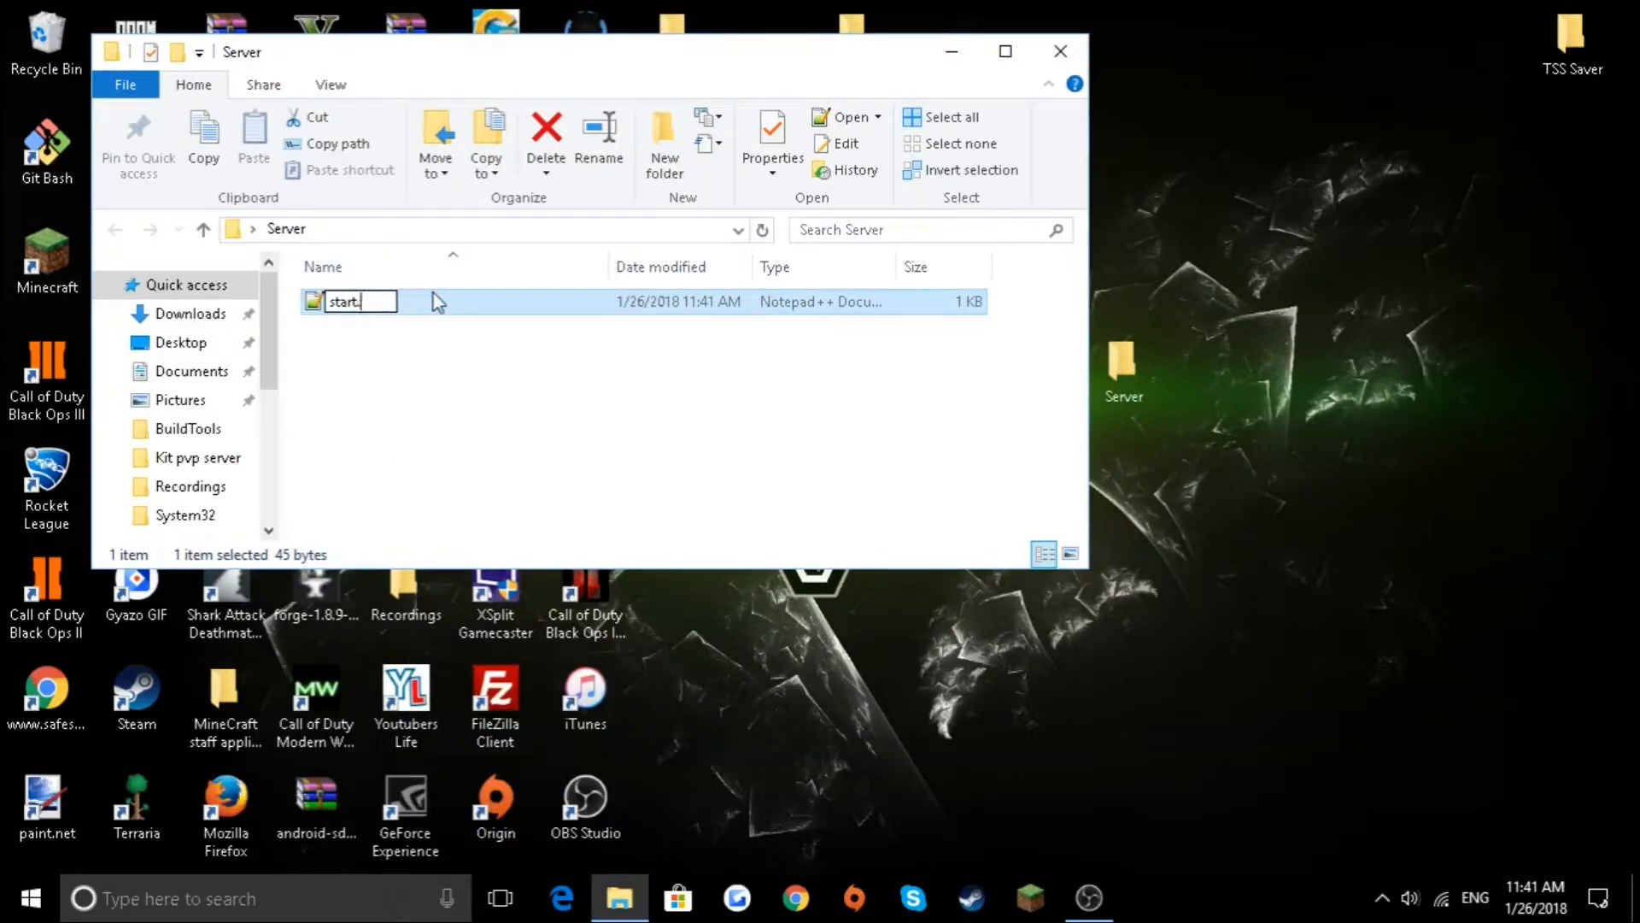
- Rename start.txt to start.bat and accept the extension-change warning
key("Enter")
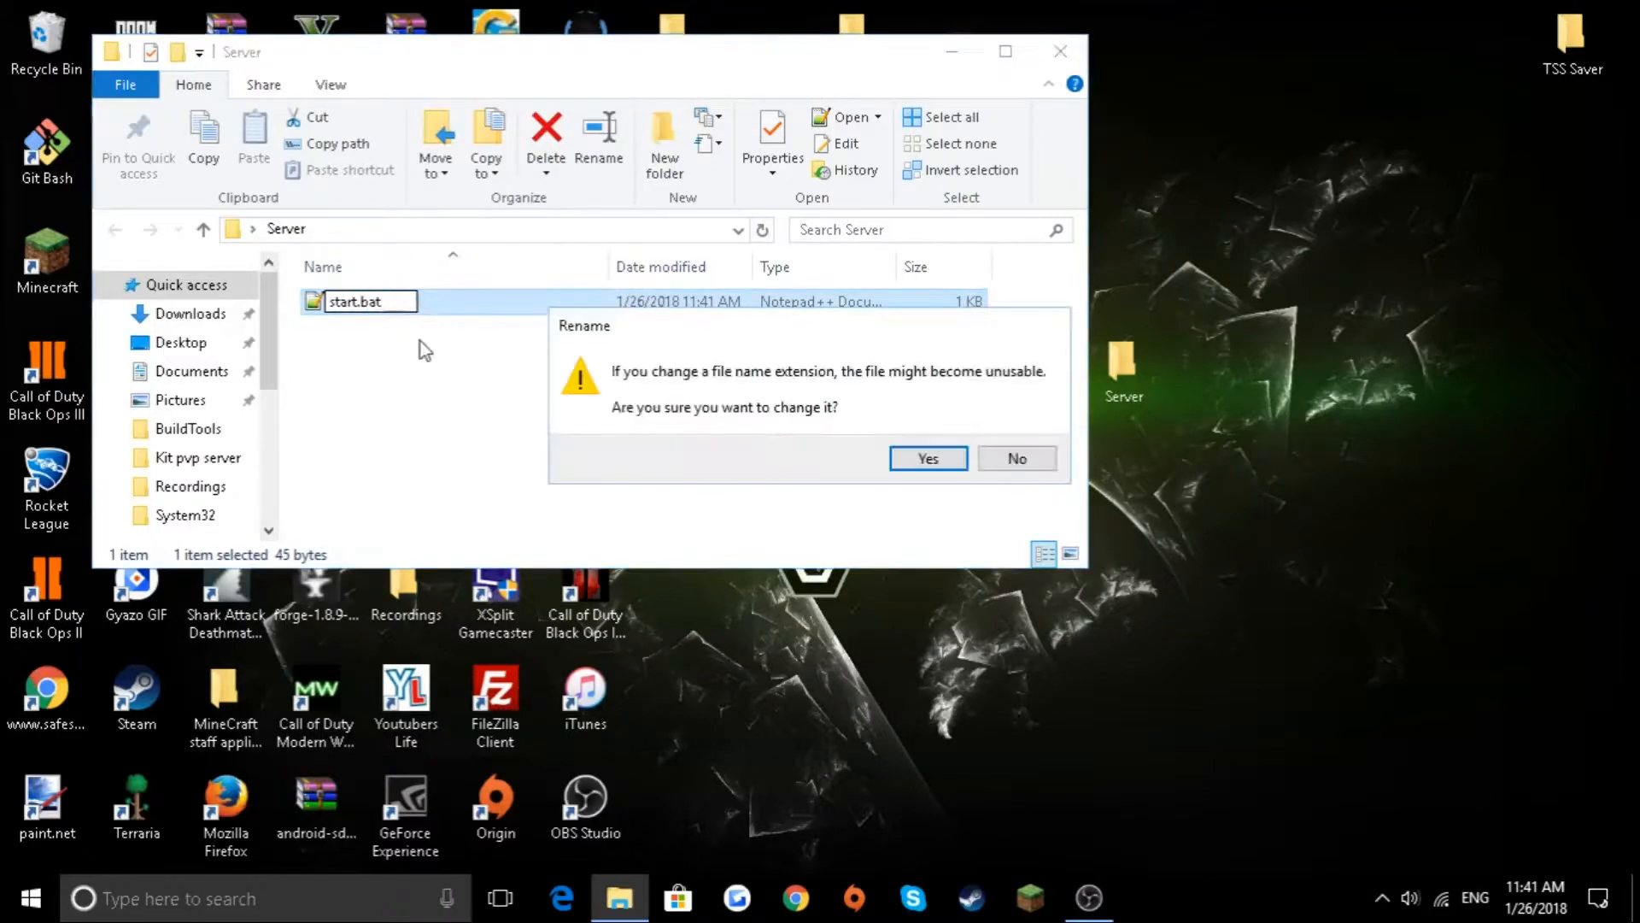
left_click(928, 458)
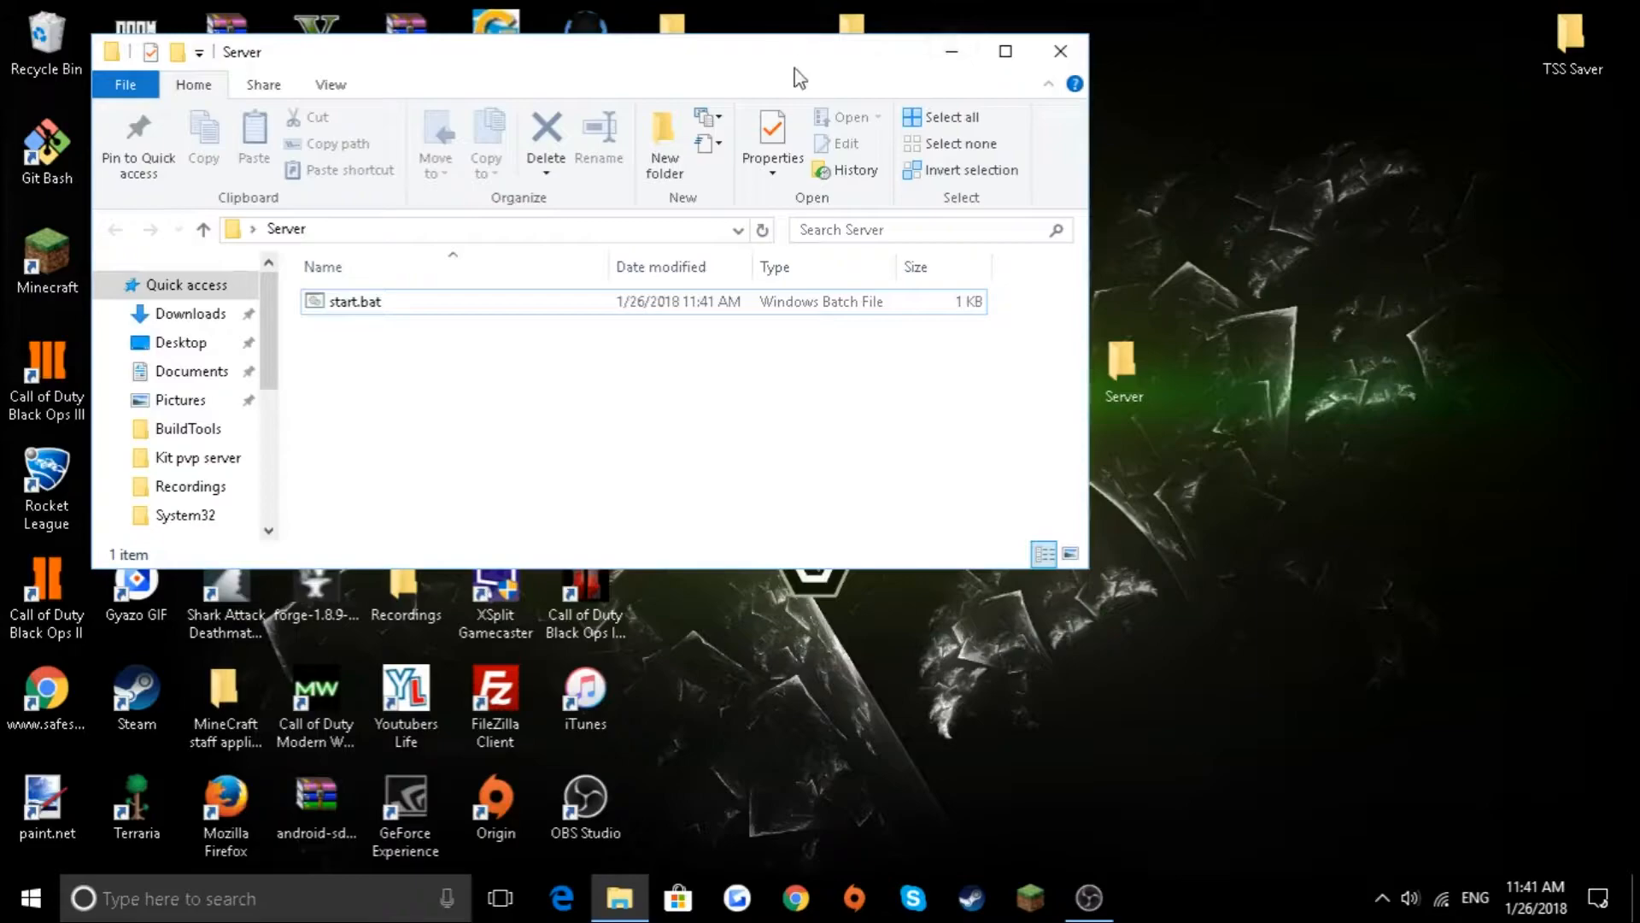
mouse_move(606, 412)
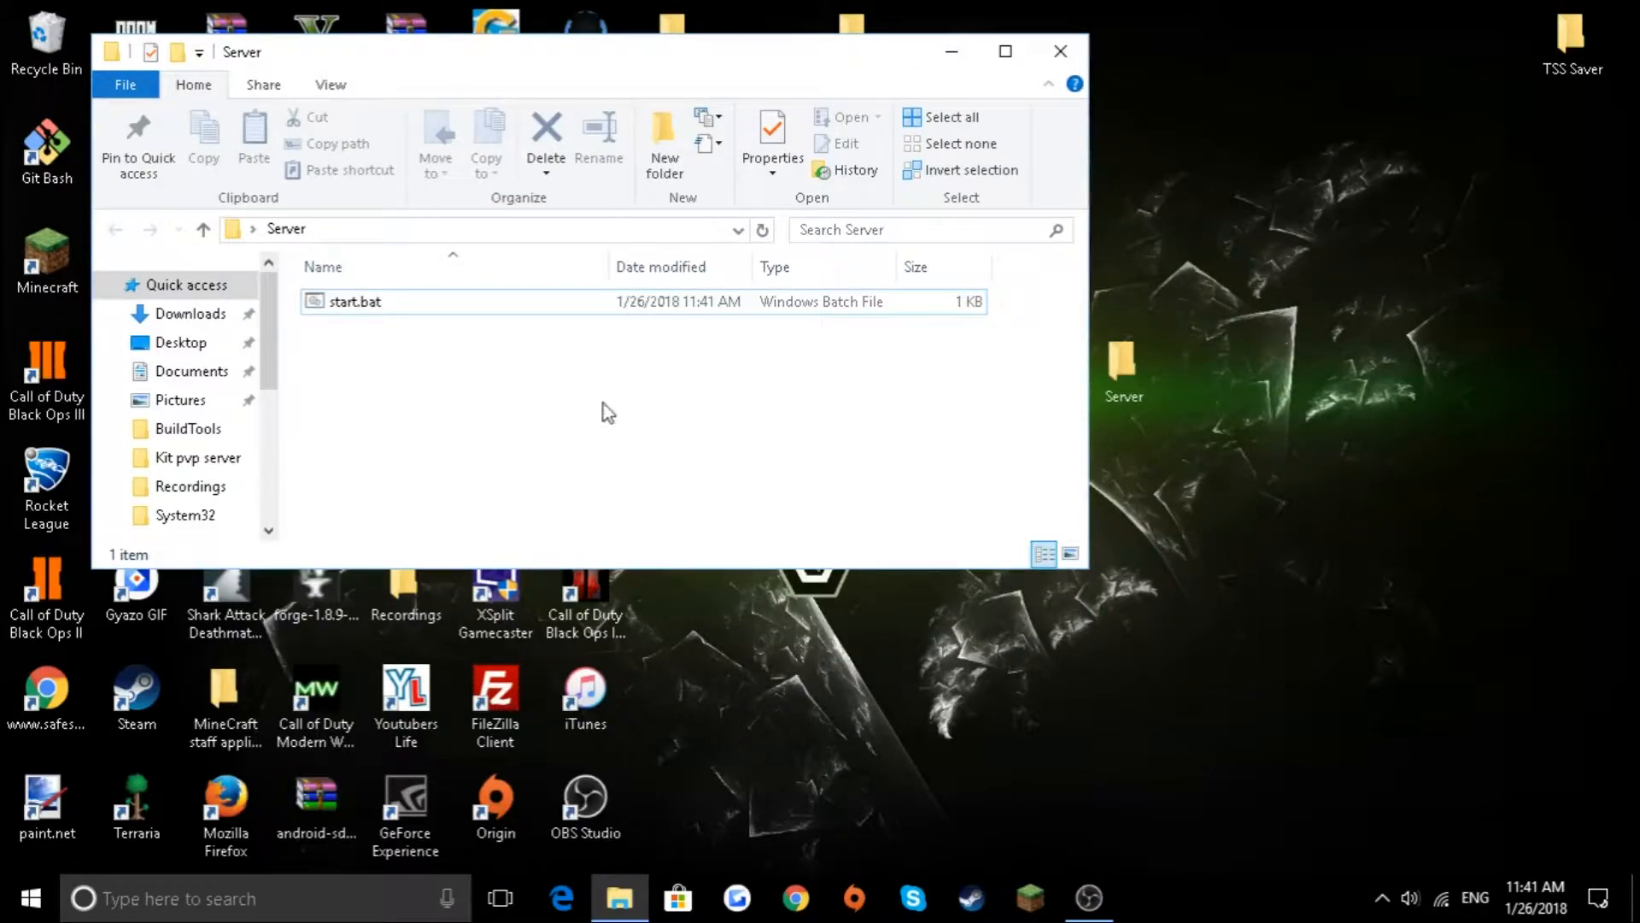
left_click(352, 303)
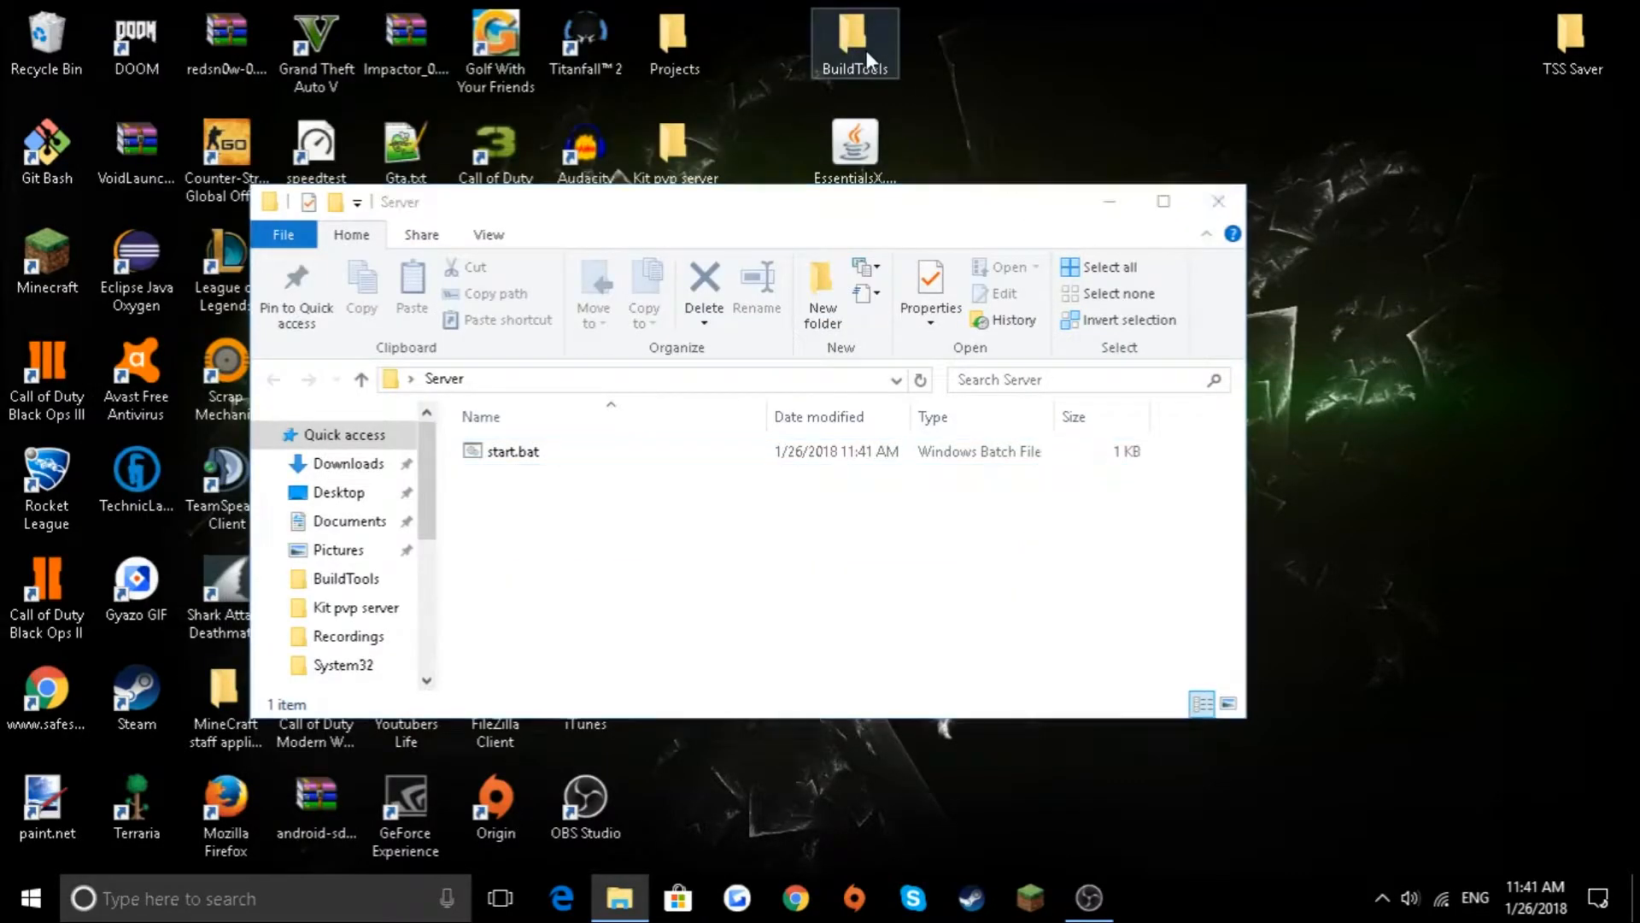
- Copy spigot-1.8.8.jar from the BuildTools folder and close that window
double_click(854, 34)
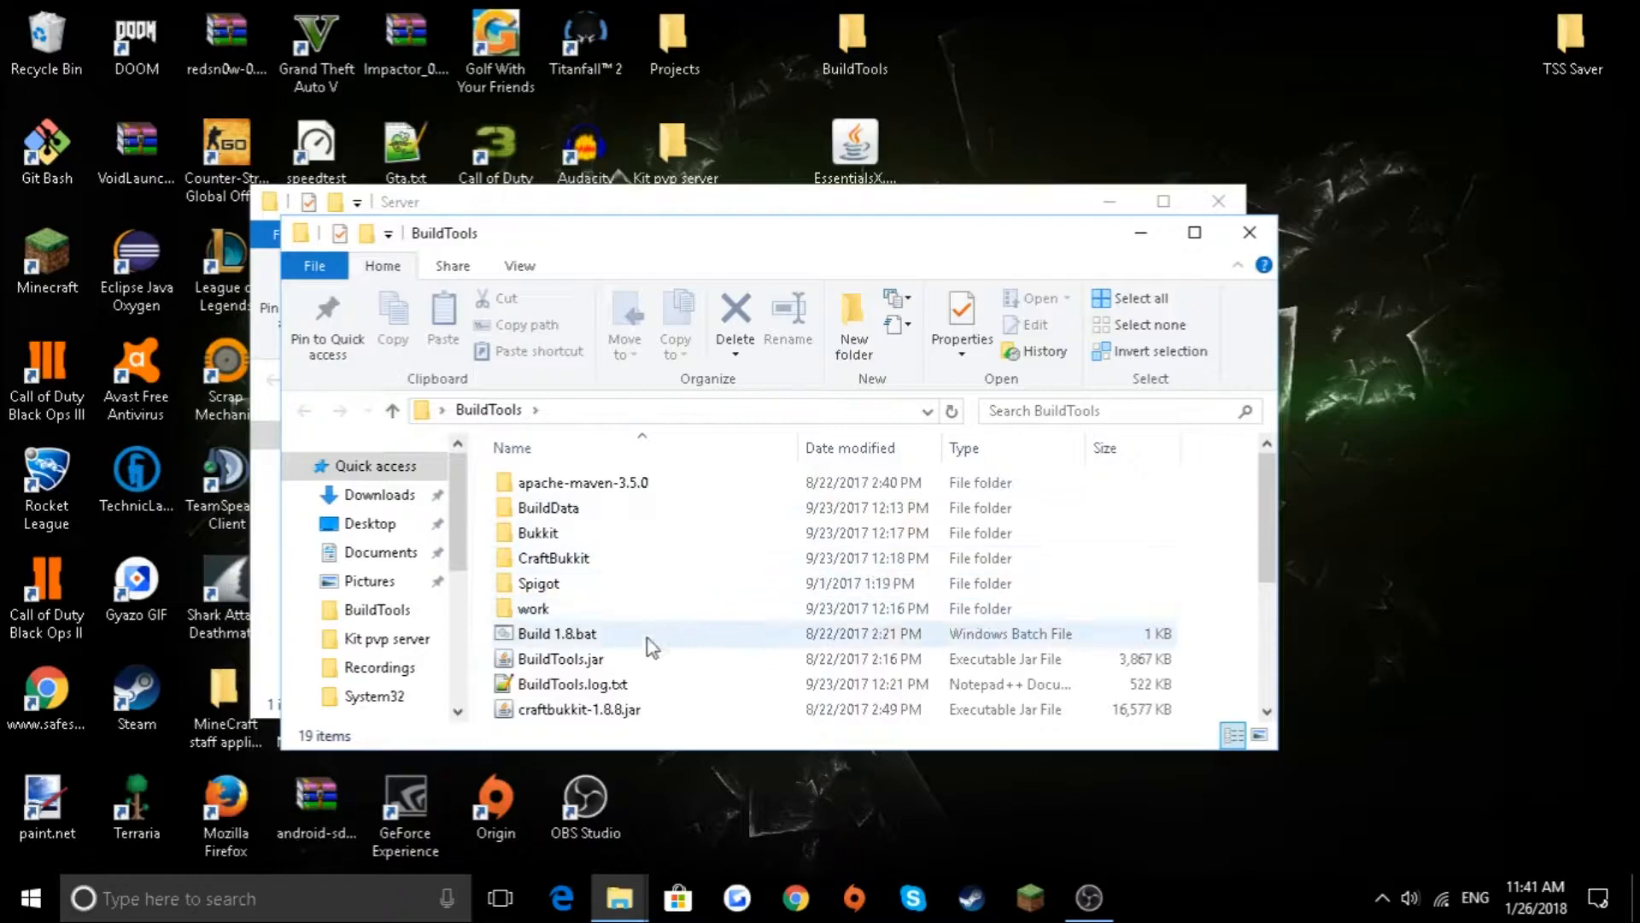
scroll("down", 3)
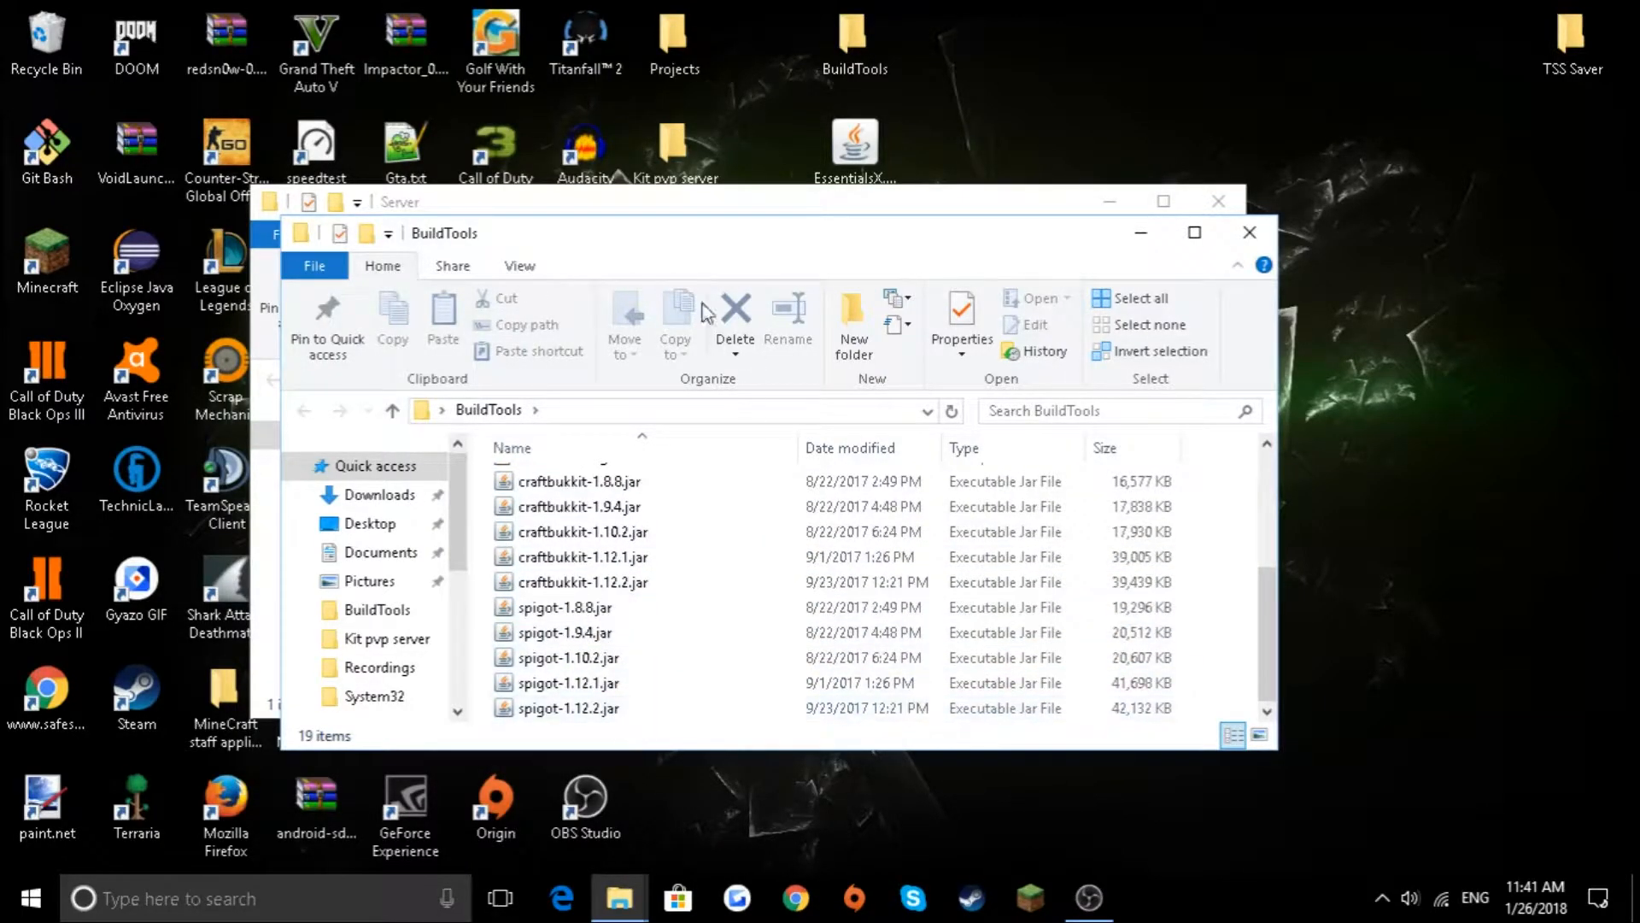
mouse_move(514, 723)
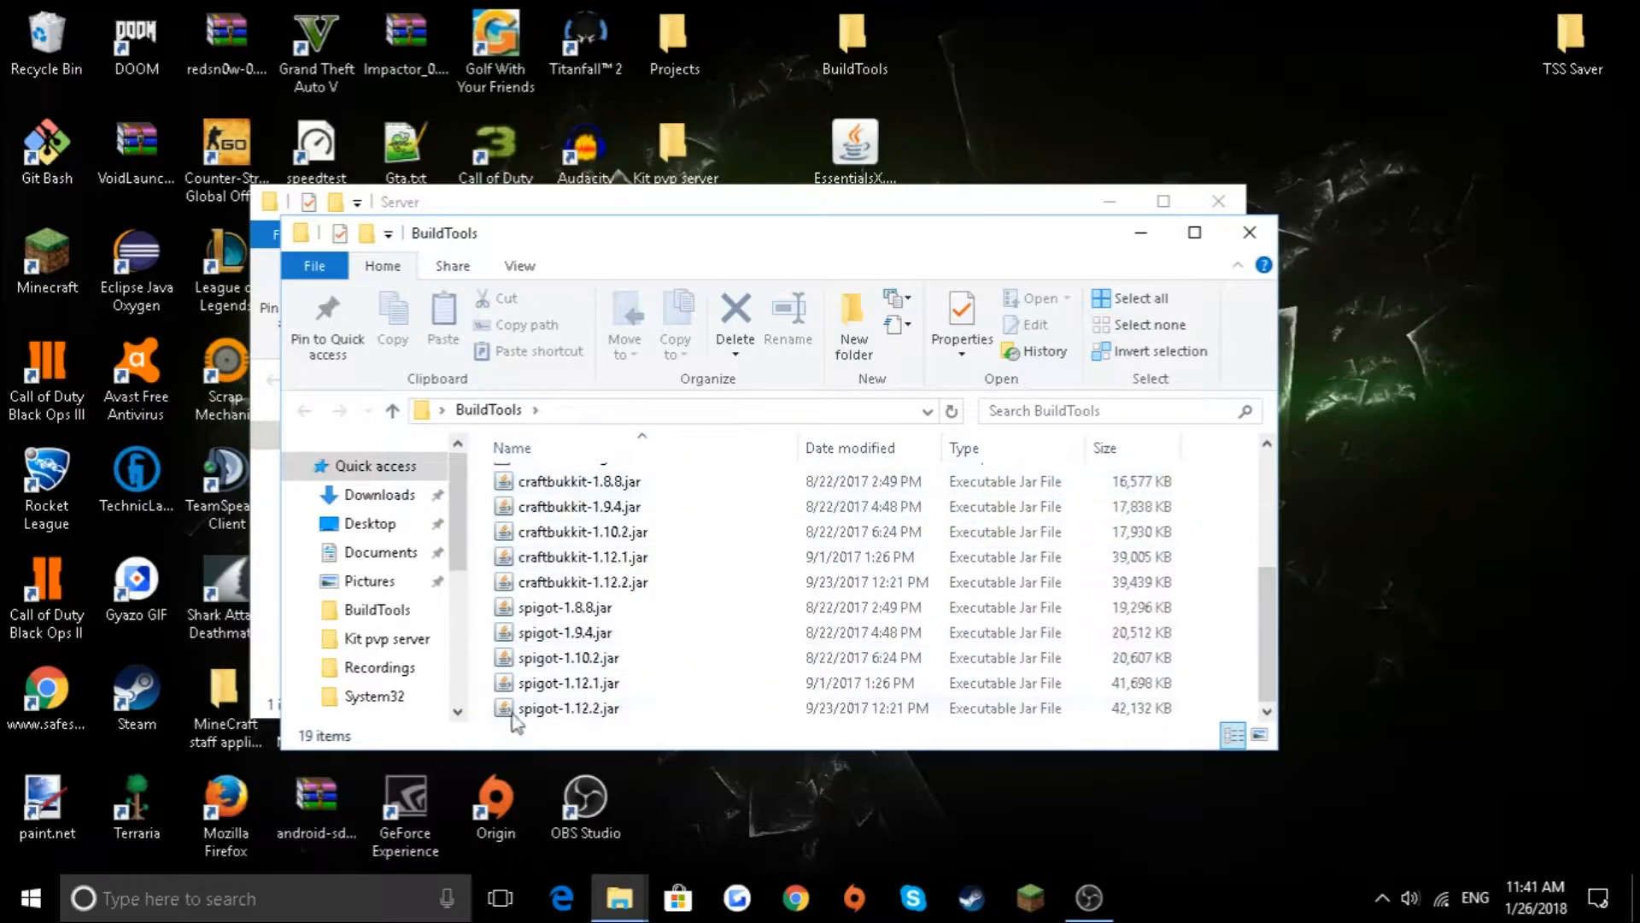
left_click(566, 708)
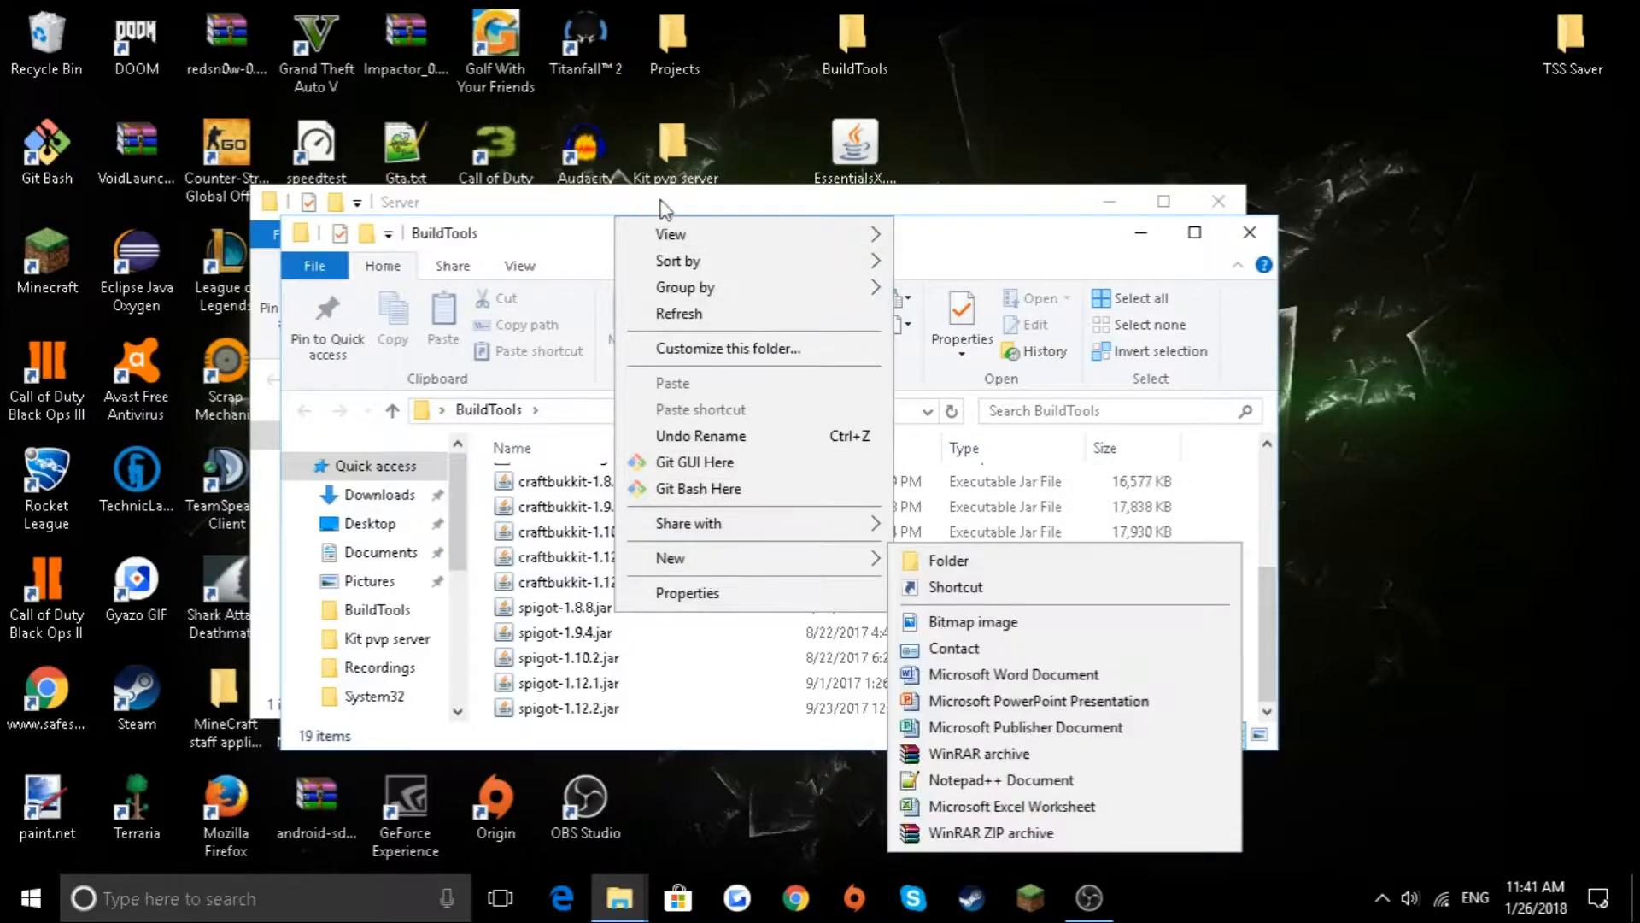
right_click(553, 606)
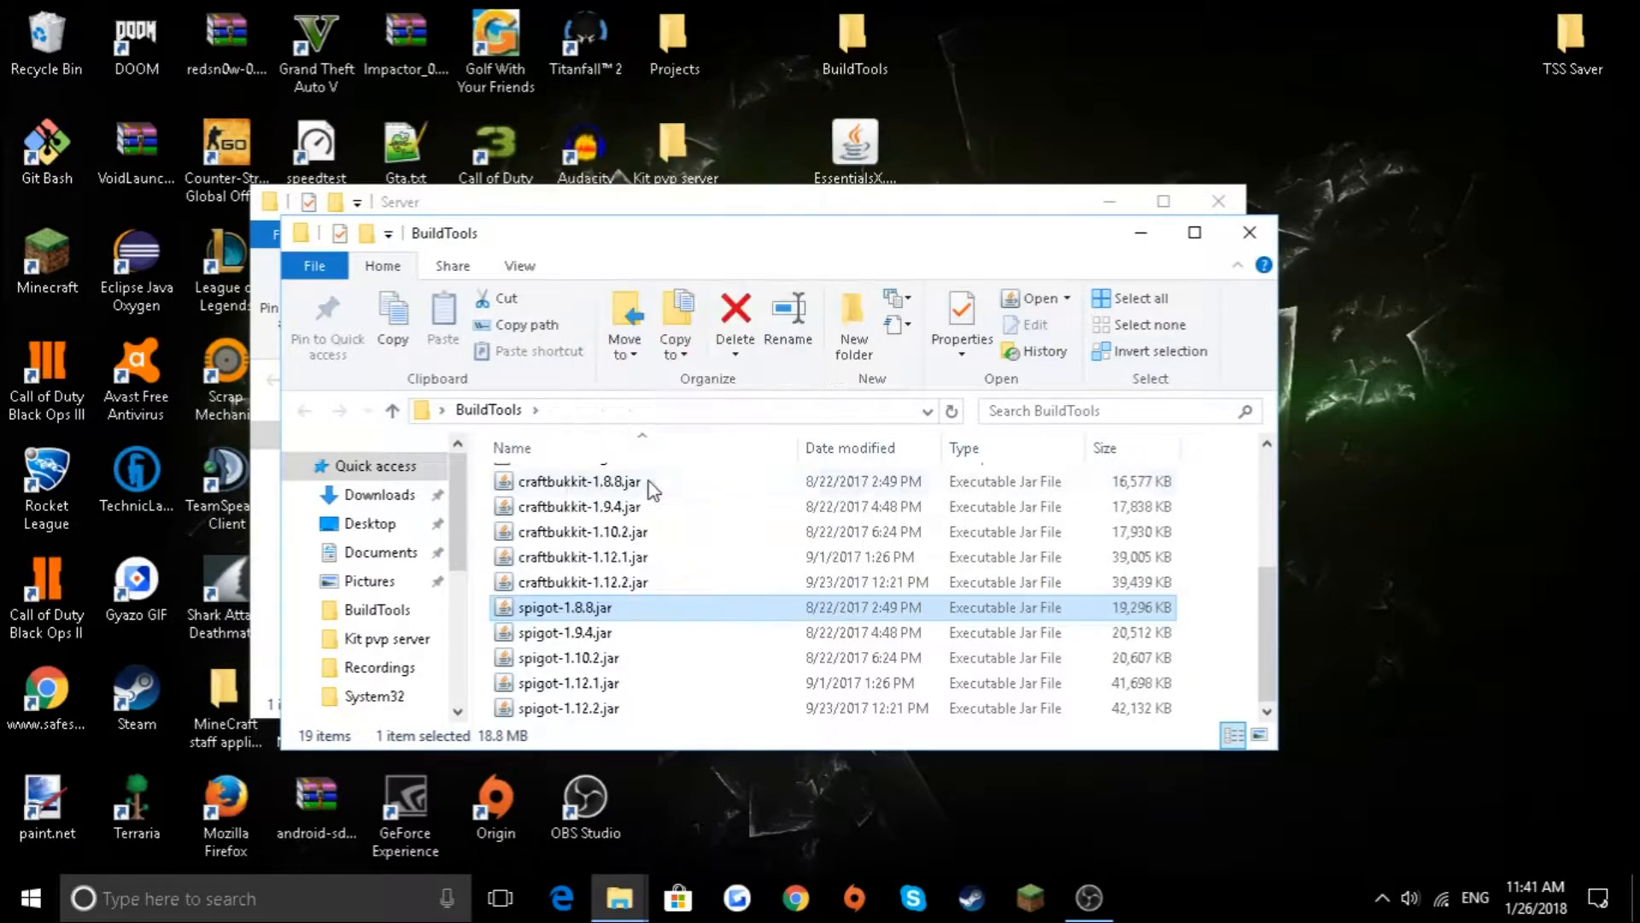
mouse_move(1251, 233)
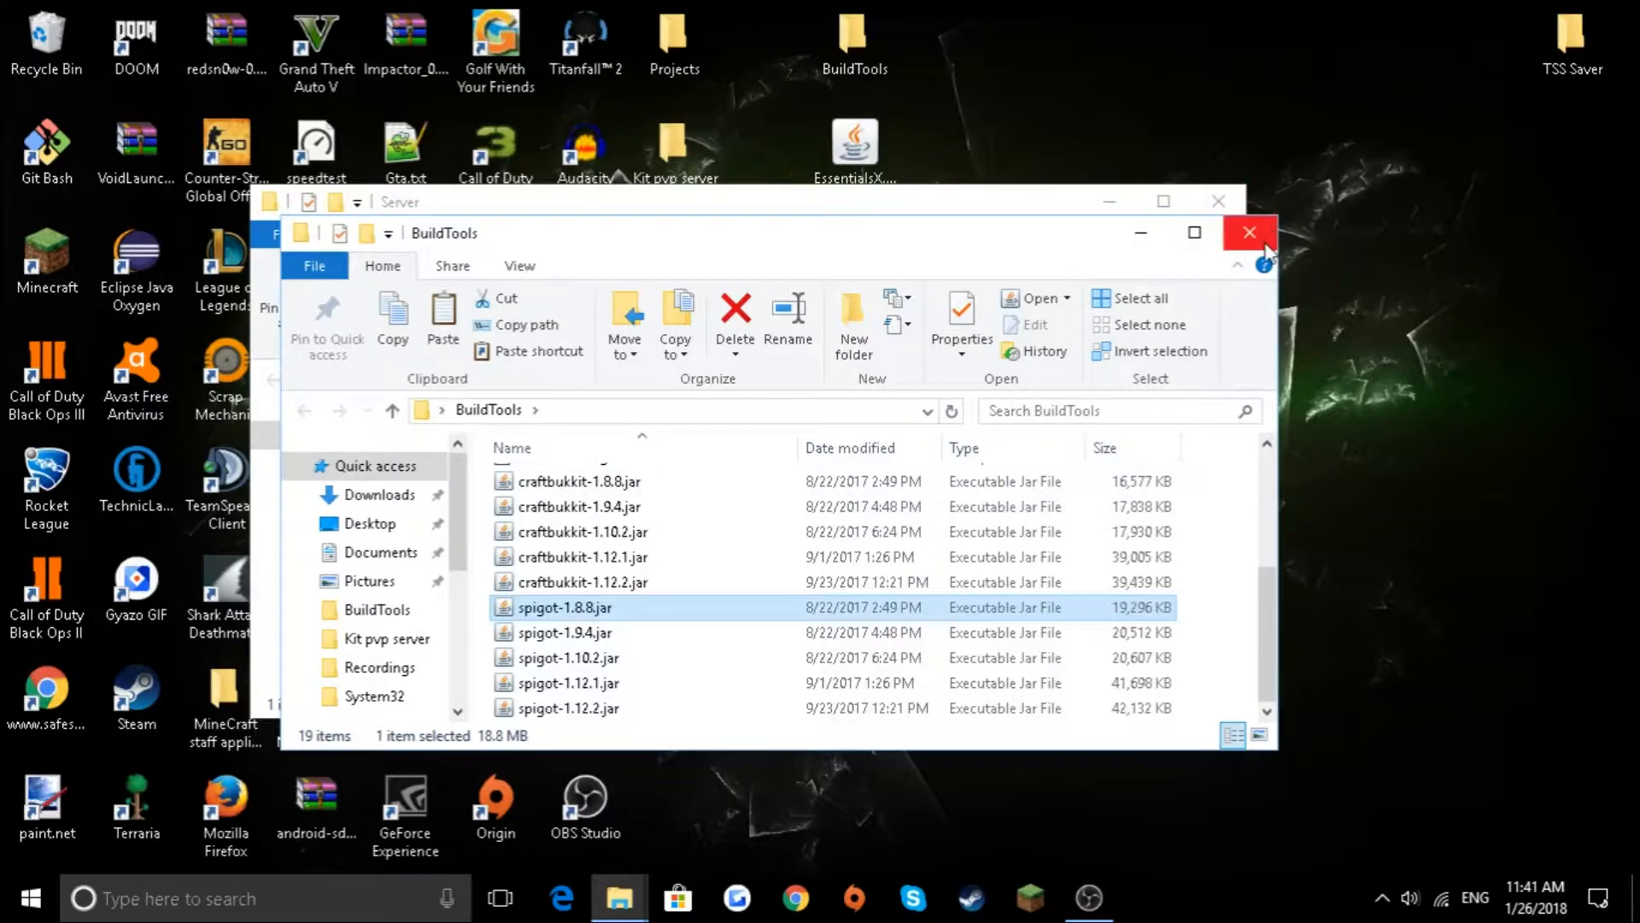
left_click(1249, 232)
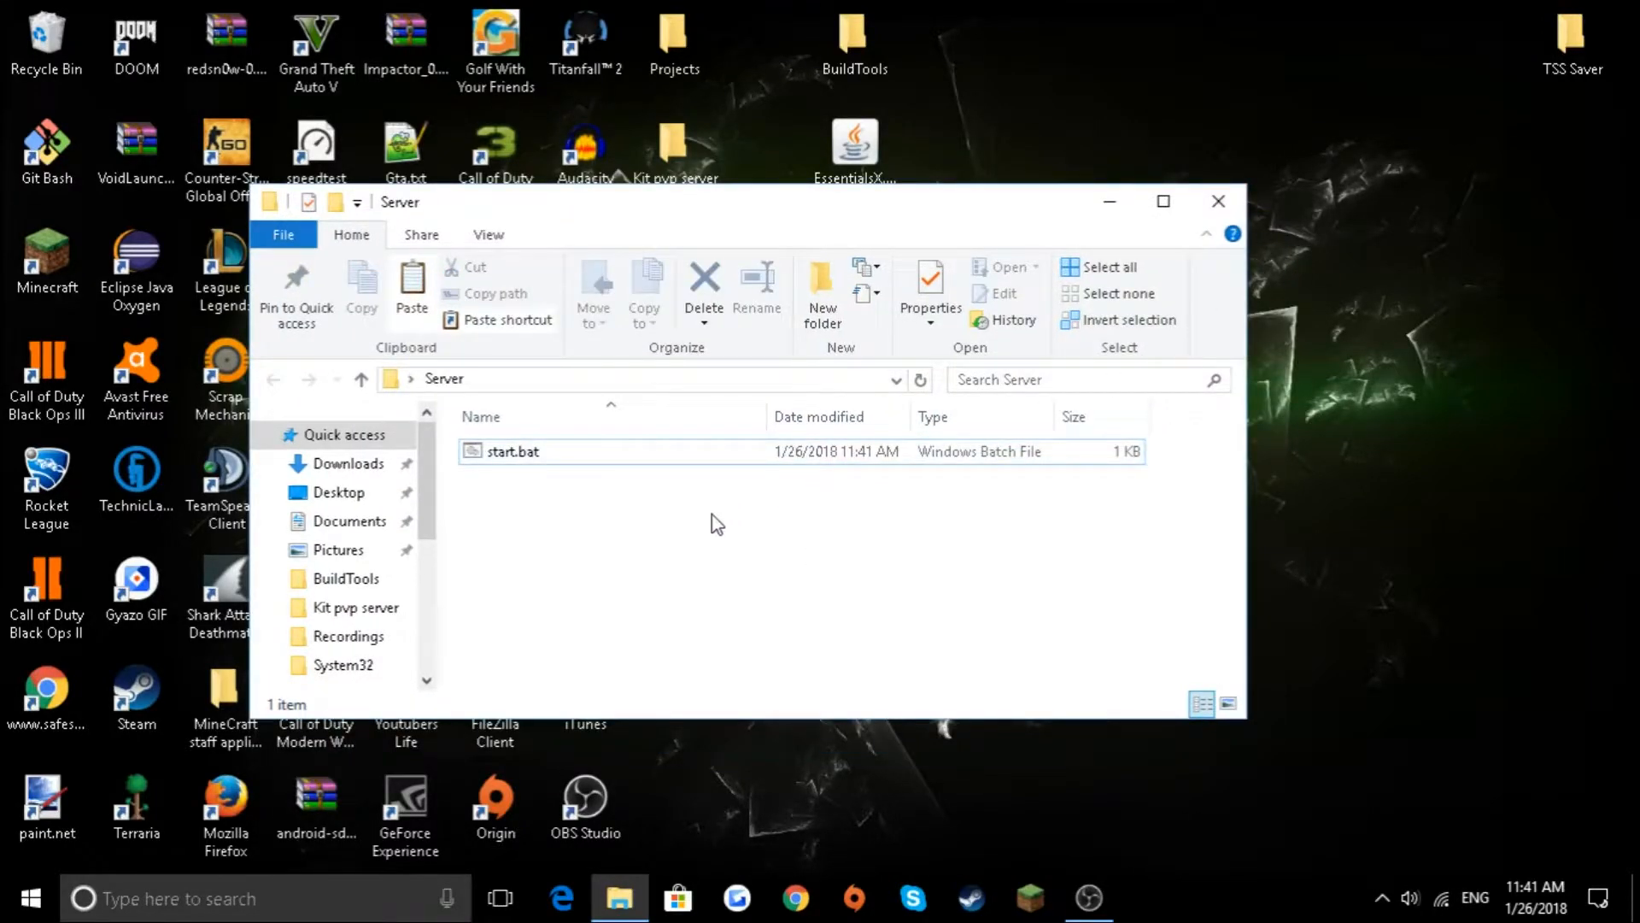
- Paste spigot-1.8.8.jar into the Server folder beside start.bat
right_click(717, 523)
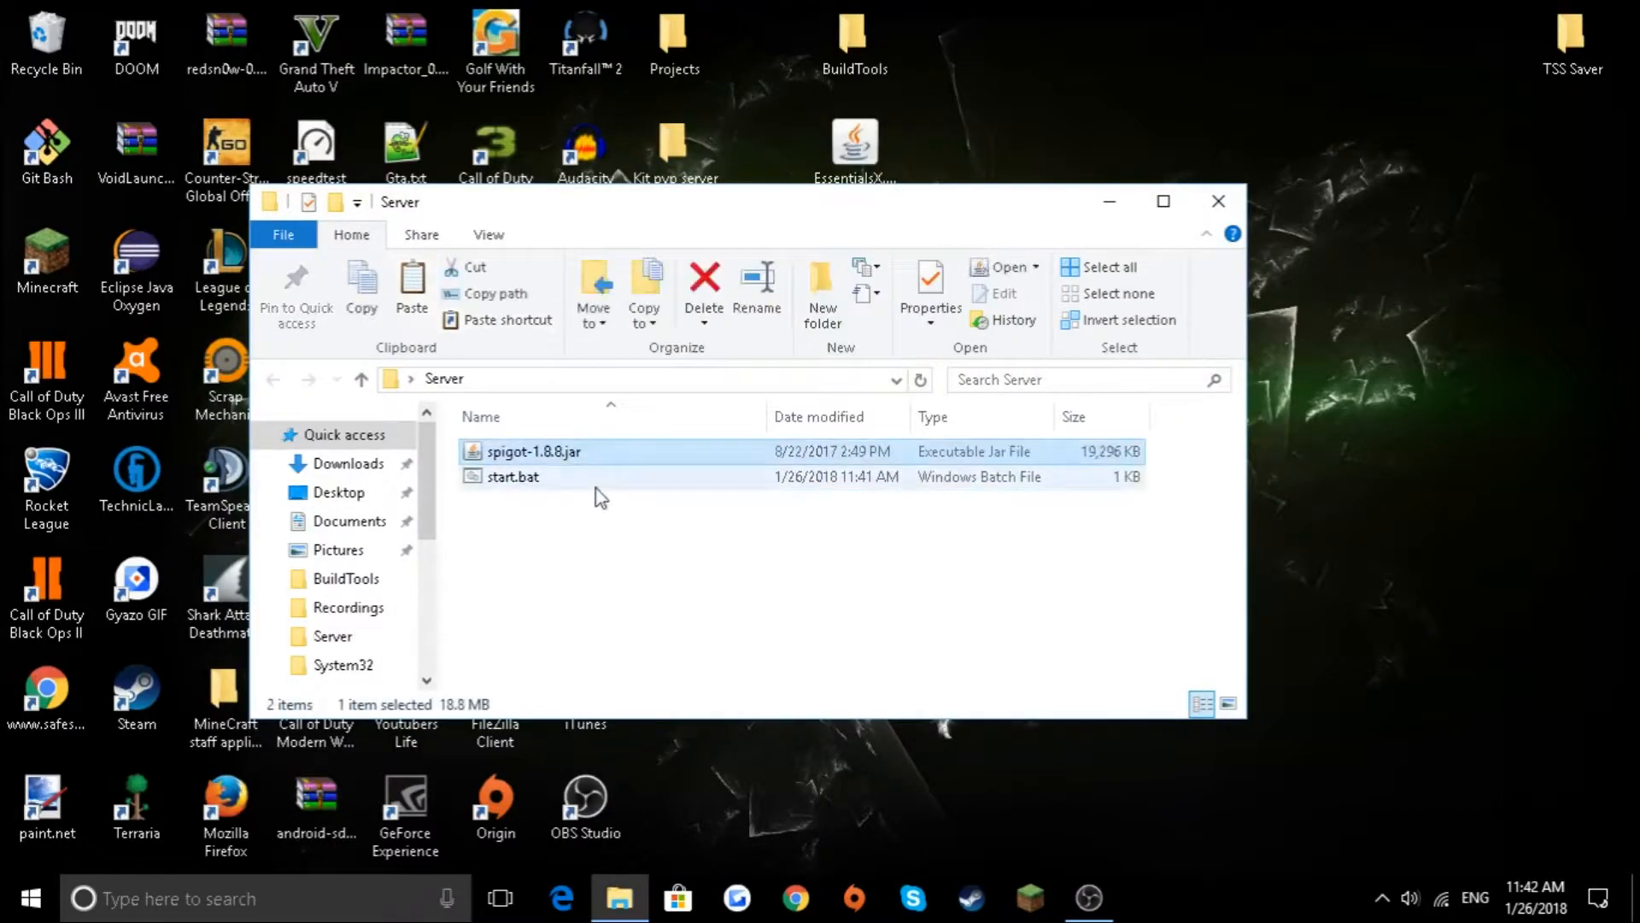
right_click(531, 451)
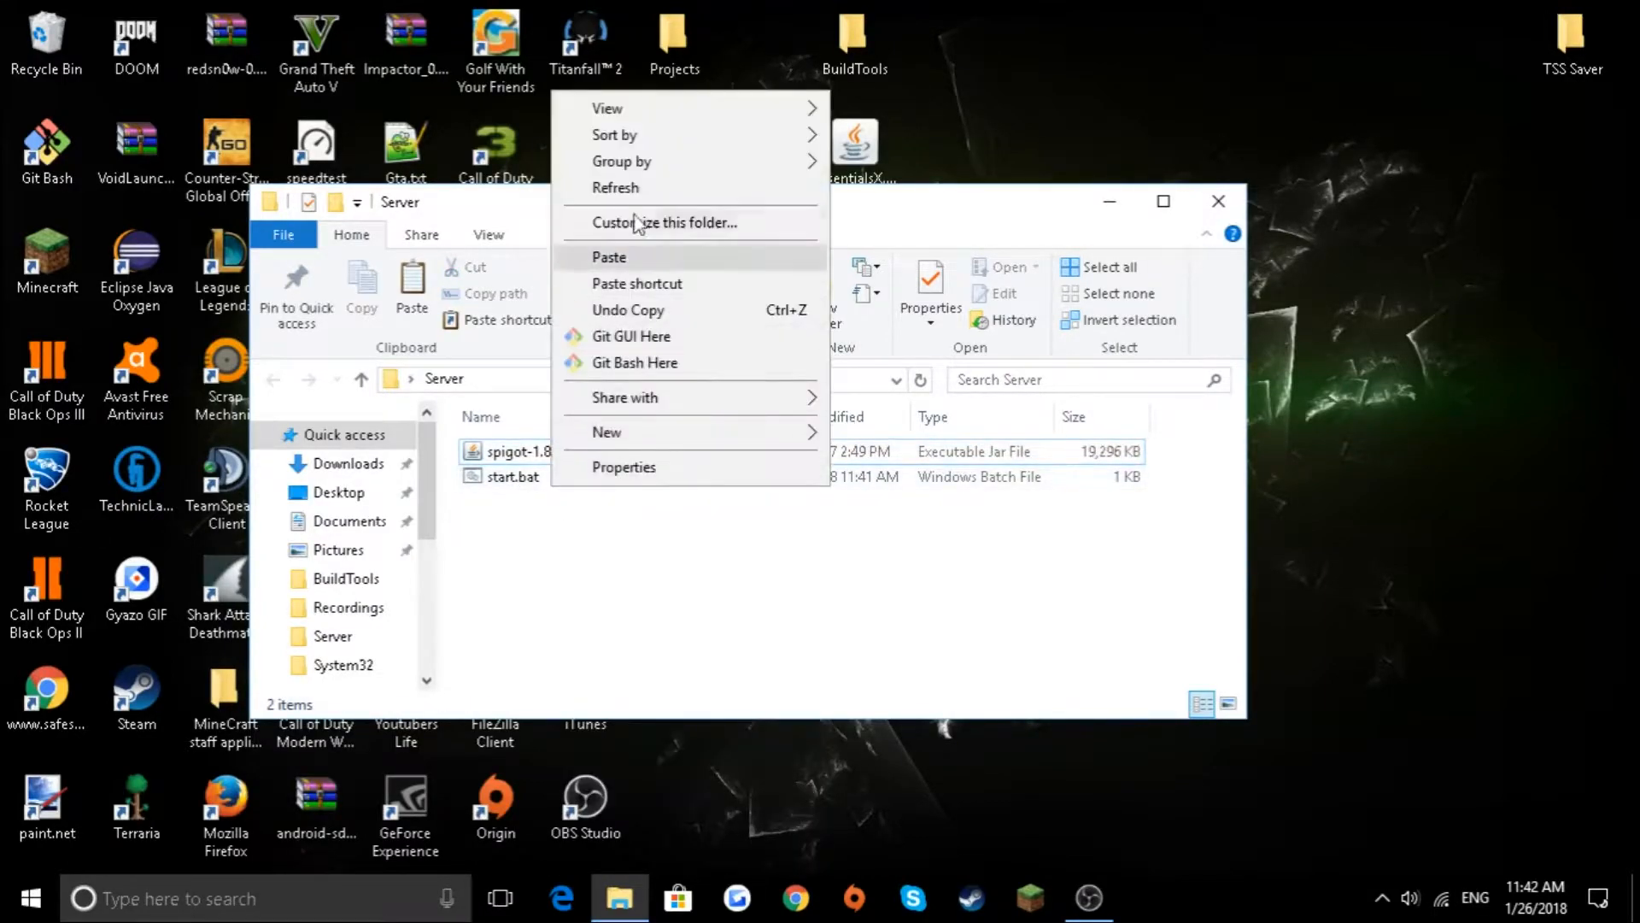
- Rename start.bat back to start.txt and confirm the extension change
right_click(510, 475)
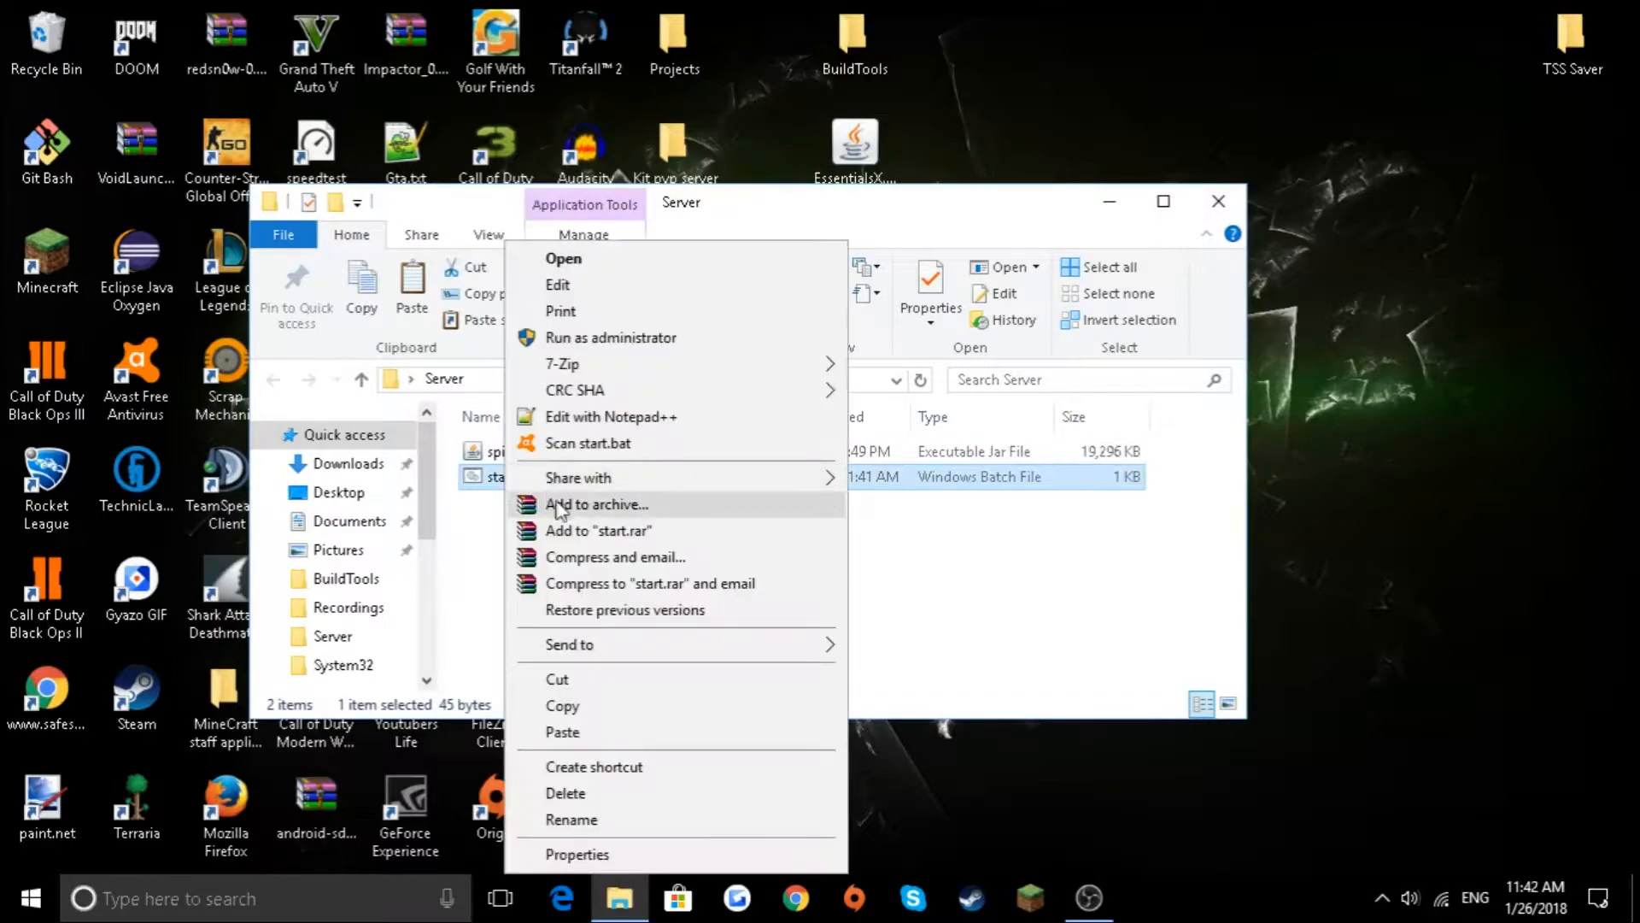
left_click(571, 820)
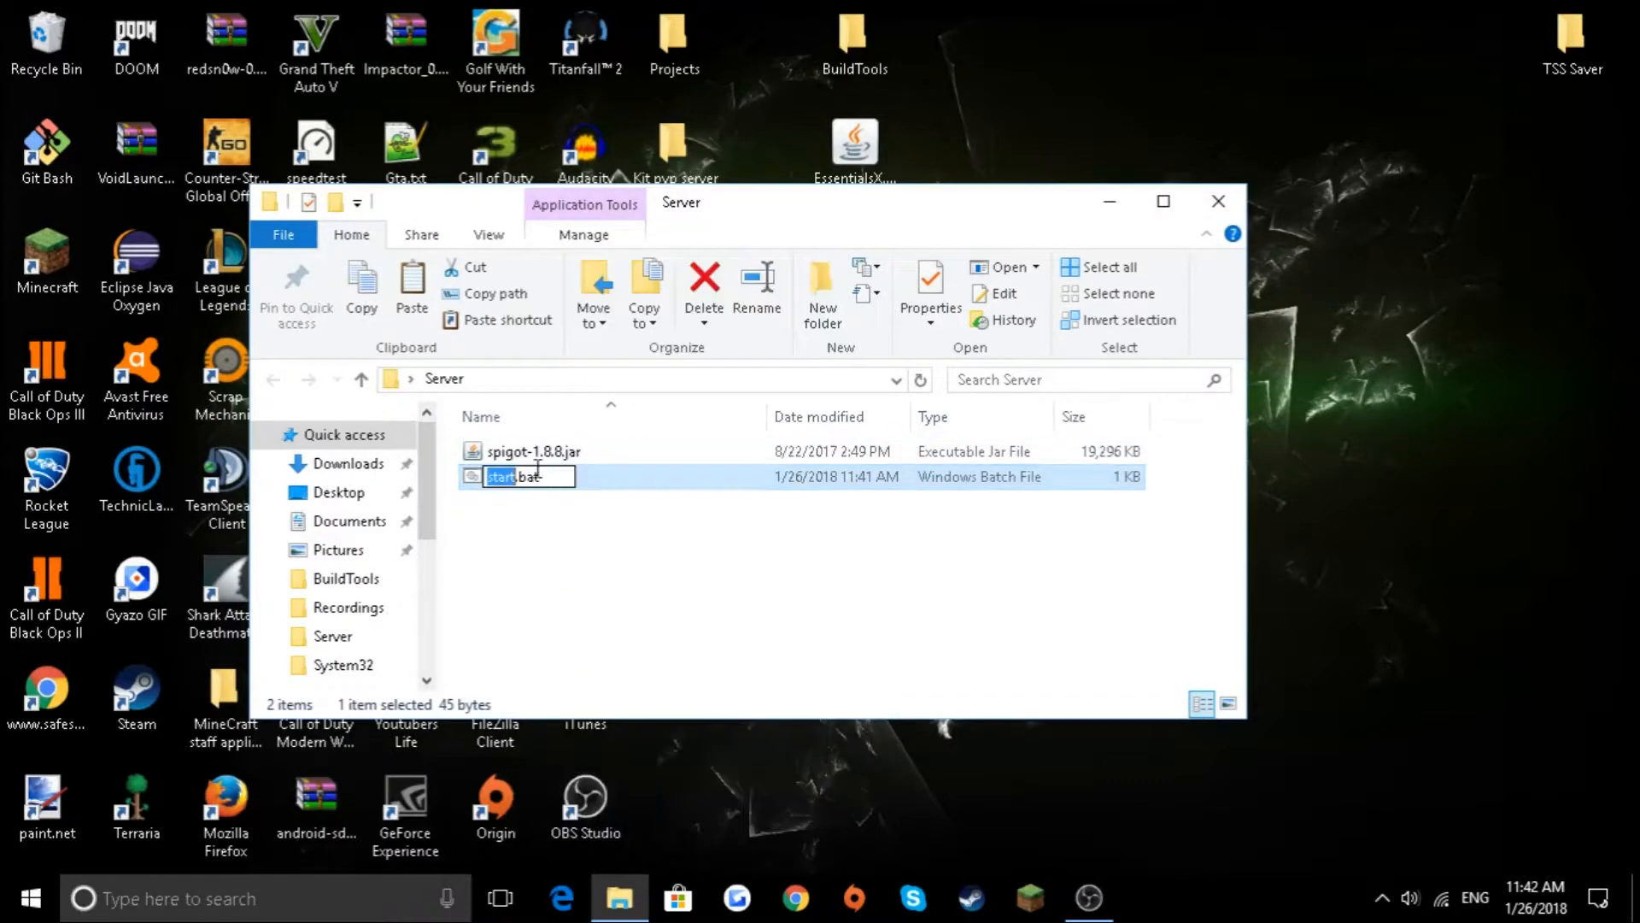
key("Delete")
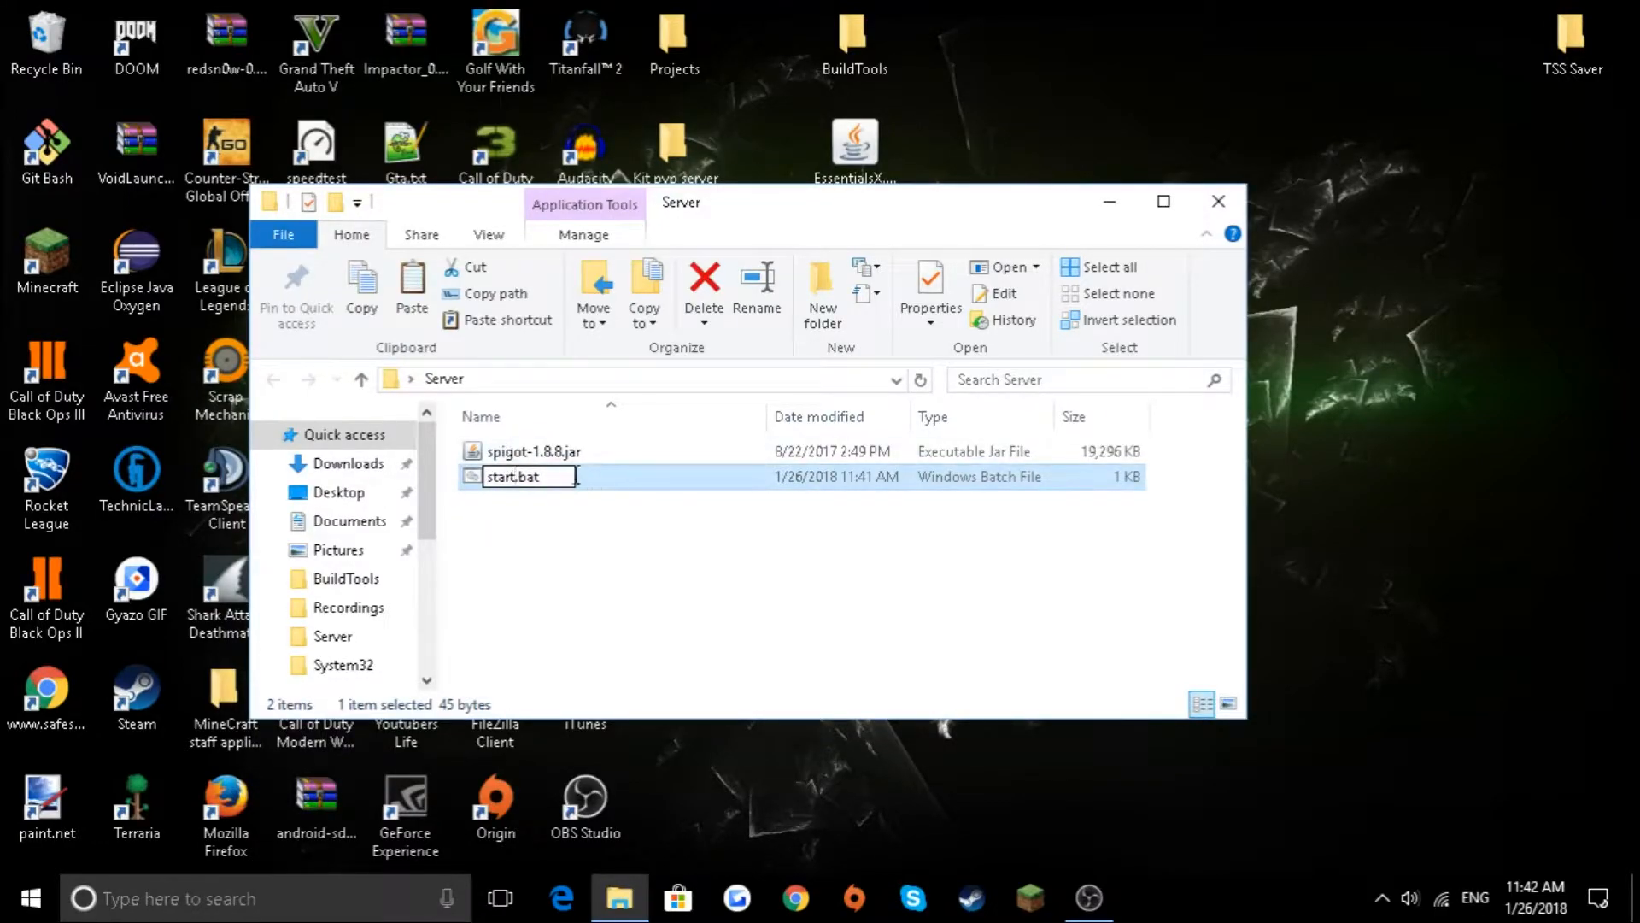
key("Backspace")
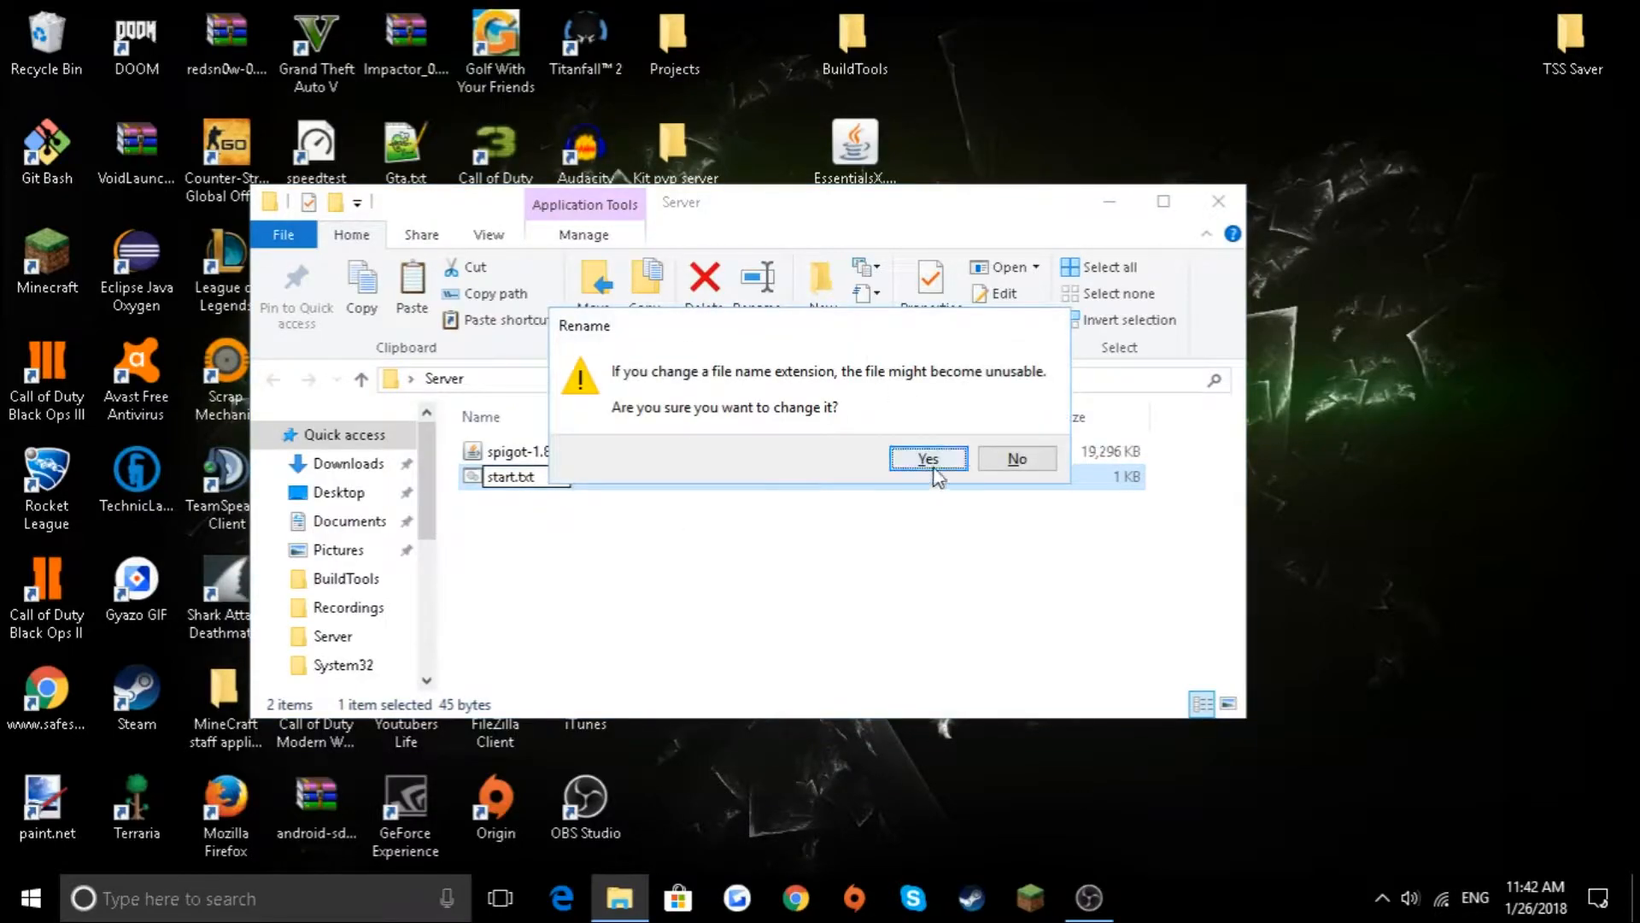
left_click(928, 458)
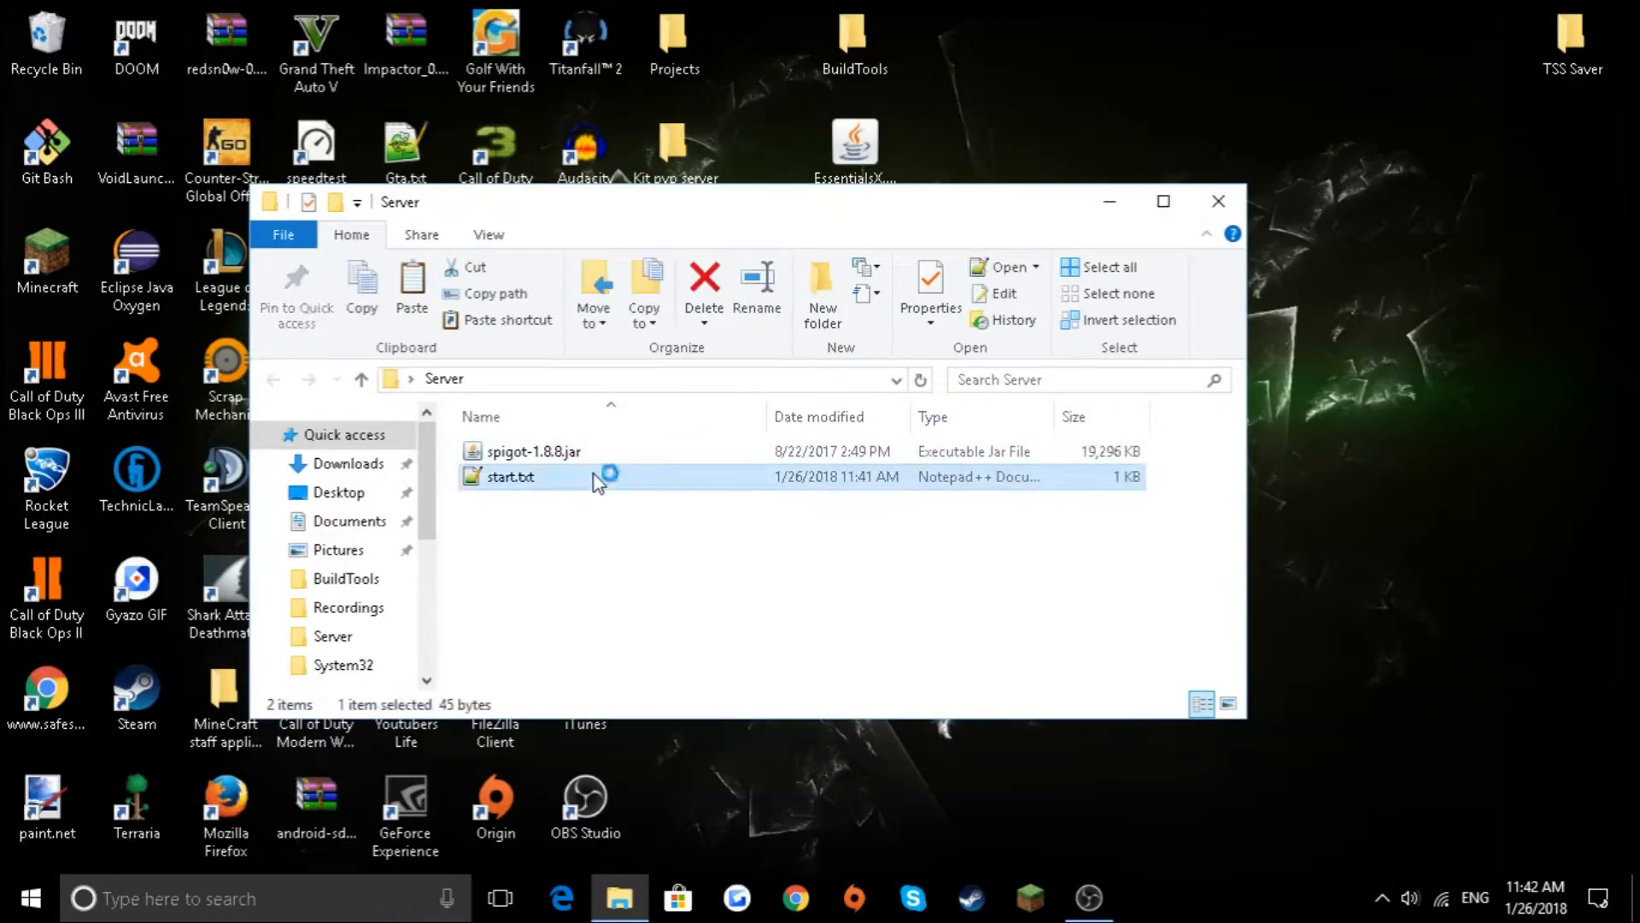
- Open start.txt in Notepad++ for editing
double_click(506, 477)
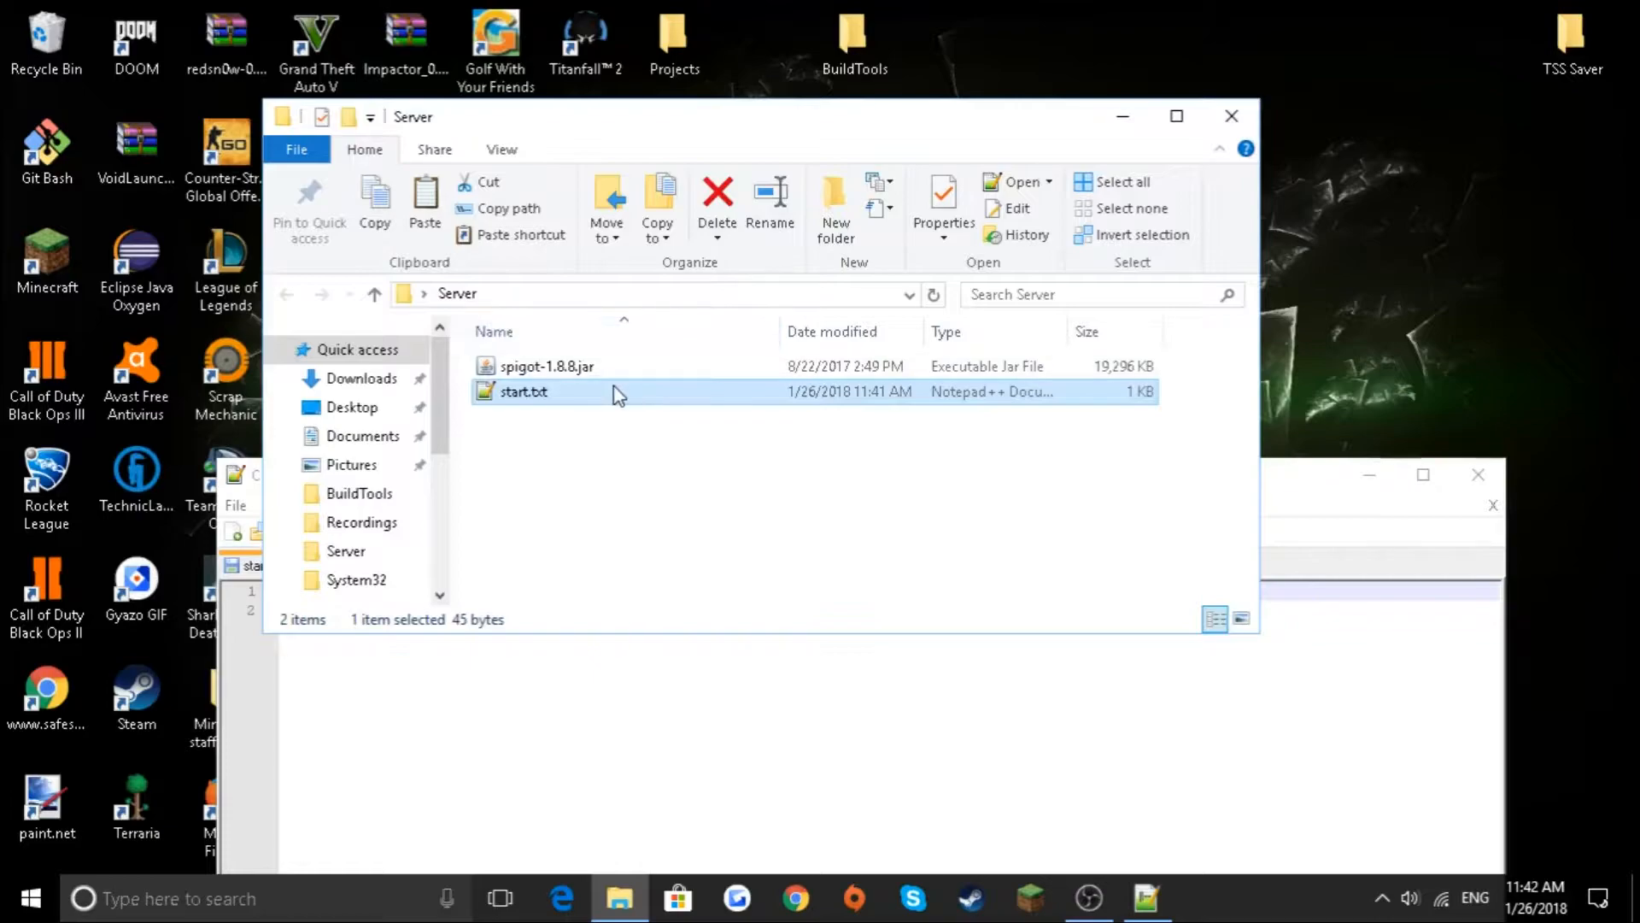
right_click(618, 397)
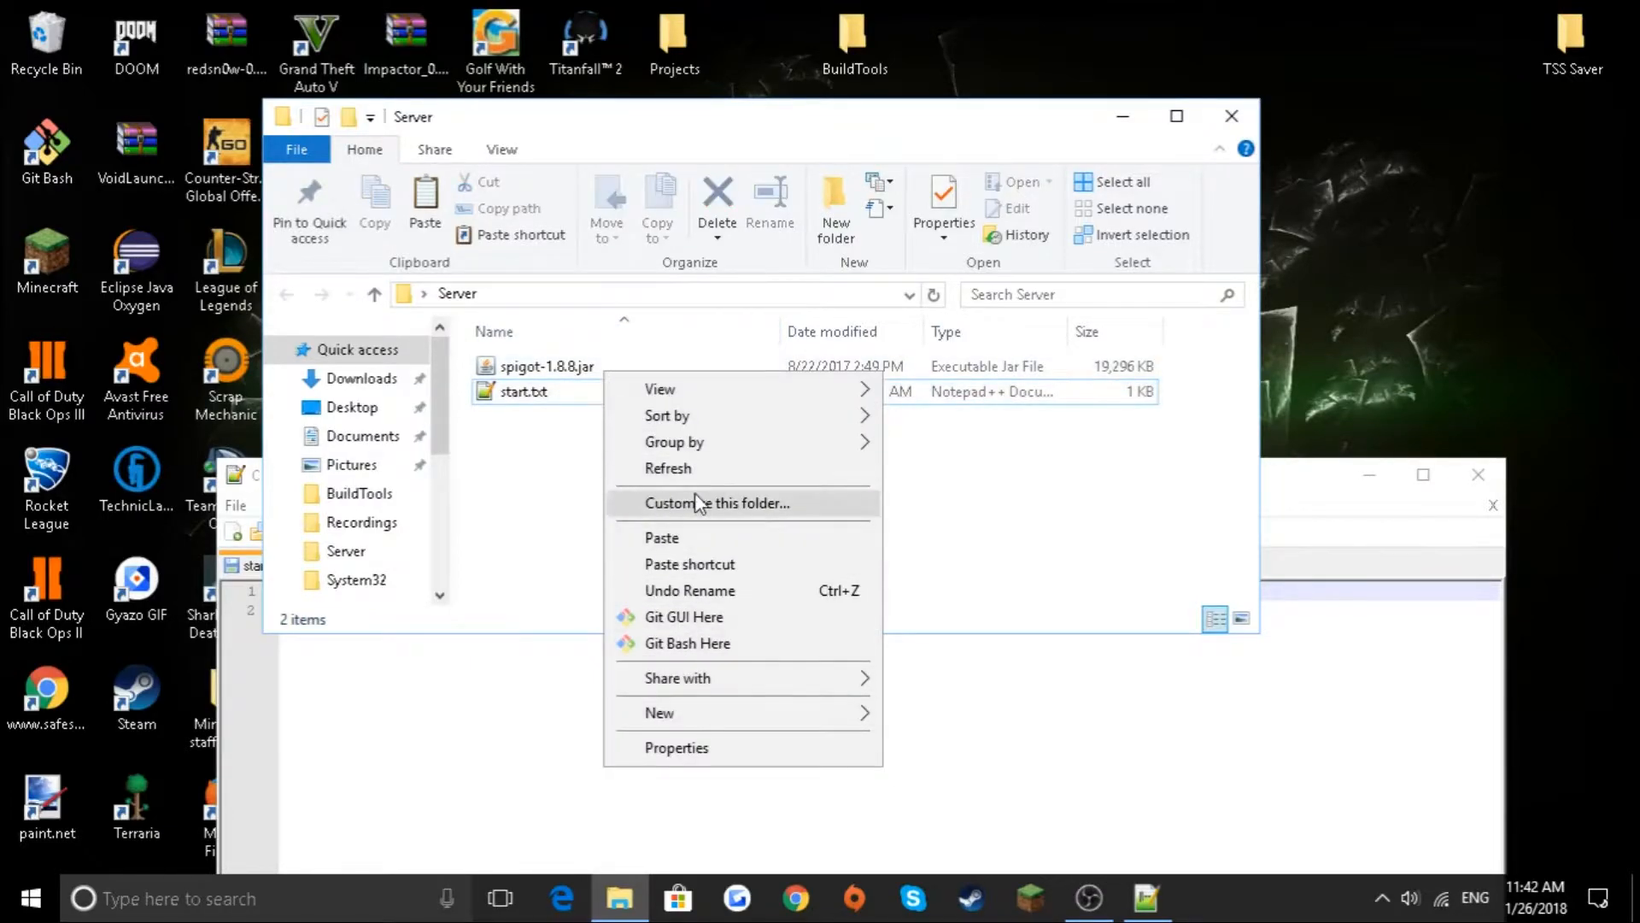
- Rename spigot-1.8.8.jar to spigot.jar, checking it matches the launch command
right_click(544, 365)
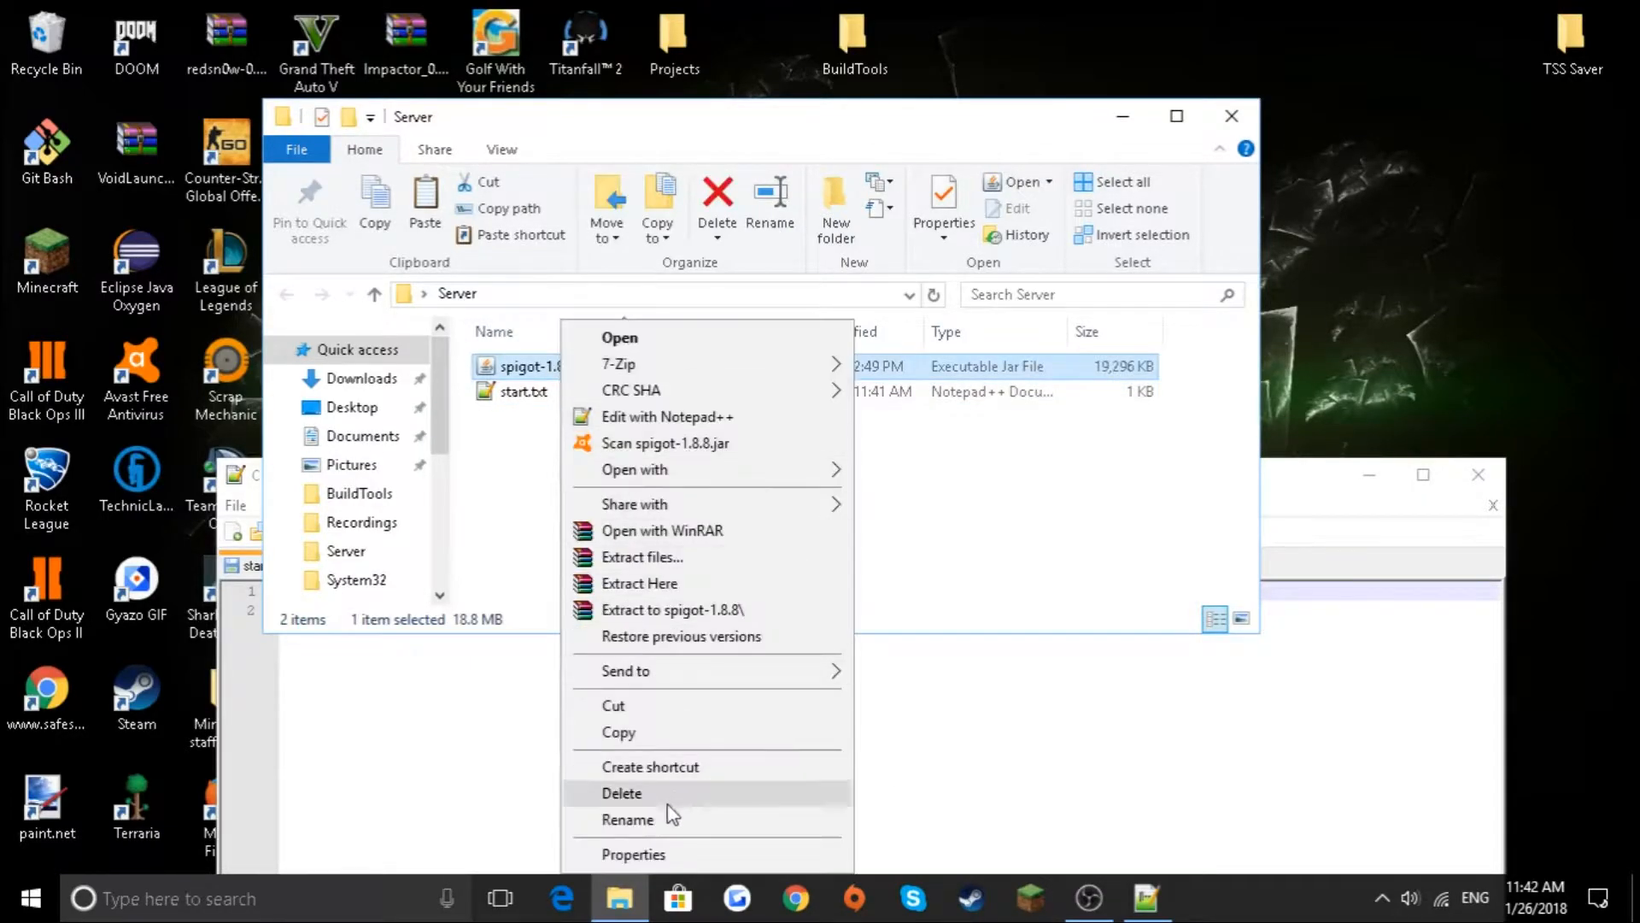
left_click(629, 820)
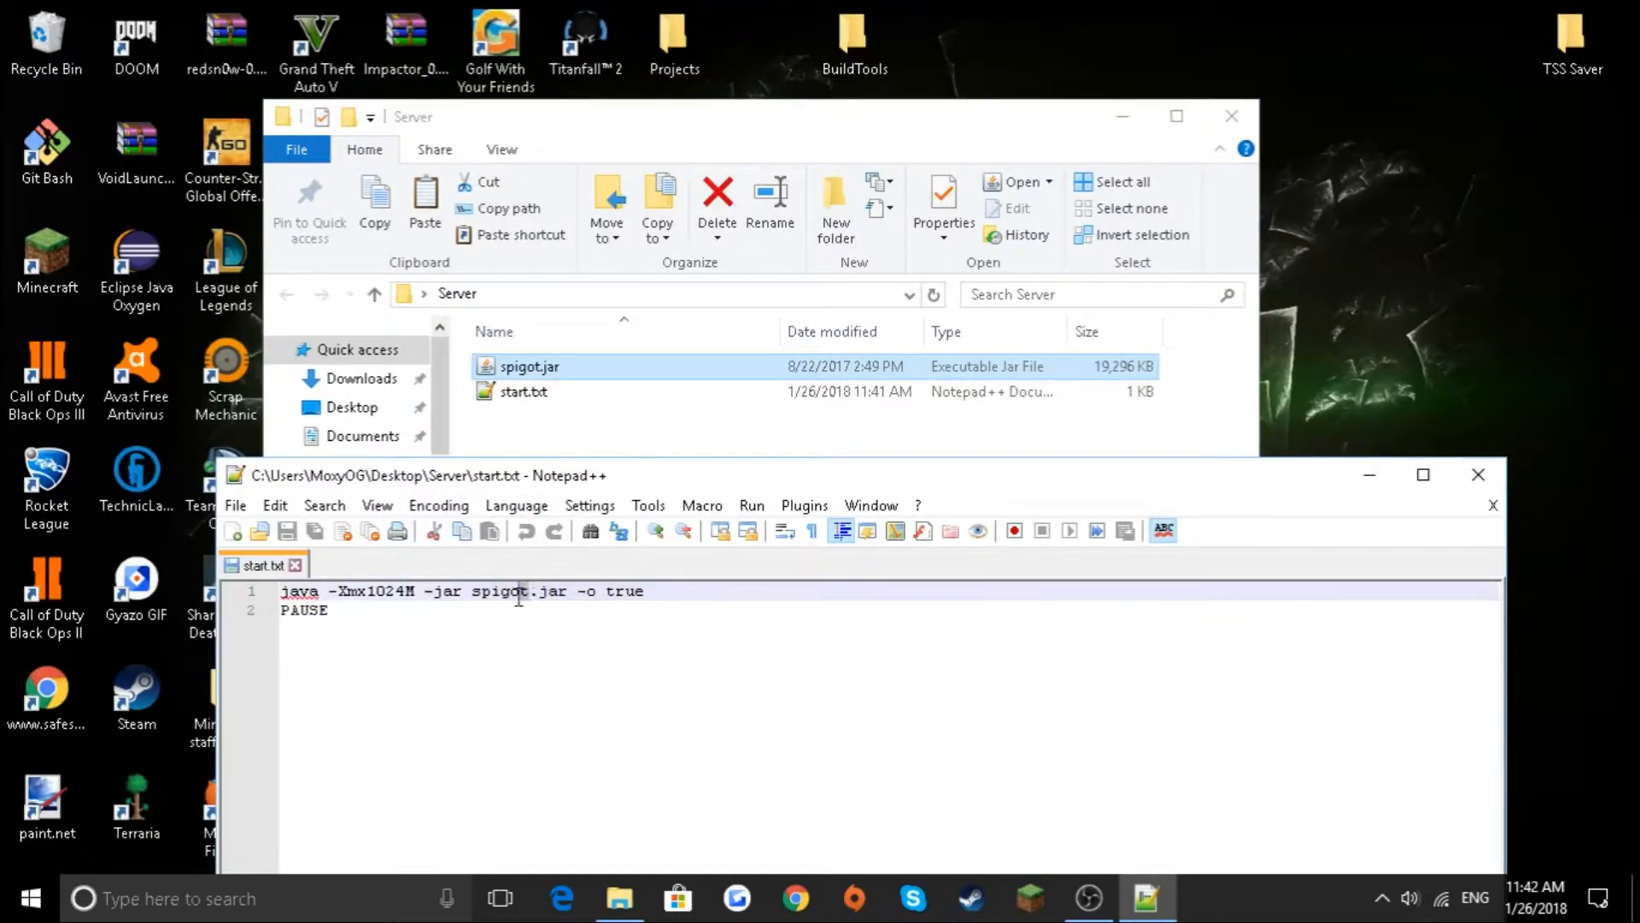
double_click(499, 591)
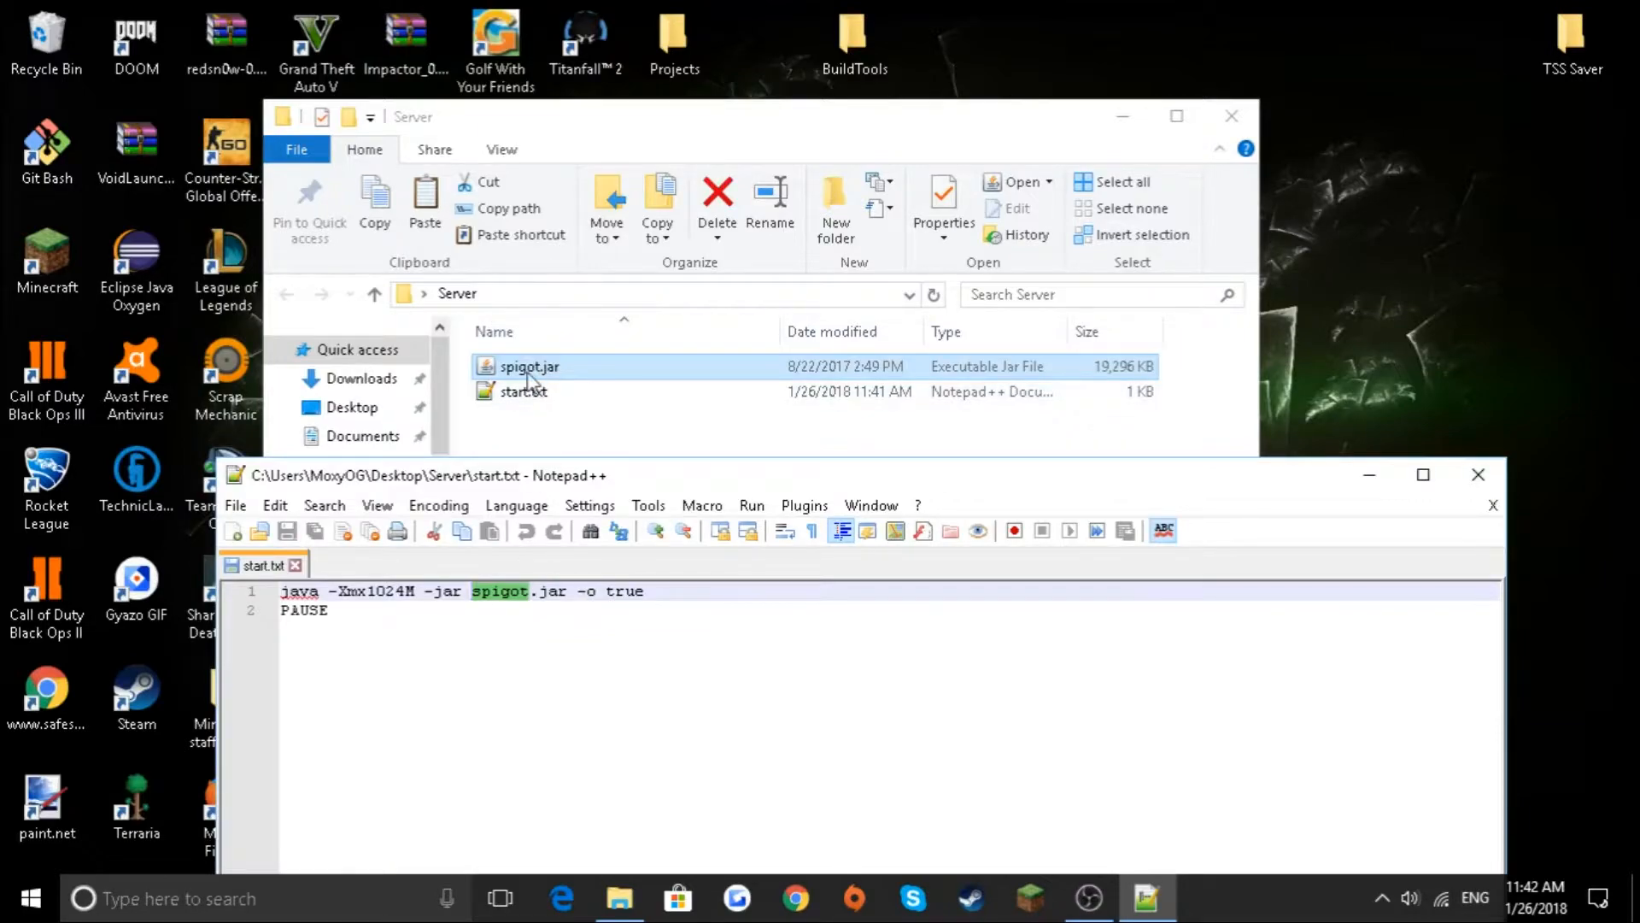
mouse_move(652, 383)
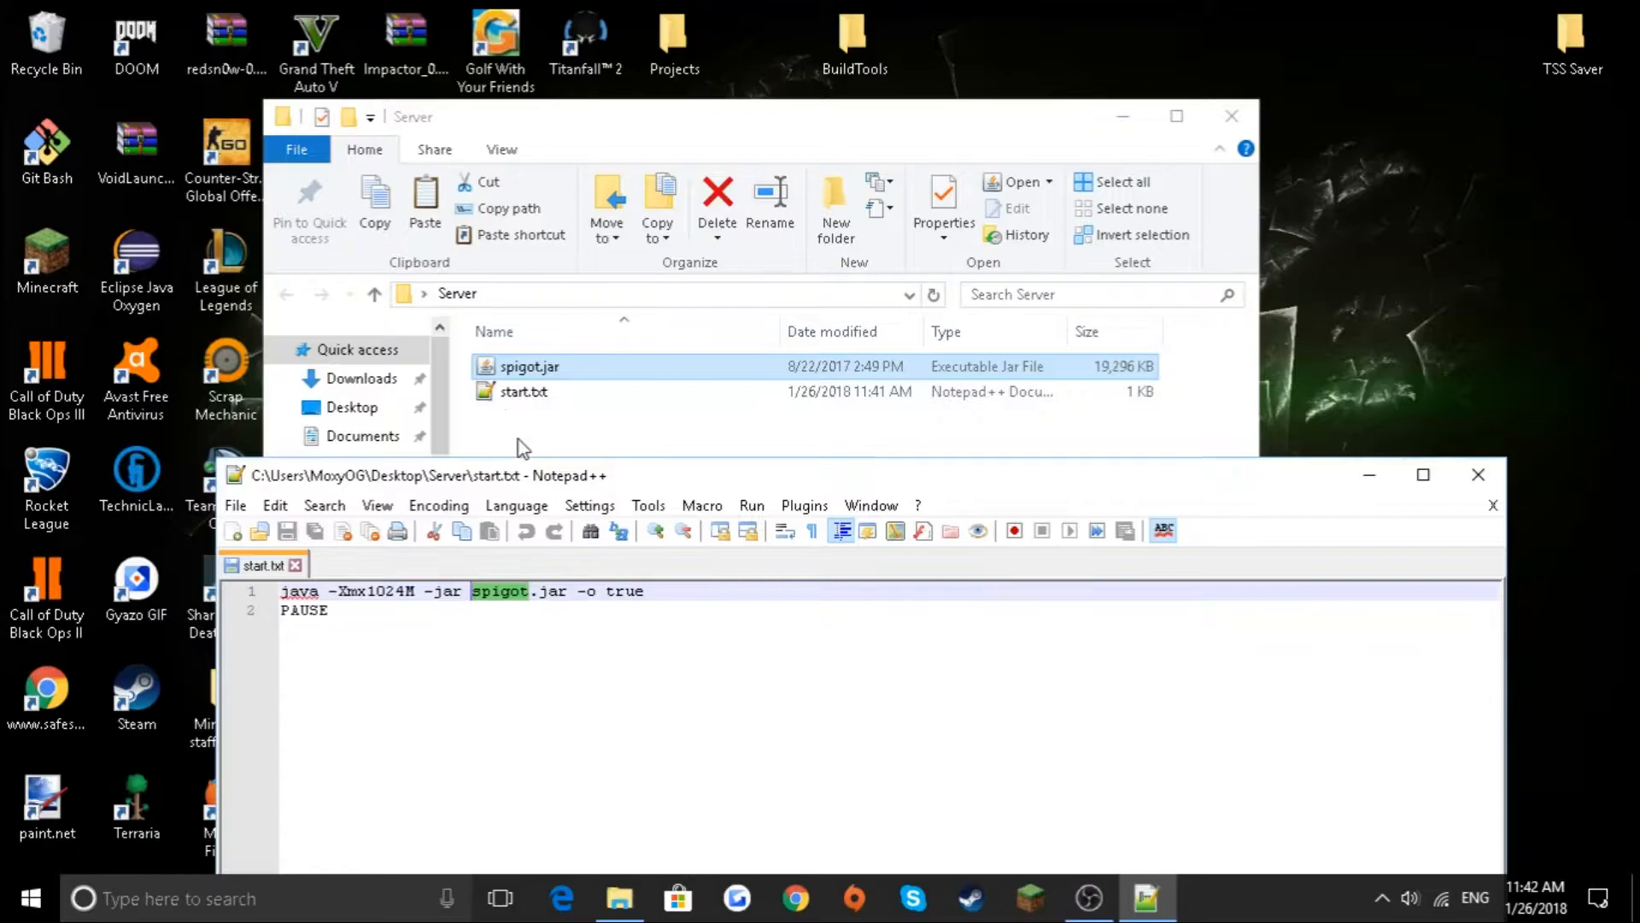
mouse_move(708, 492)
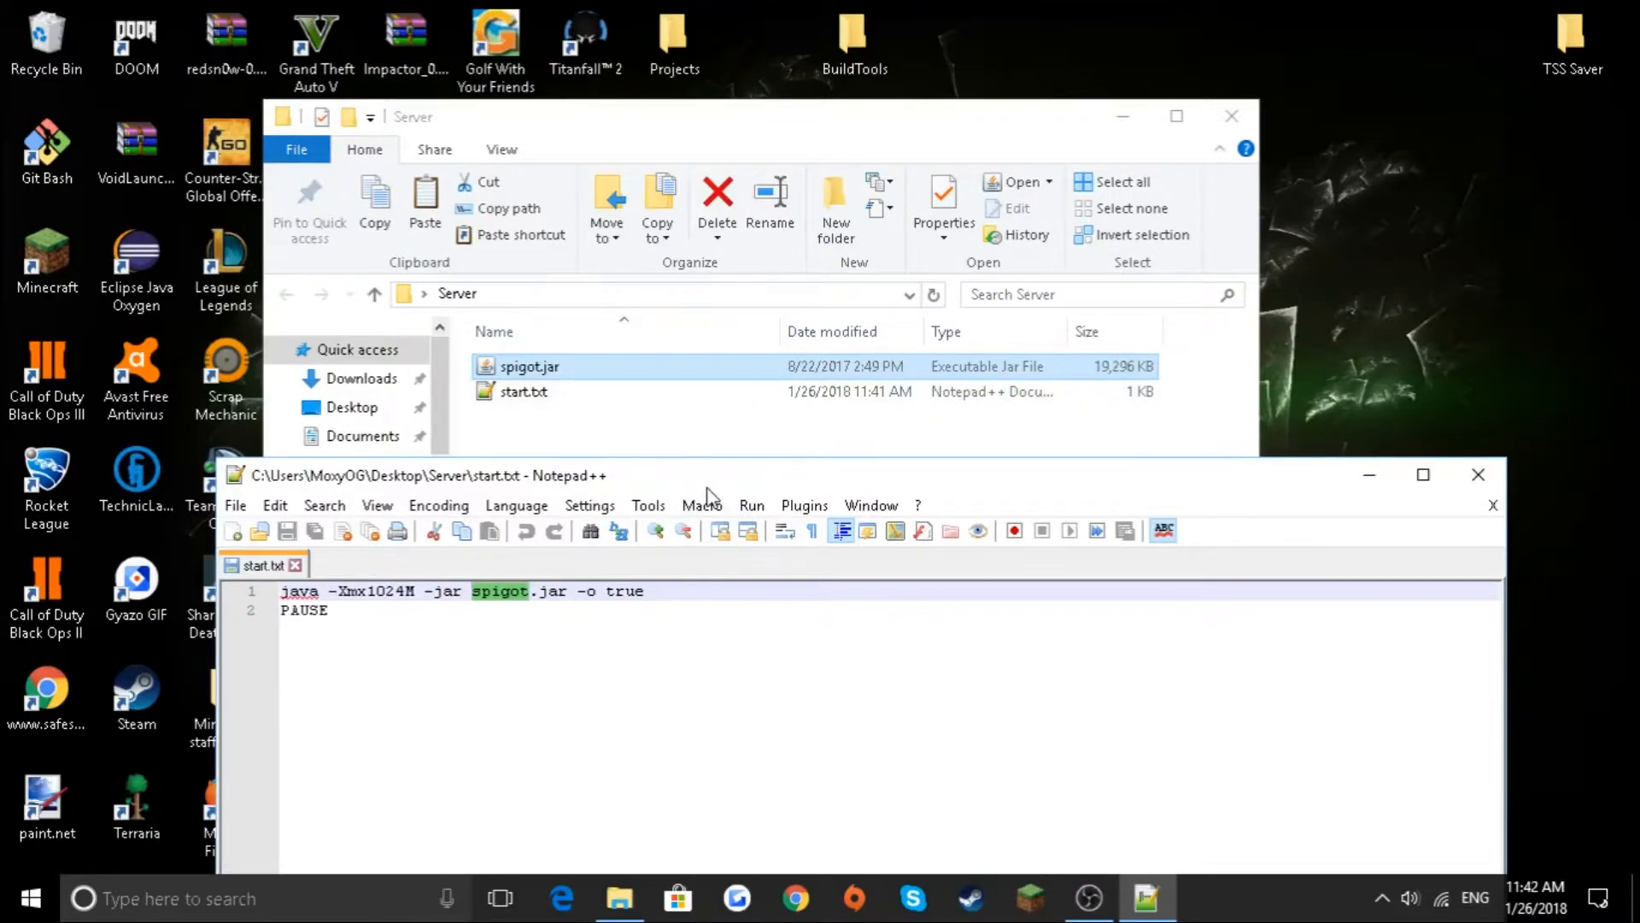
mouse_move(697, 489)
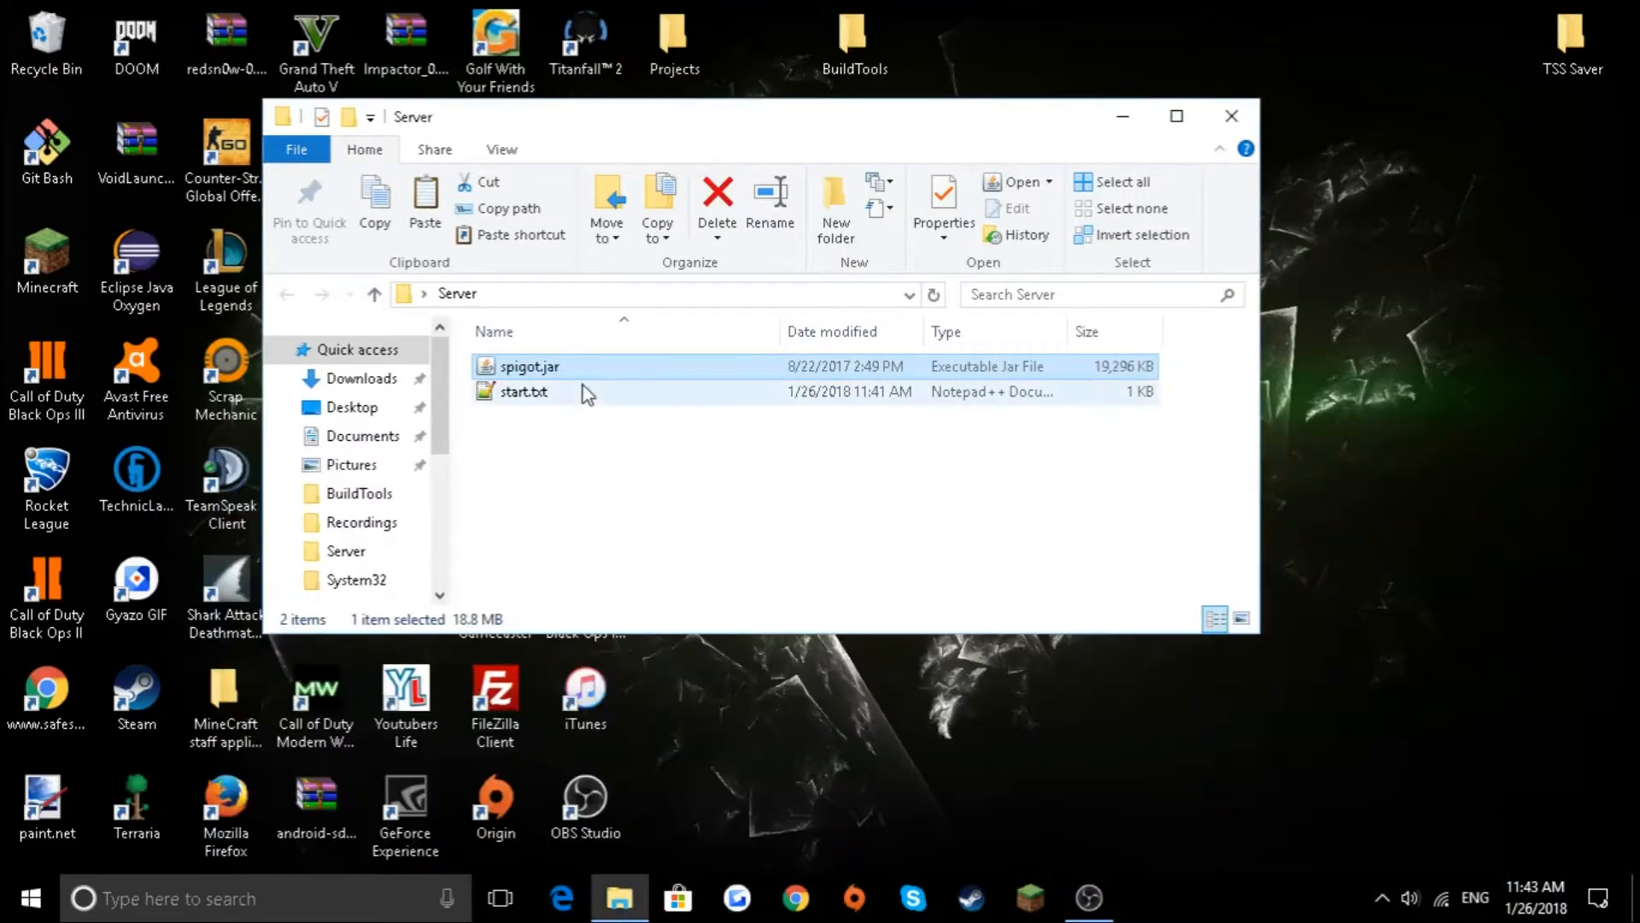
- Rename start.txt to start.bat and run it once until it stops at the EULA message
left_click(523, 391)
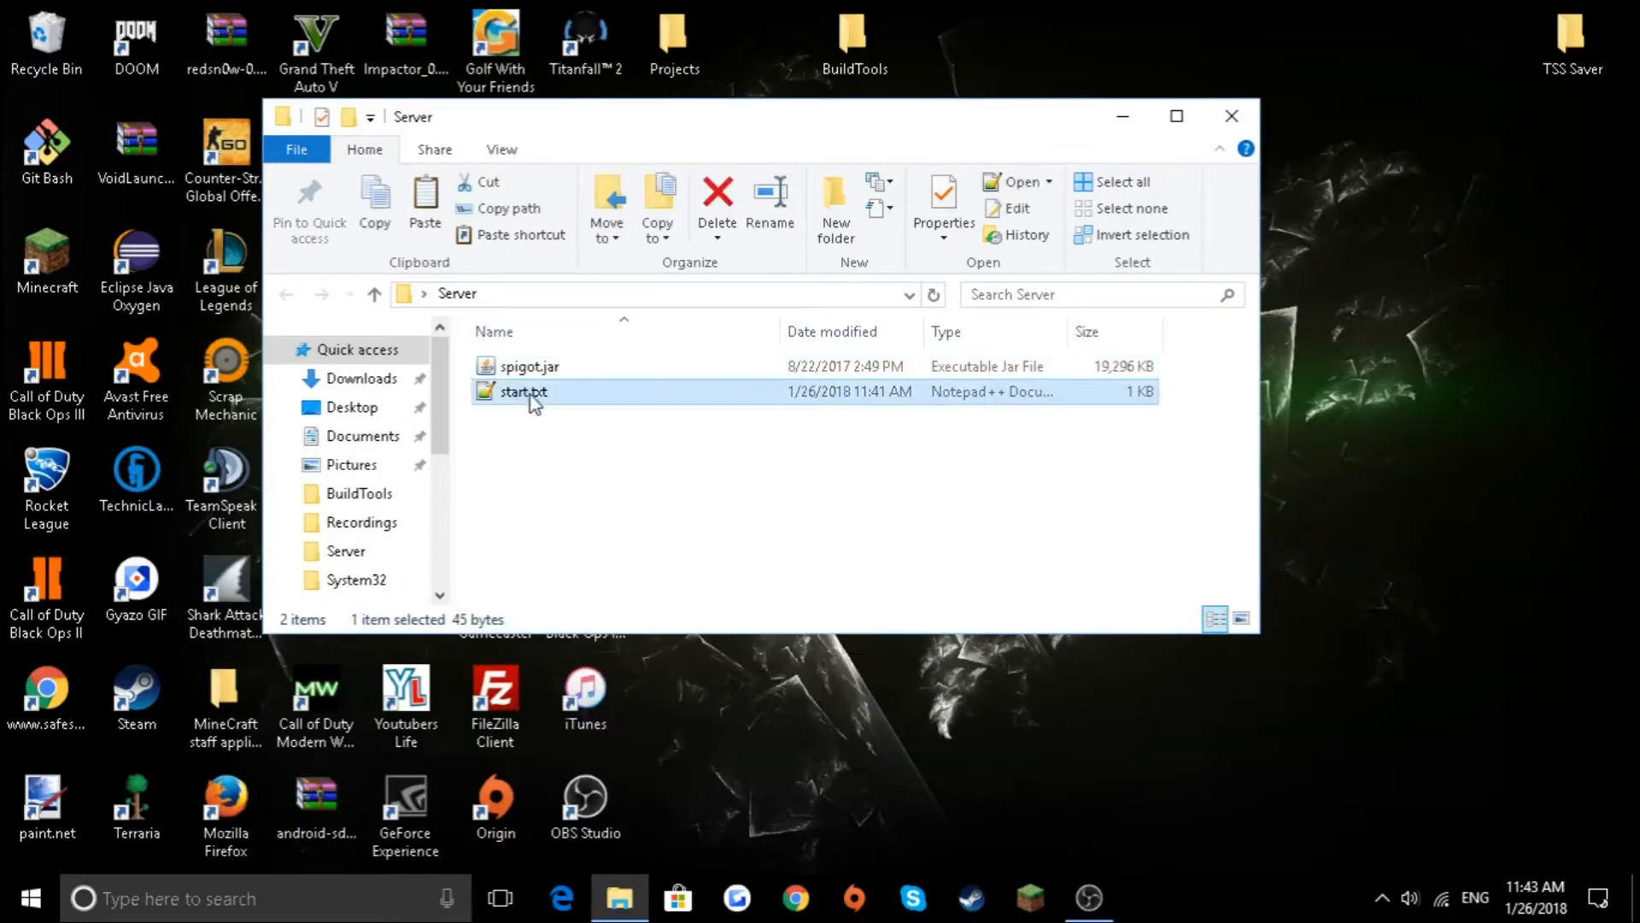
left_click(523, 391)
type("ba")
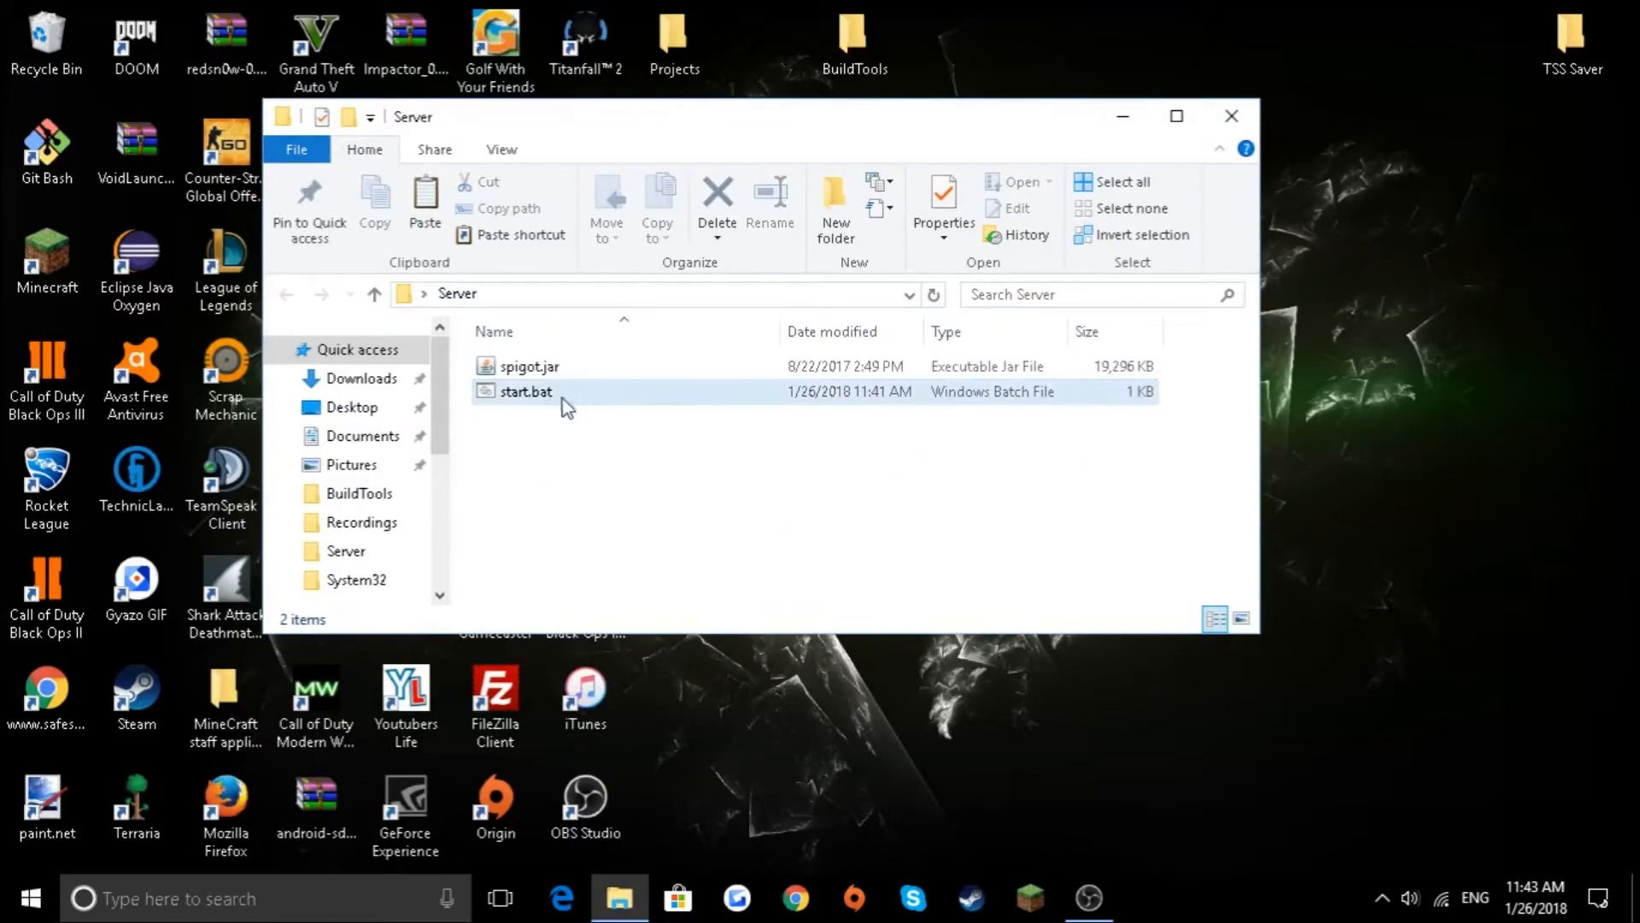
double_click(524, 391)
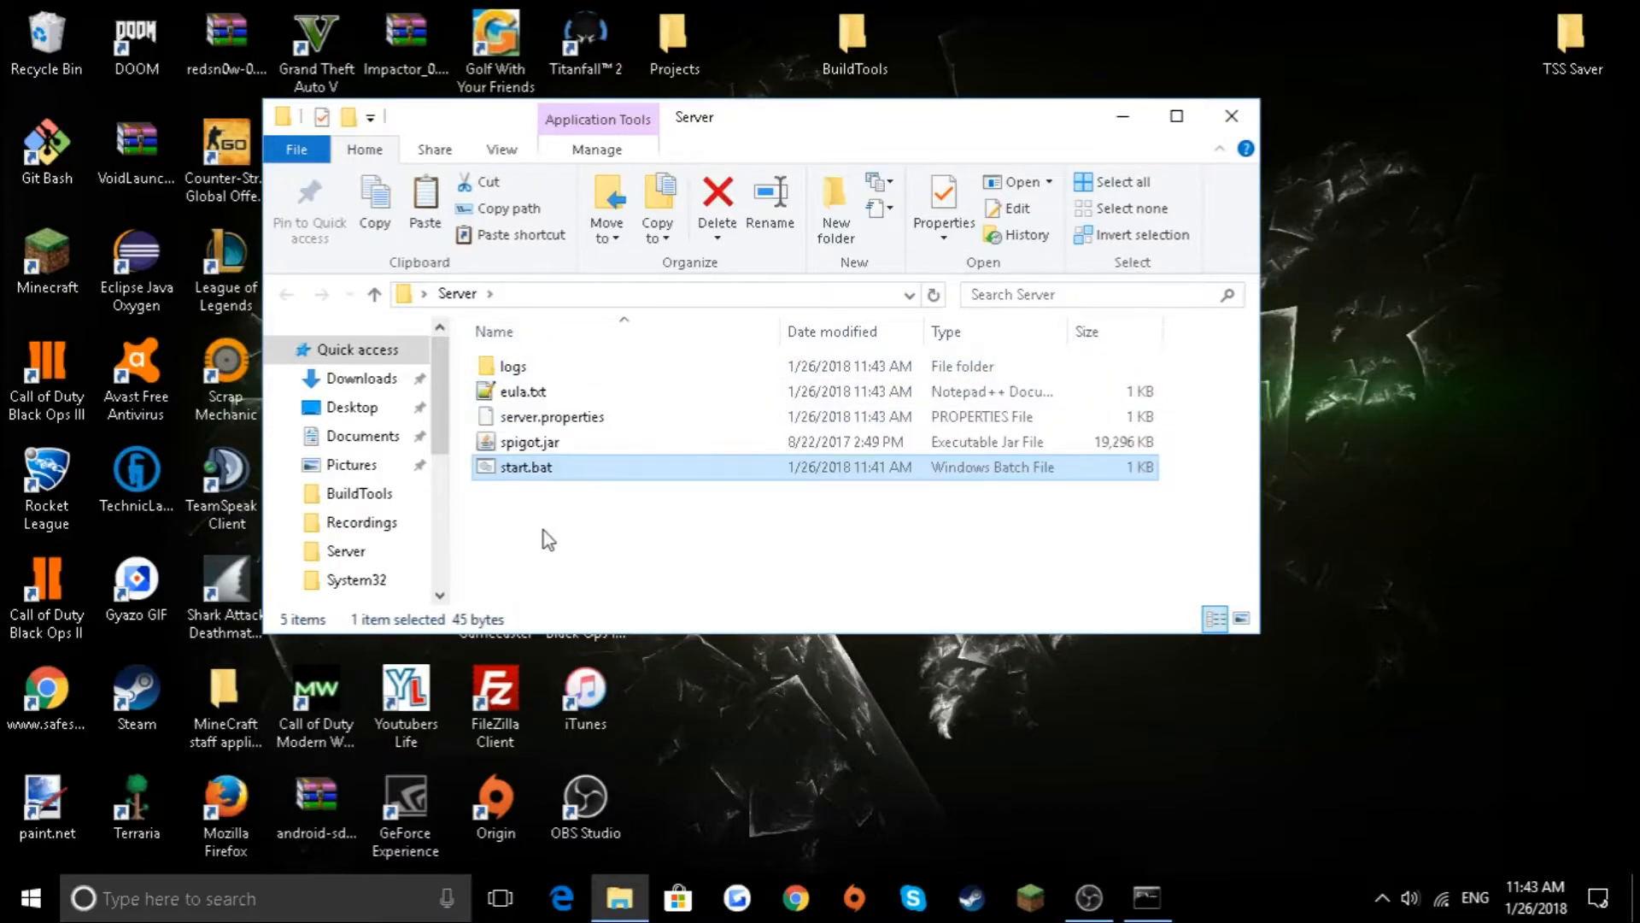
double_click(527, 467)
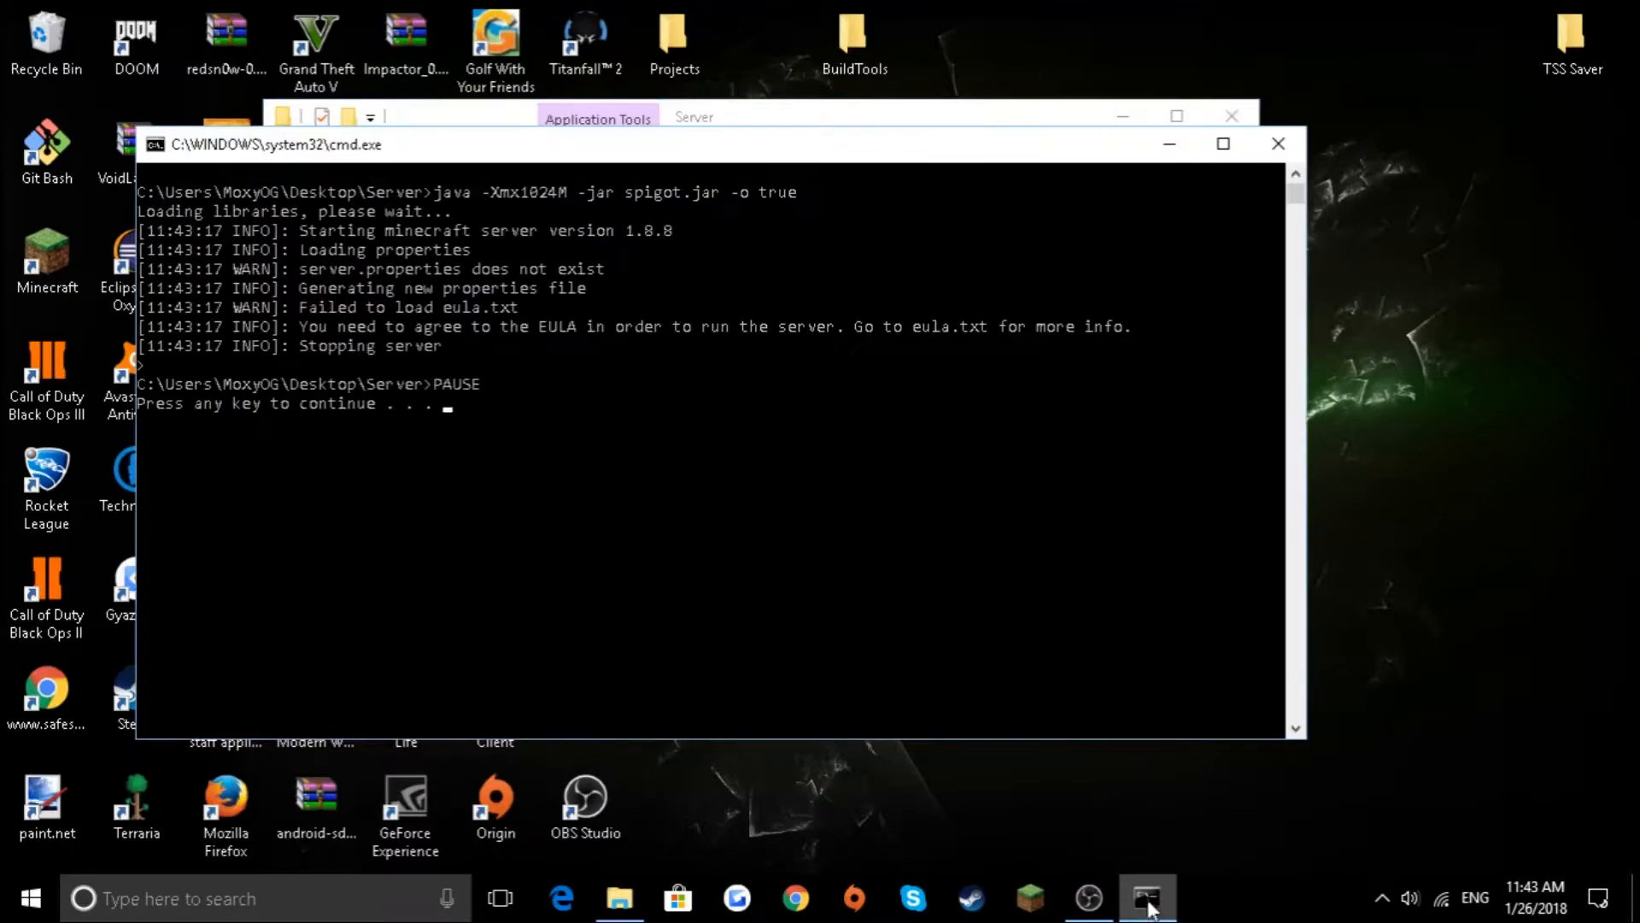
mouse_move(485, 478)
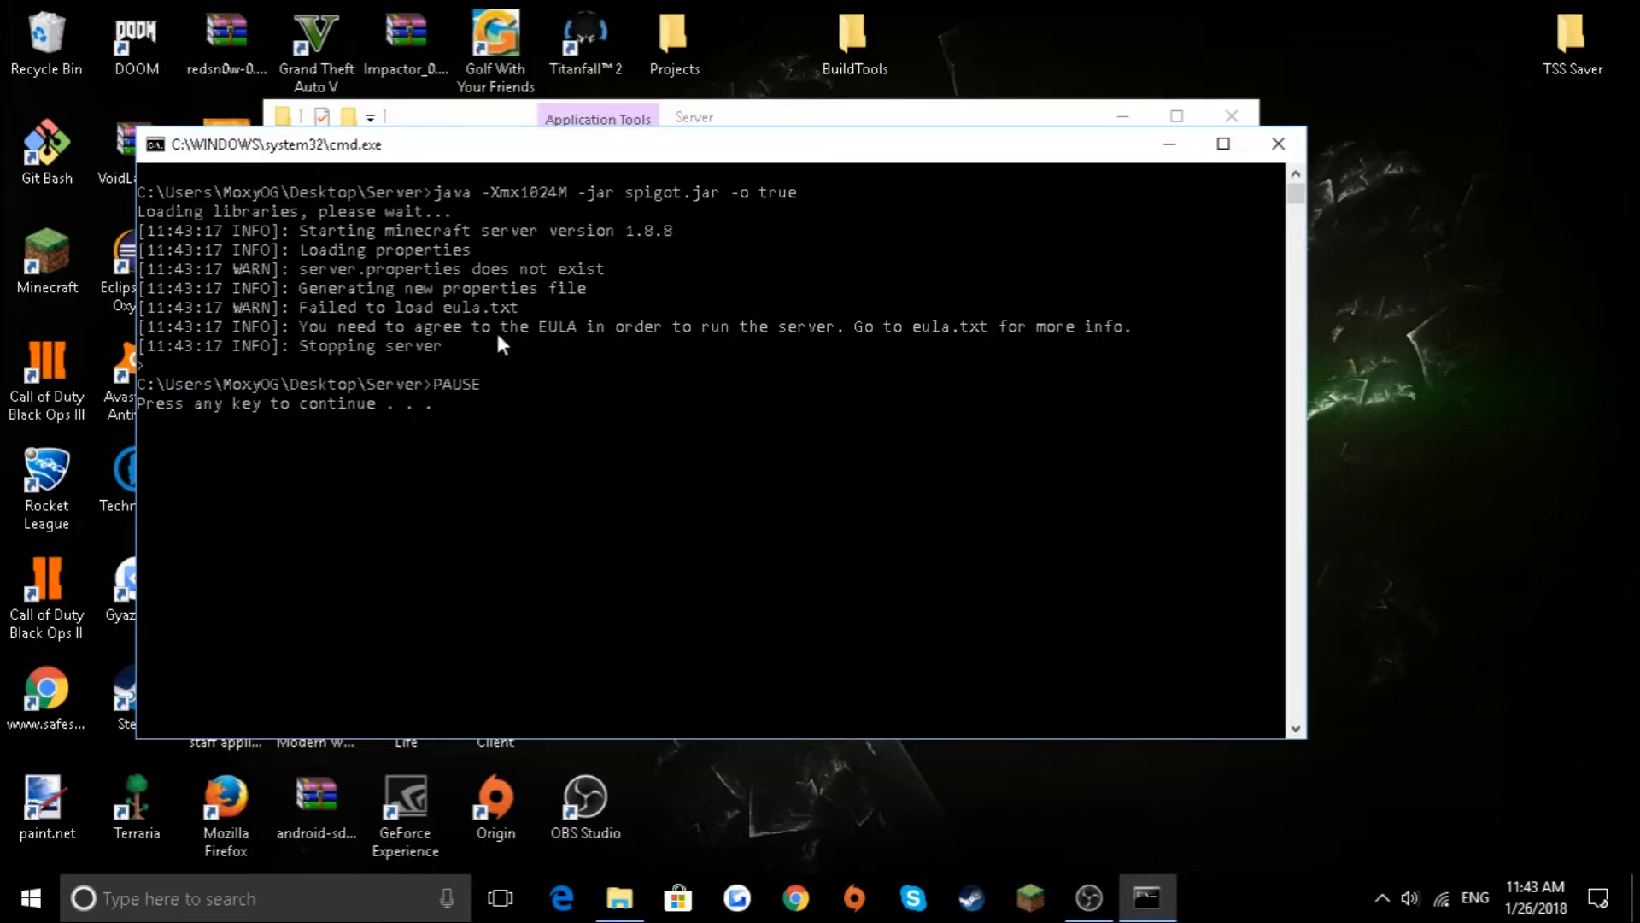
mouse_move(759, 460)
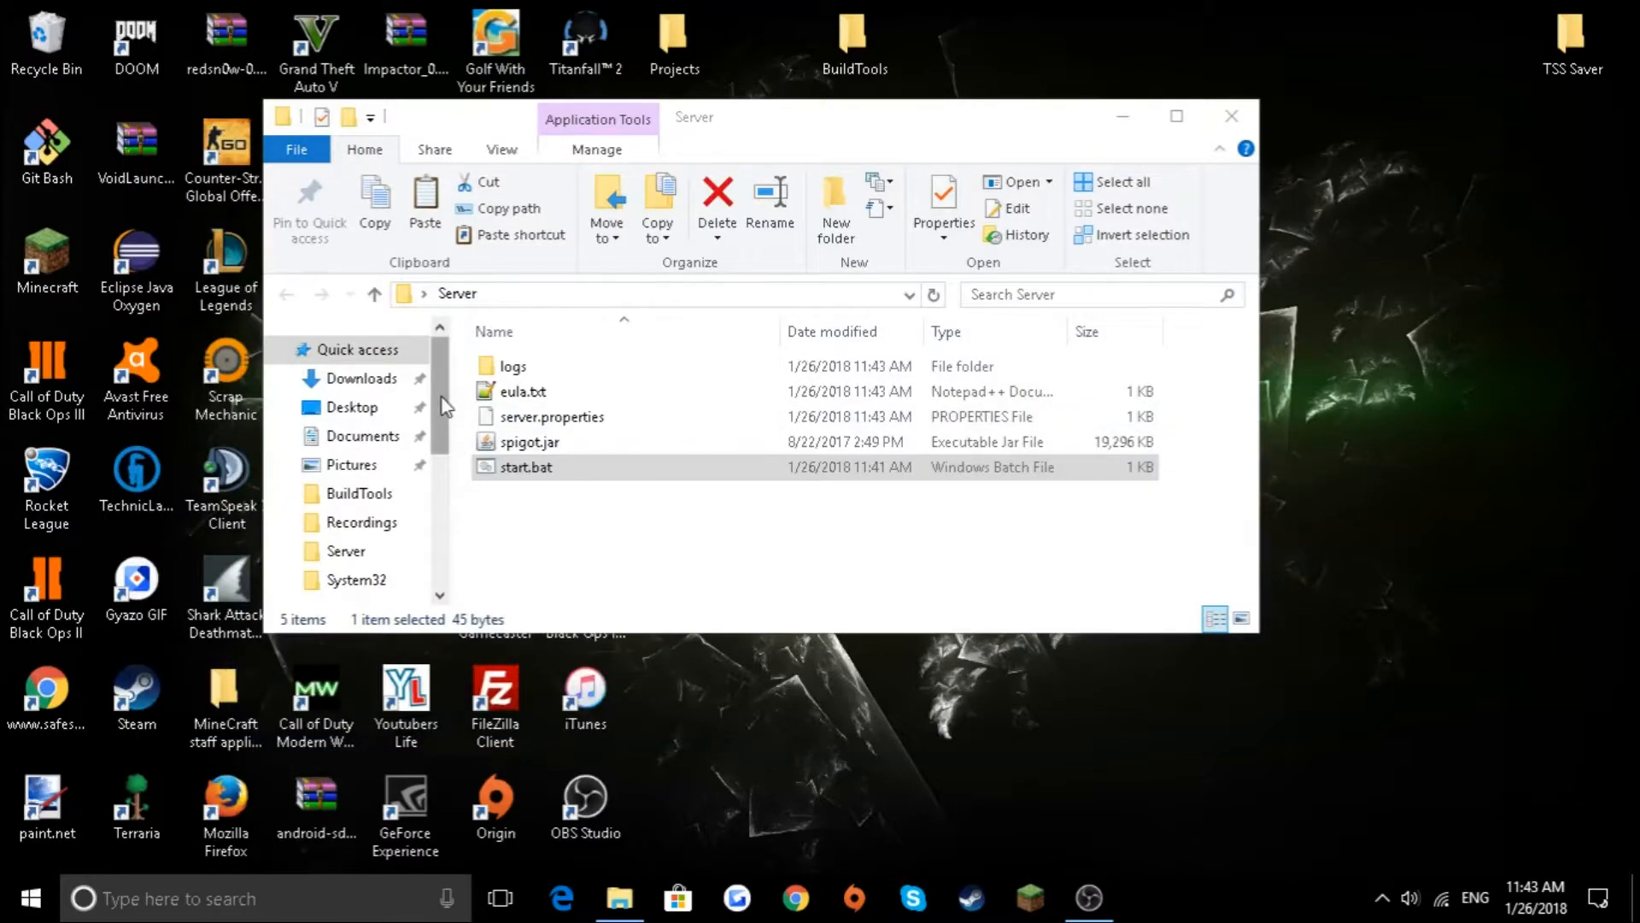
- Edit eula.txt so the eula setting reads true instead of false
right_click(521, 391)
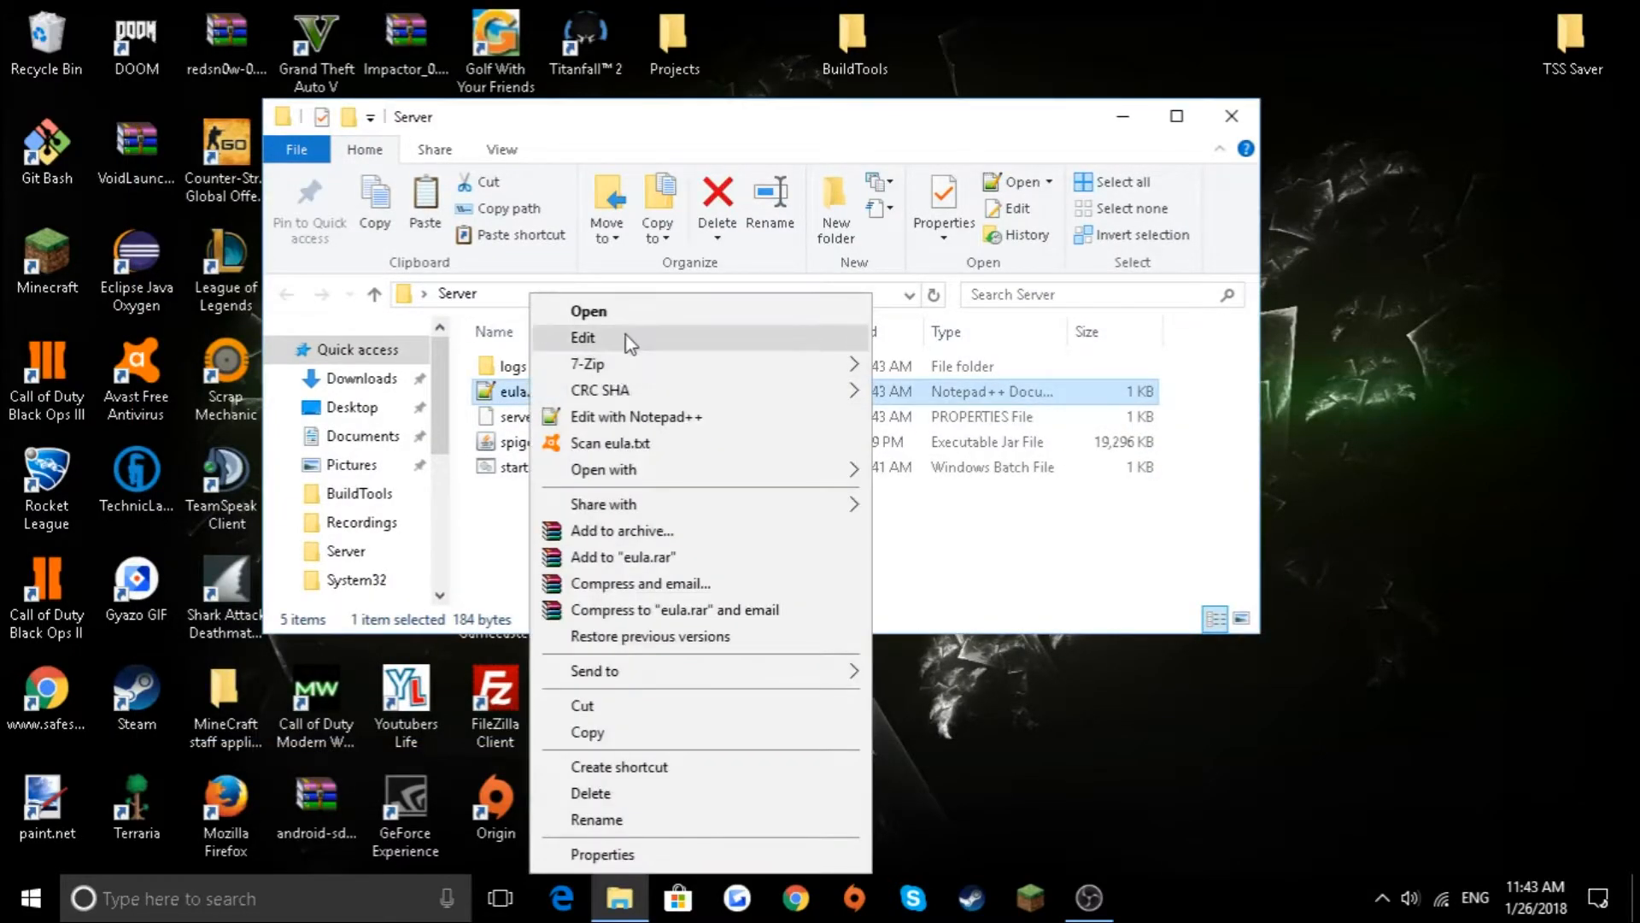
left_click(582, 336)
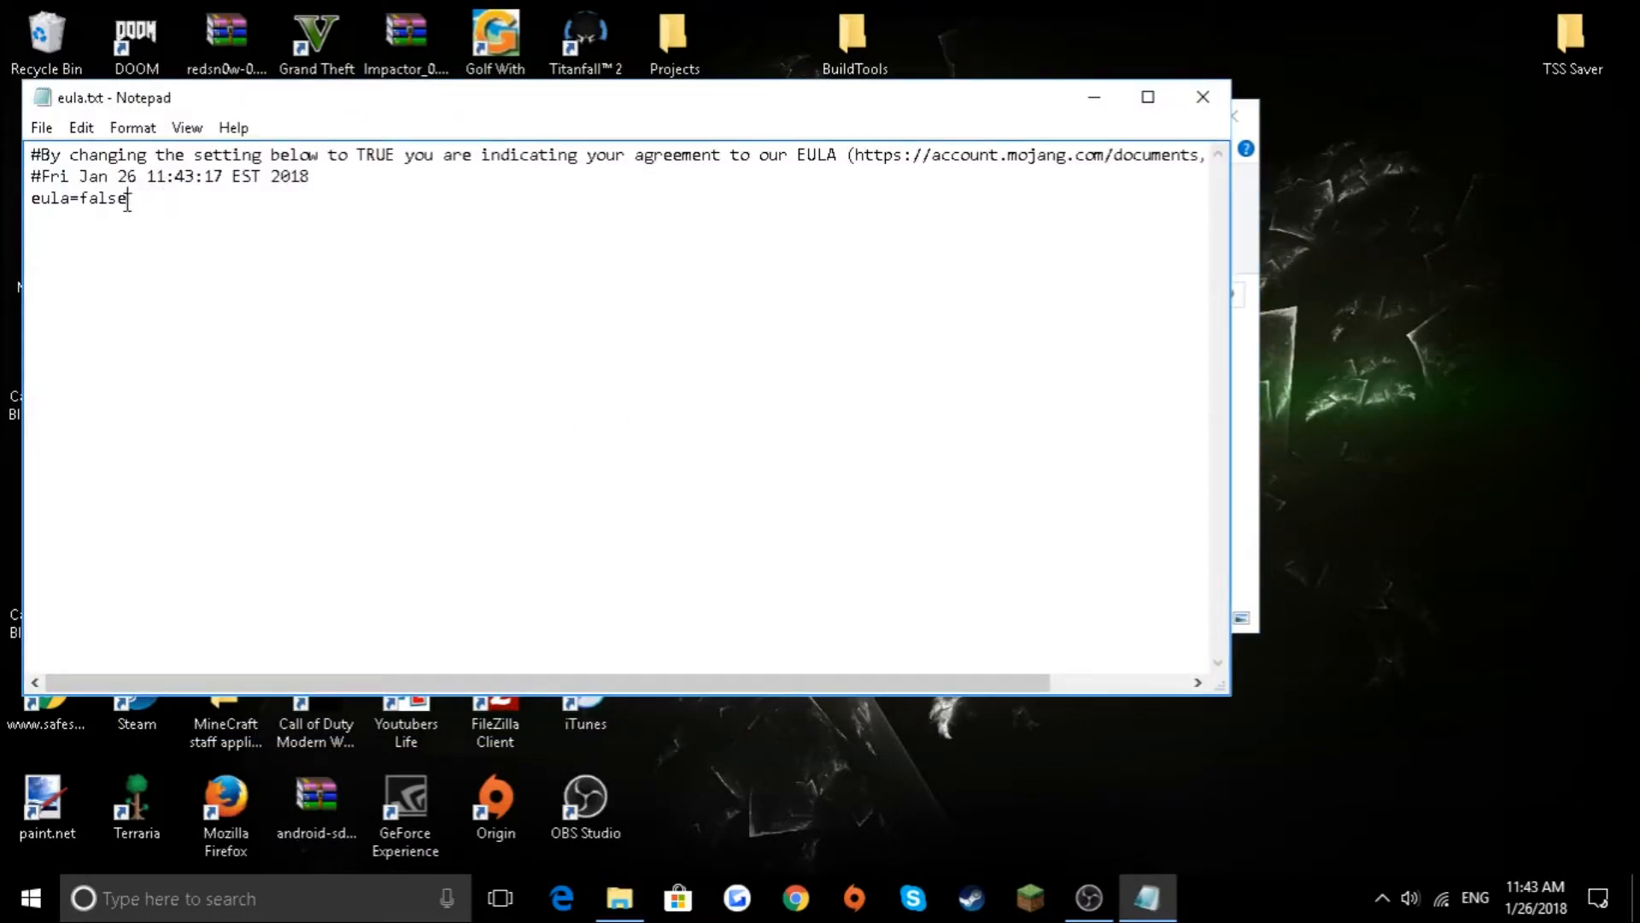
double_click(99, 200)
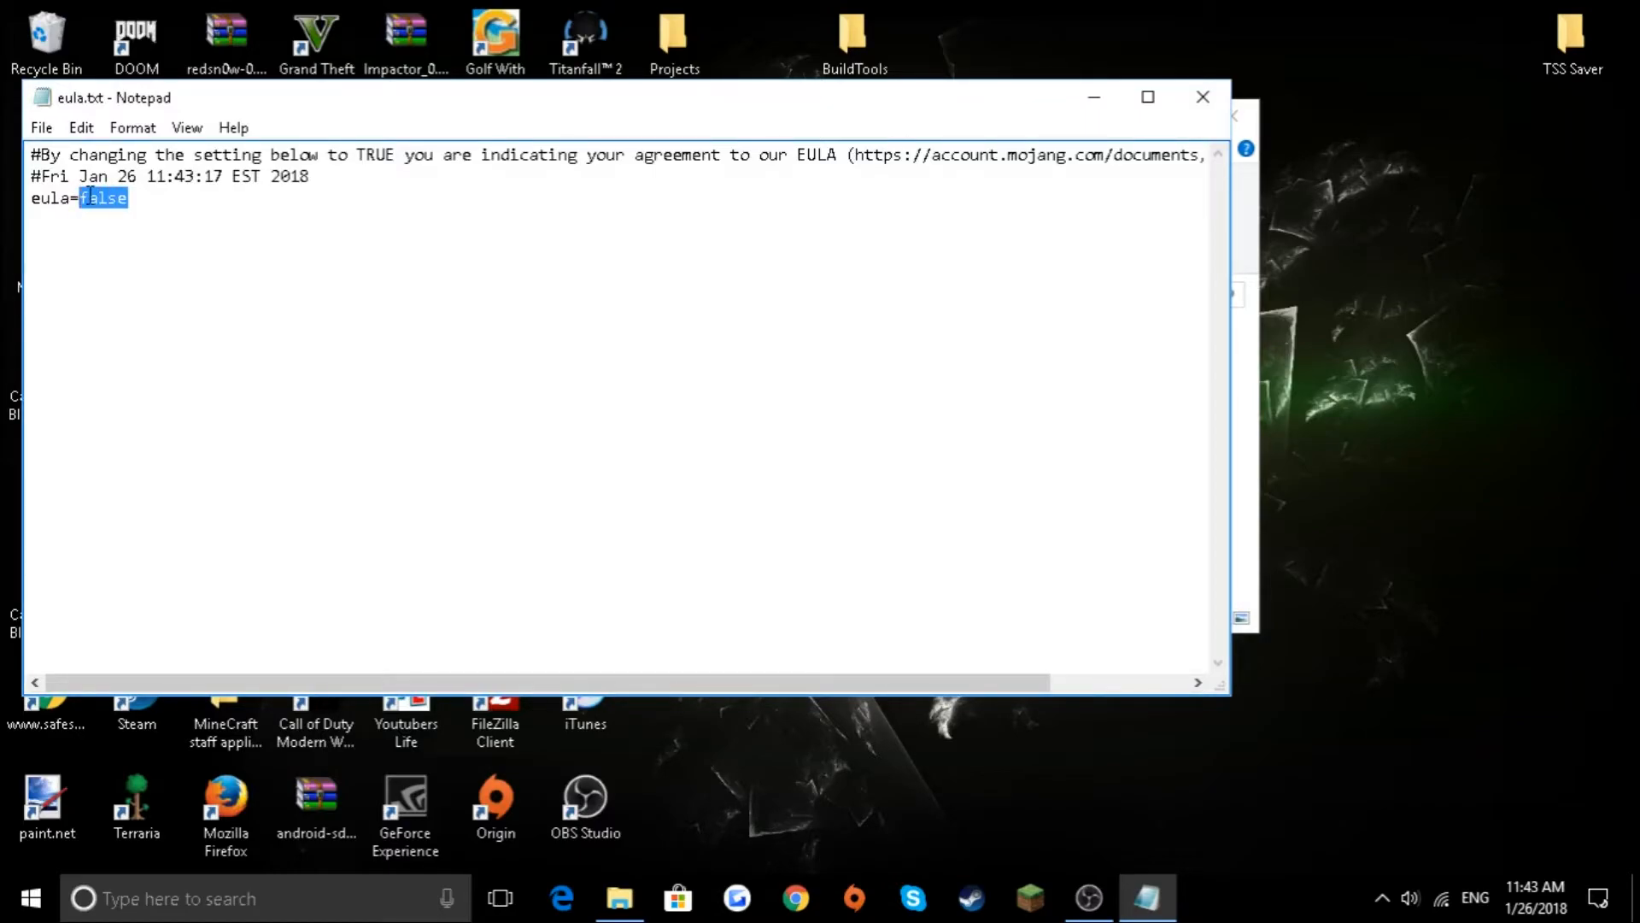
type("true")
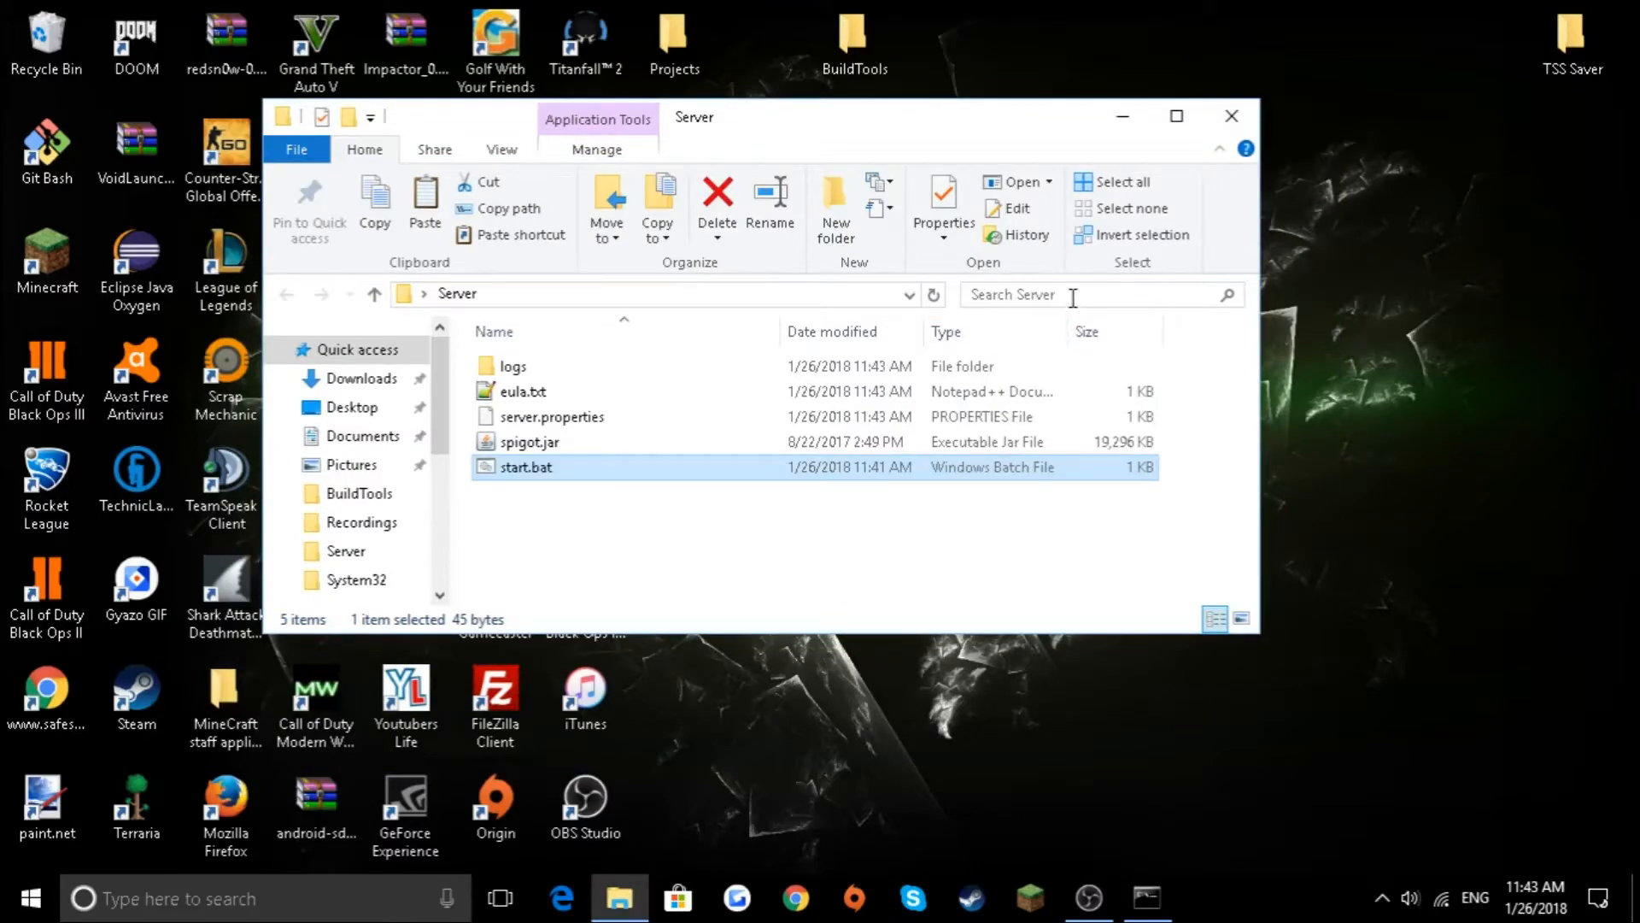
mouse_move(1233, 329)
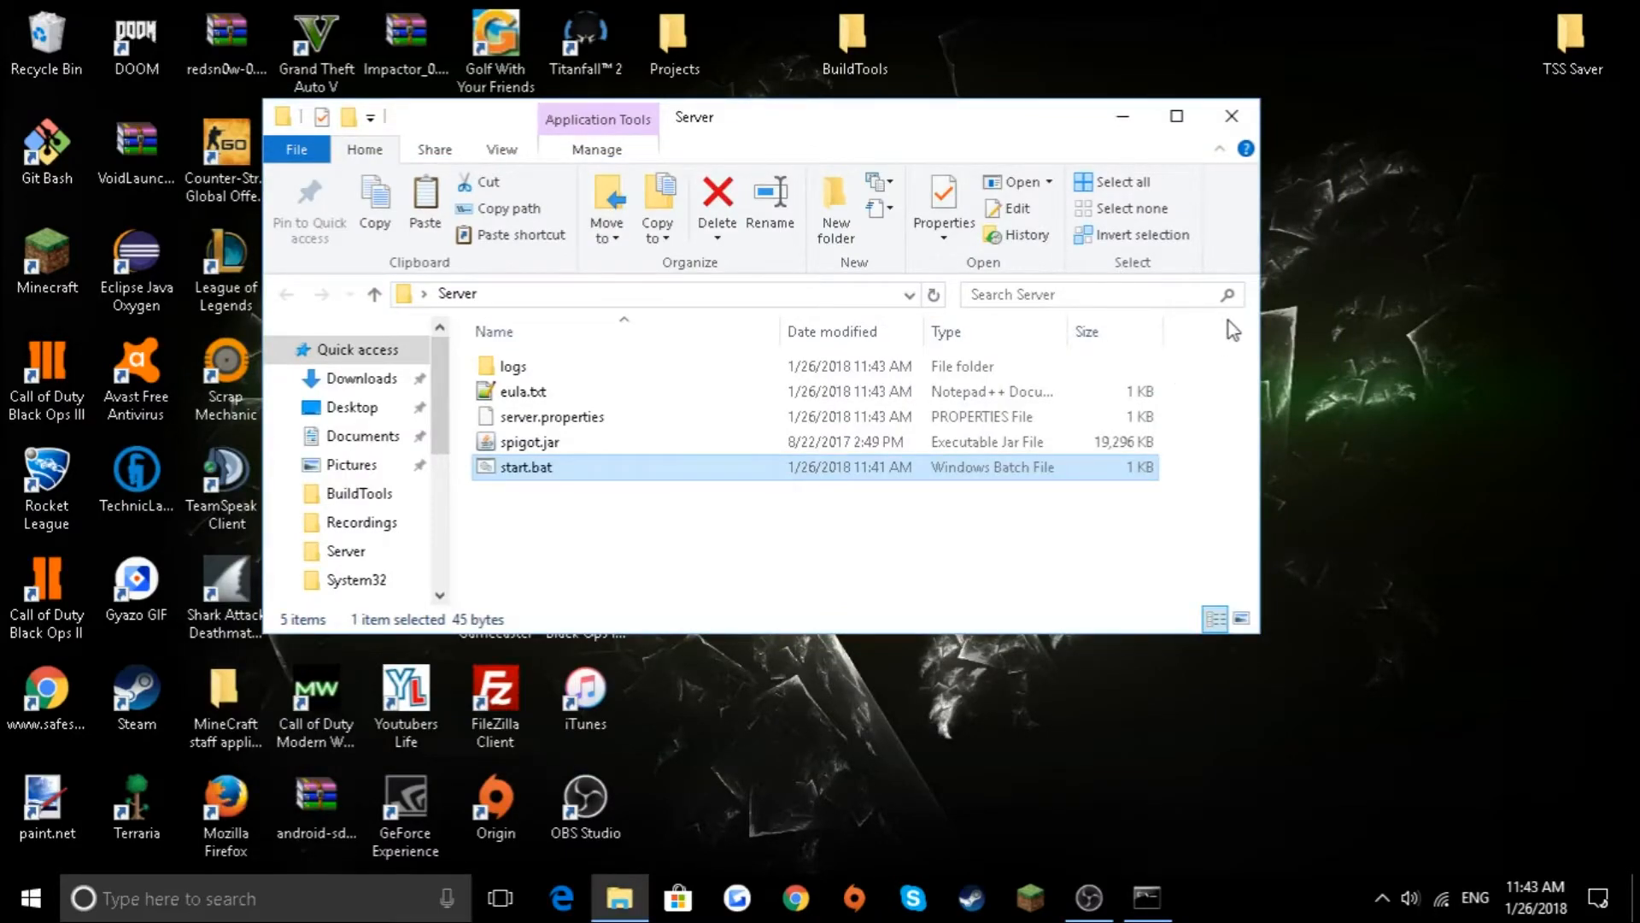
mouse_move(1171, 851)
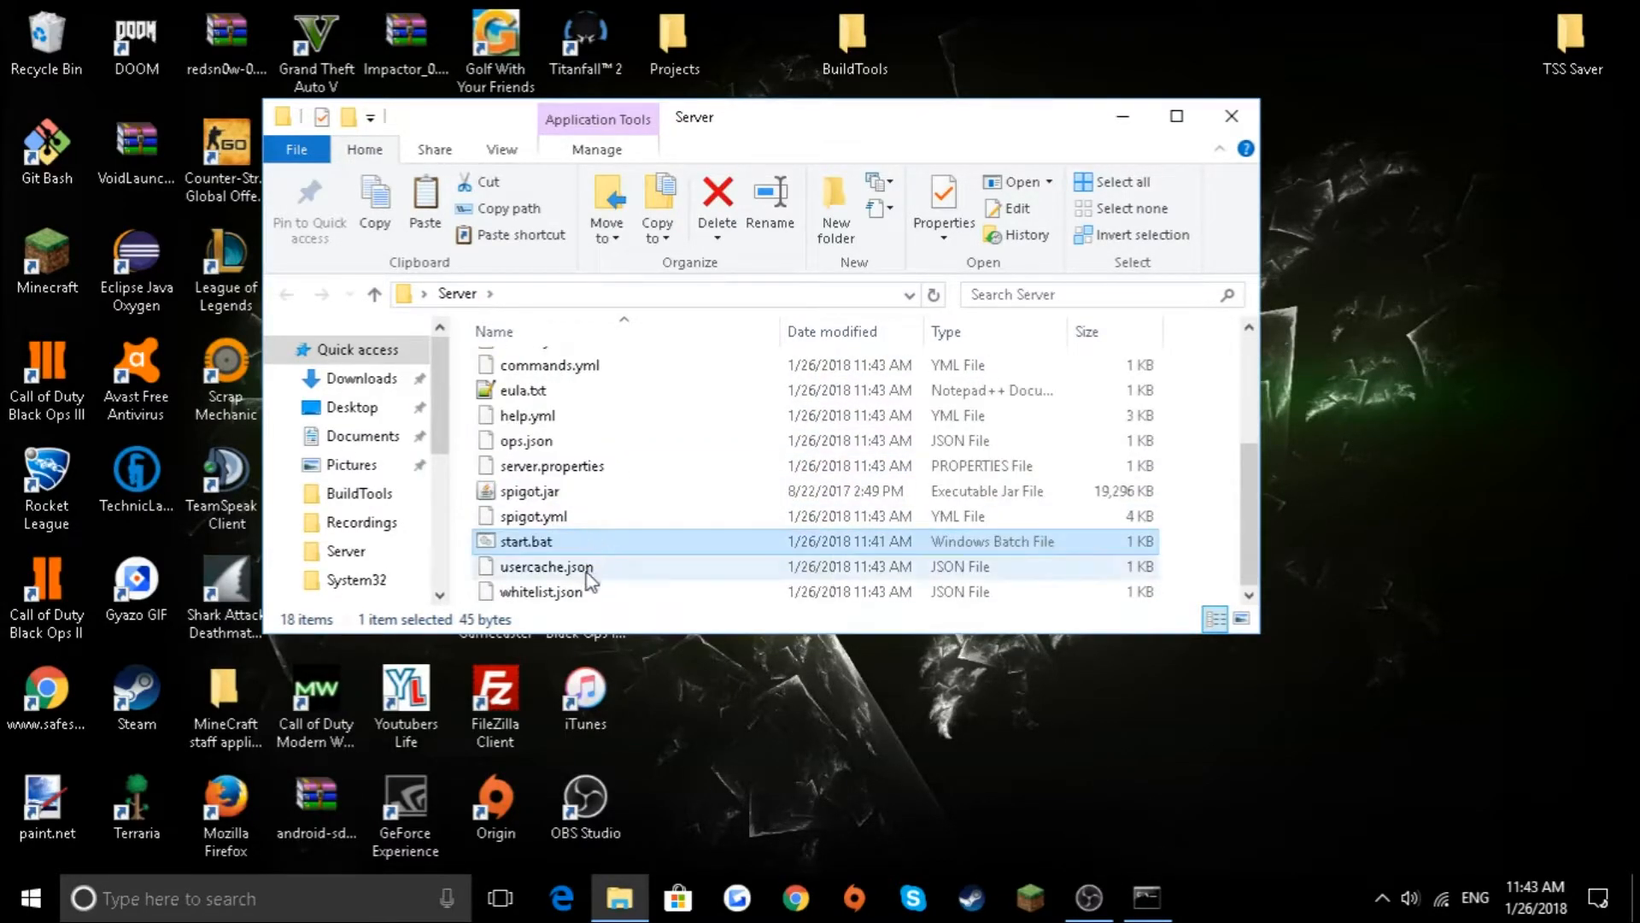
- Run start.bat so the server generates worlds, plugins folder and config files
double_click(524, 540)
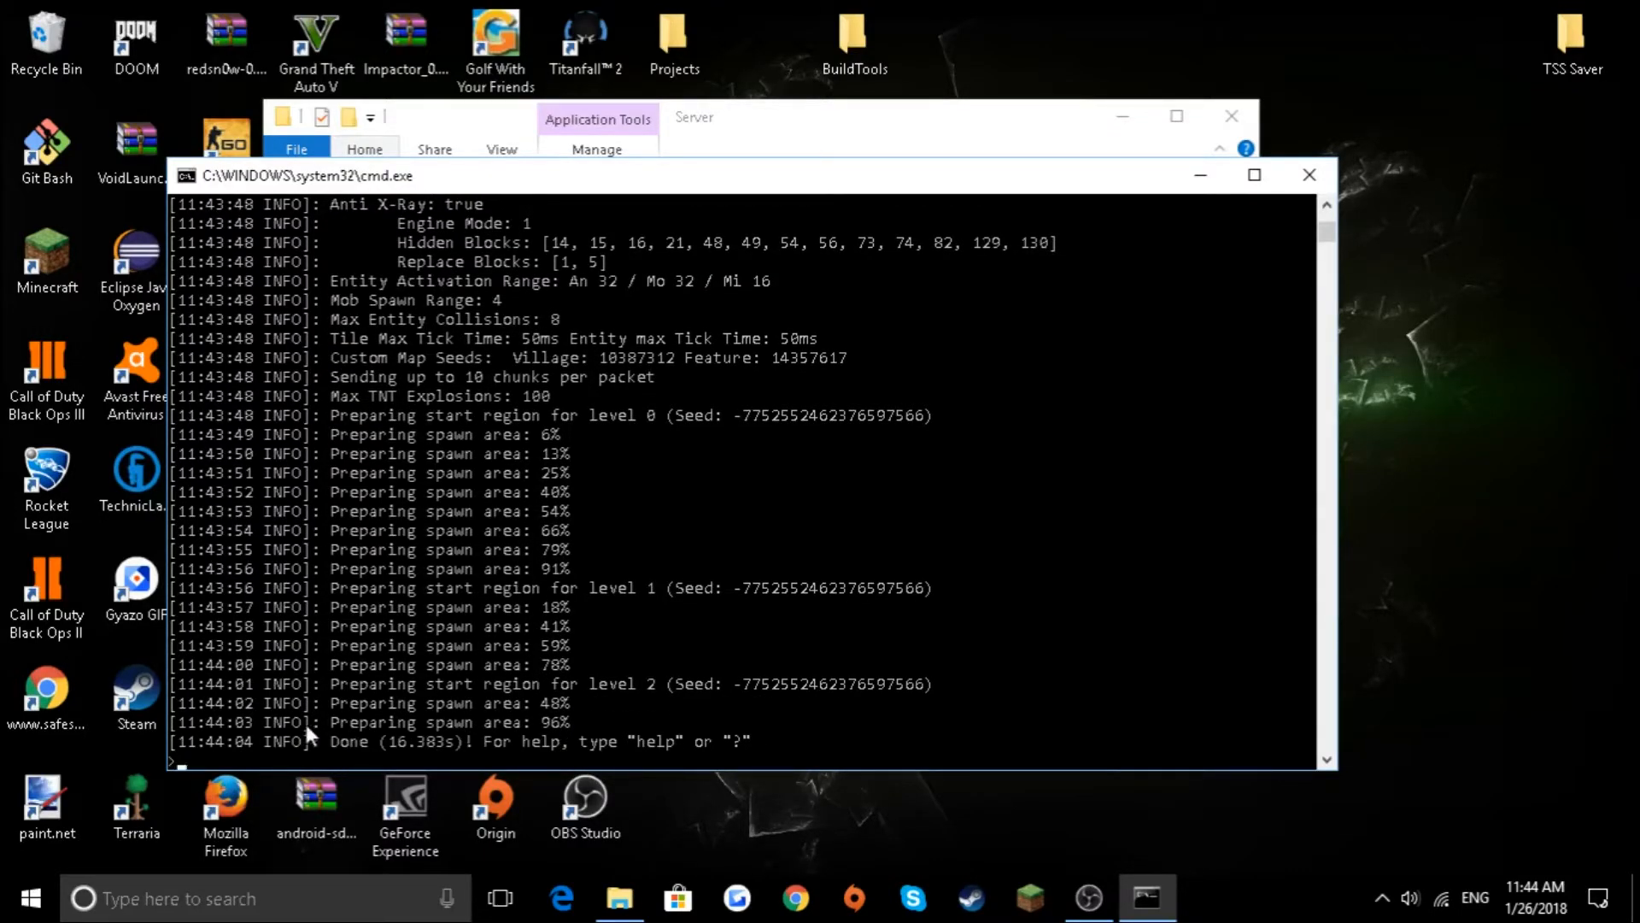
double_click(349, 741)
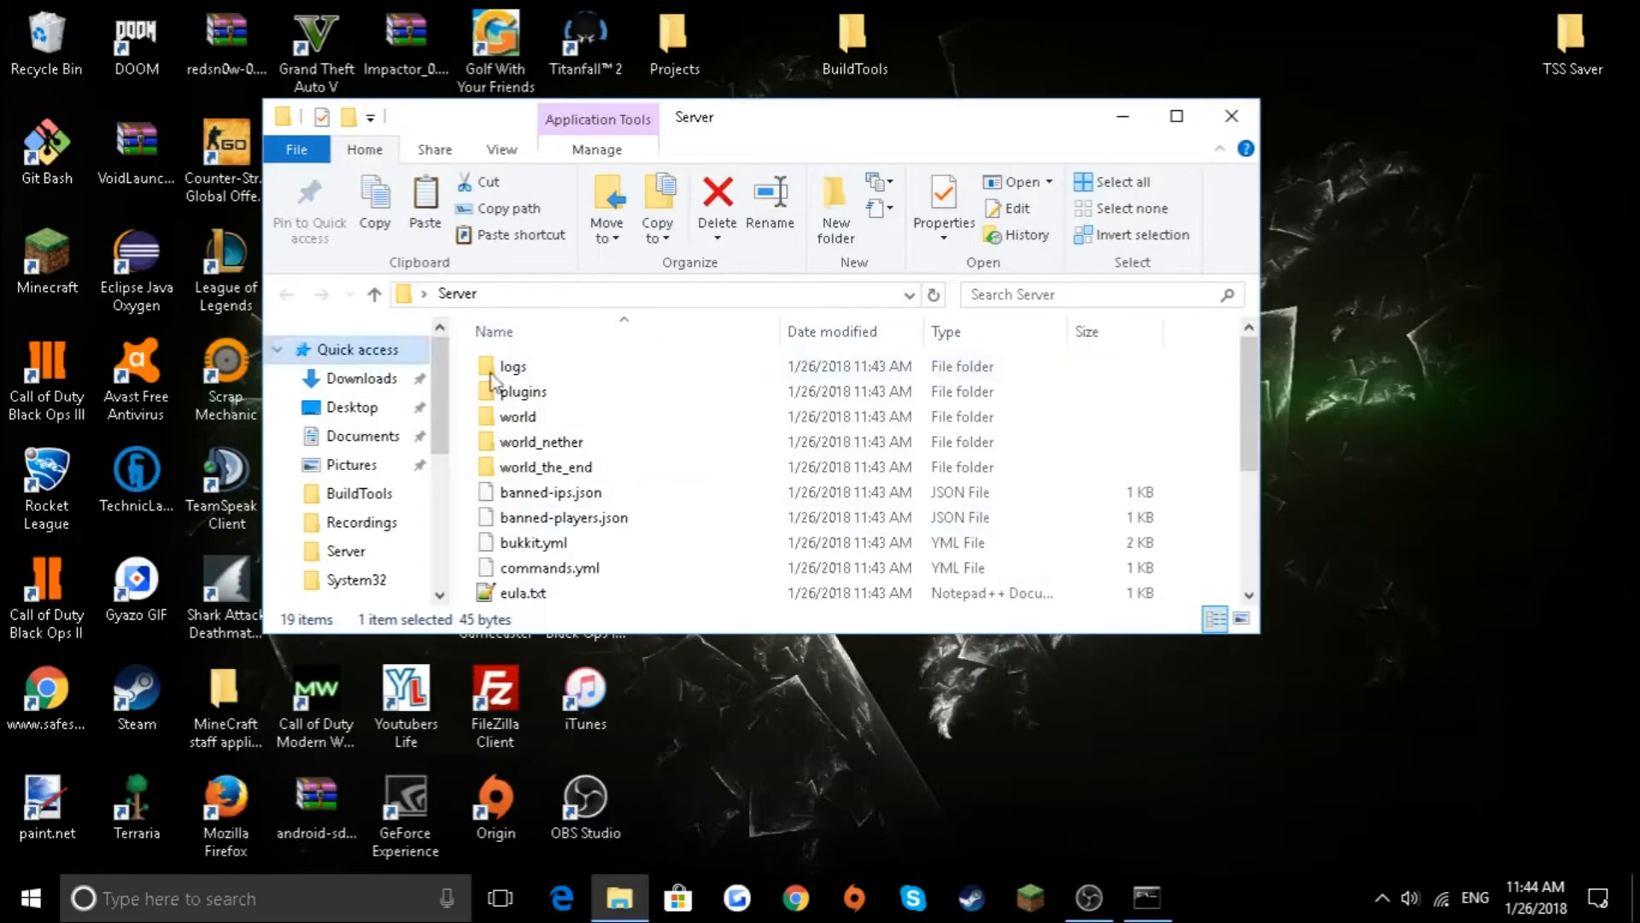
- Open the plugins folder, then return to the server console and begin a command
left_click(523, 392)
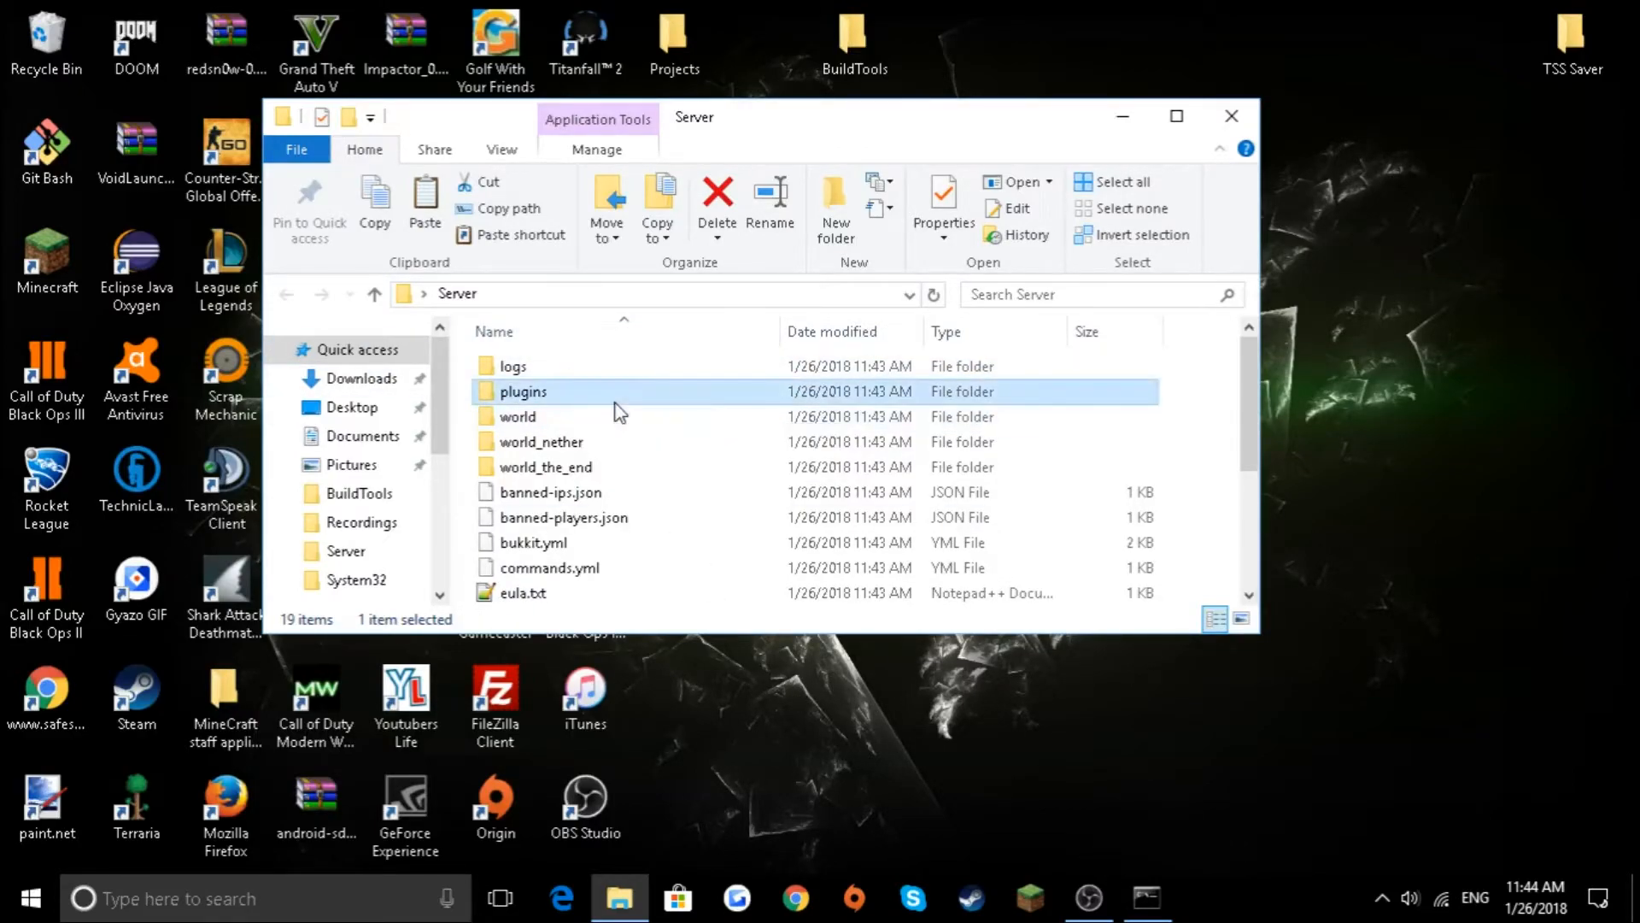
double_click(523, 391)
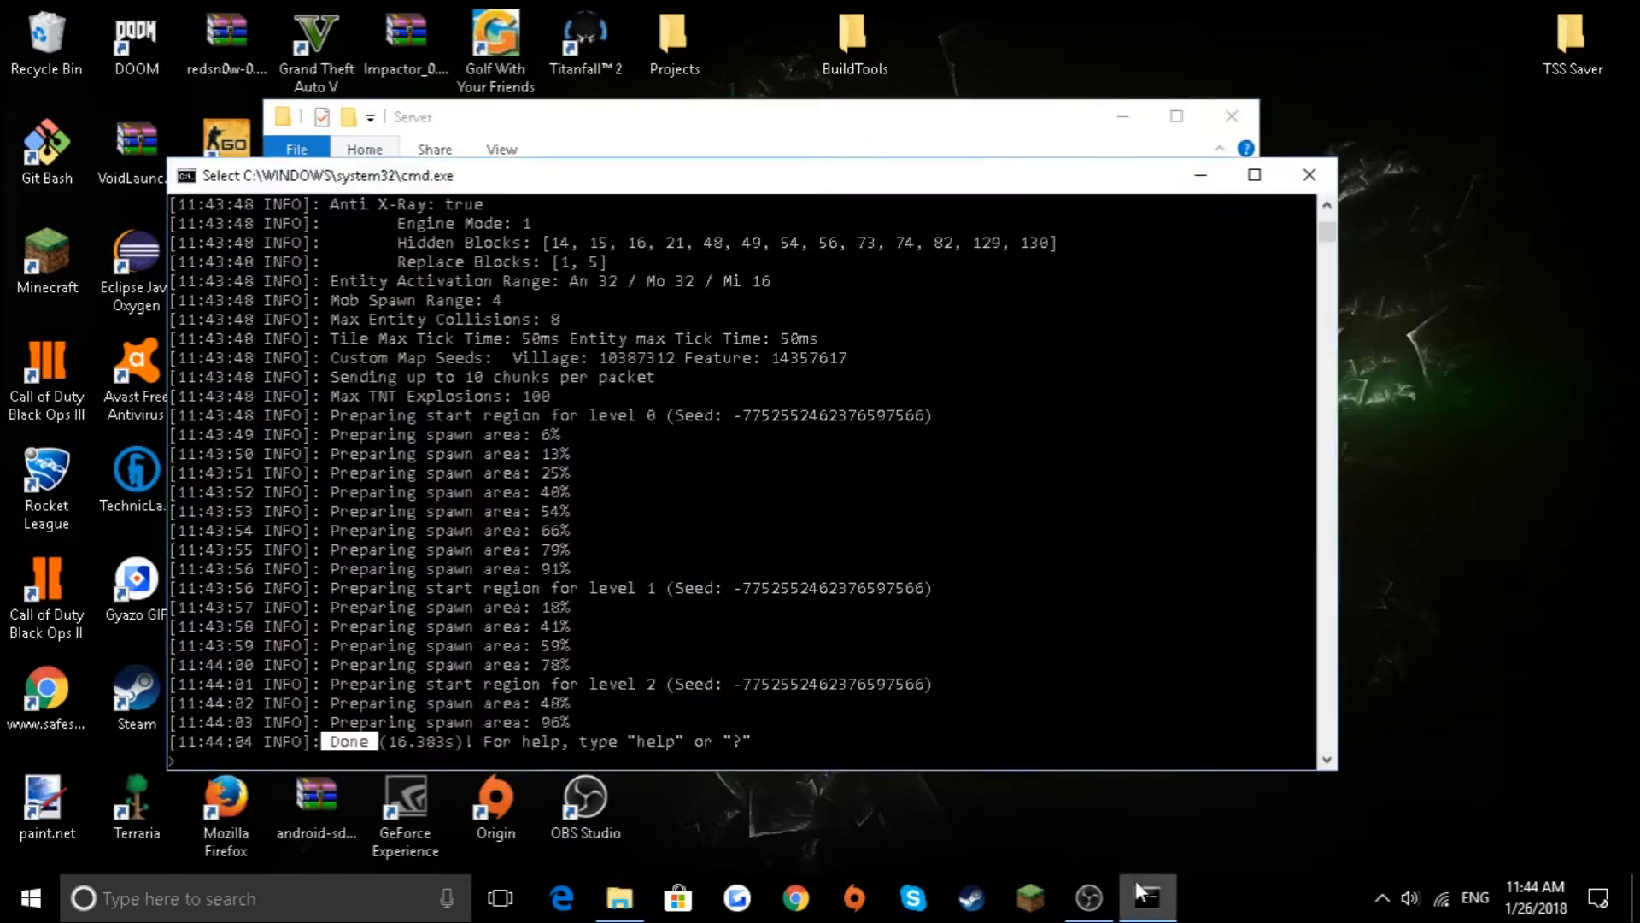
type("st")
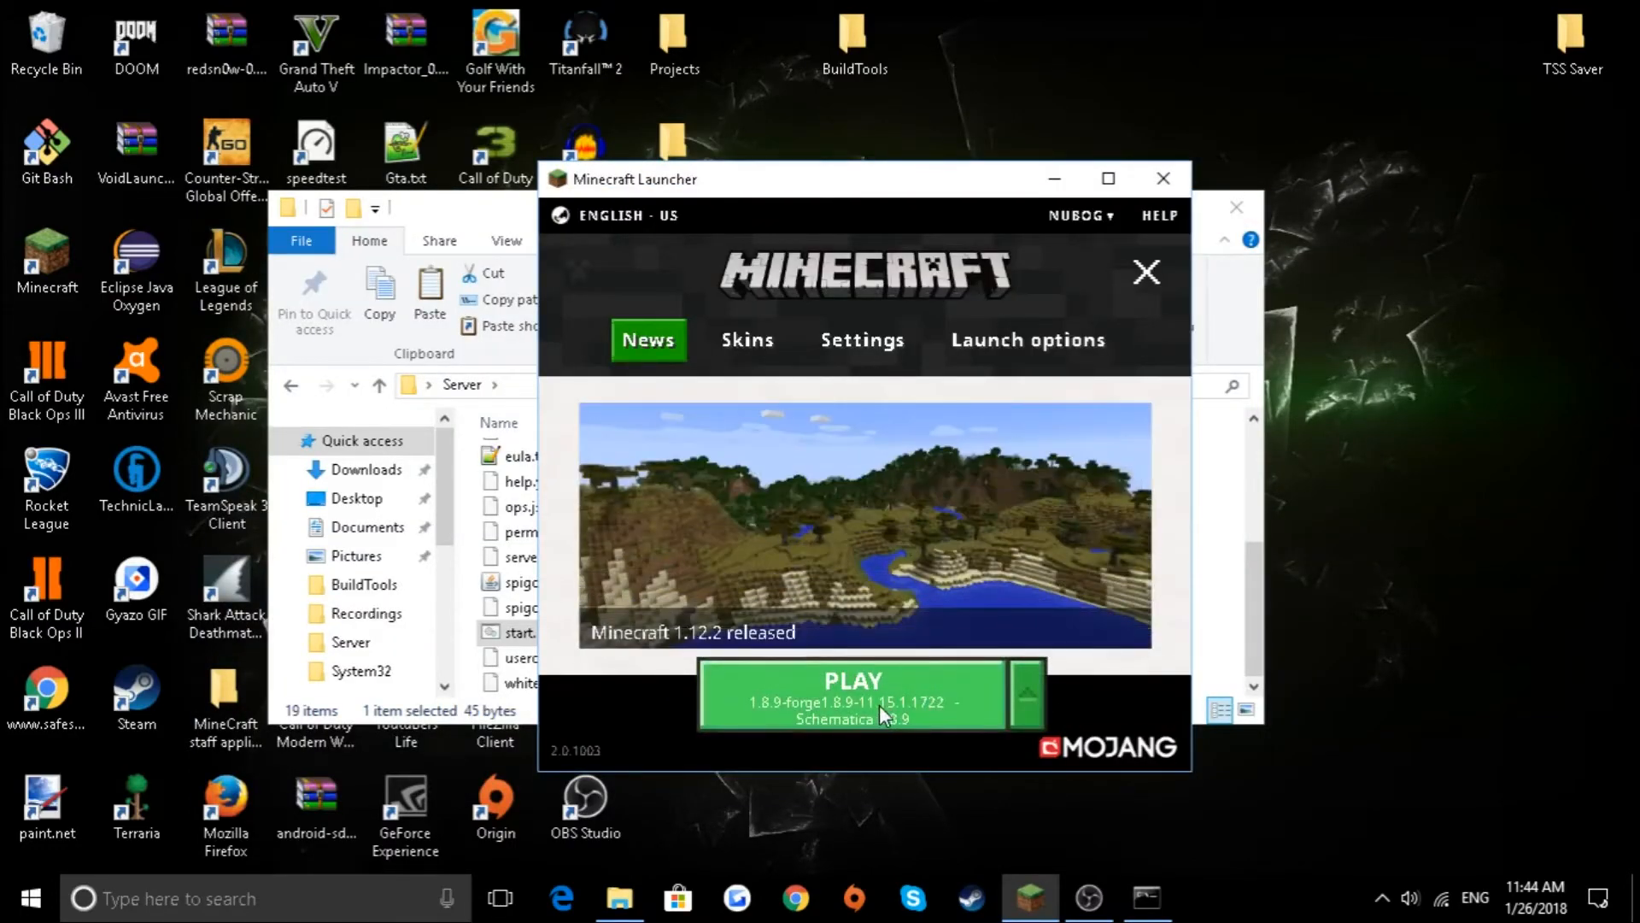
- Launch Minecraft from the Launcher's PLAY button with the 1.8.9 Forge profile
left_click(854, 697)
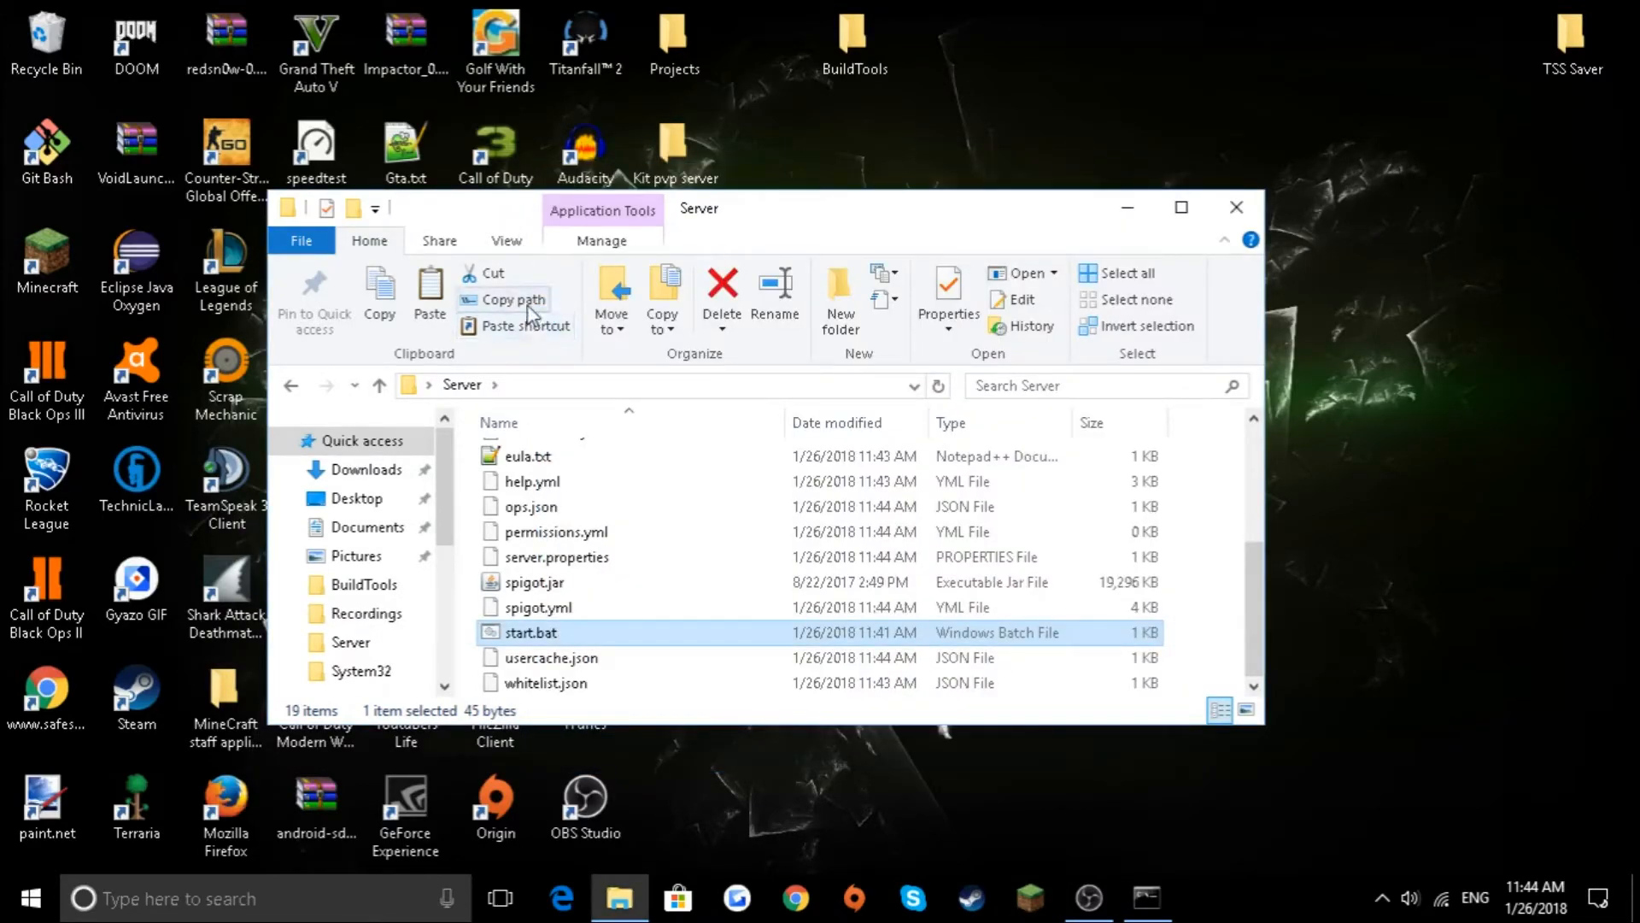
mouse_move(737, 672)
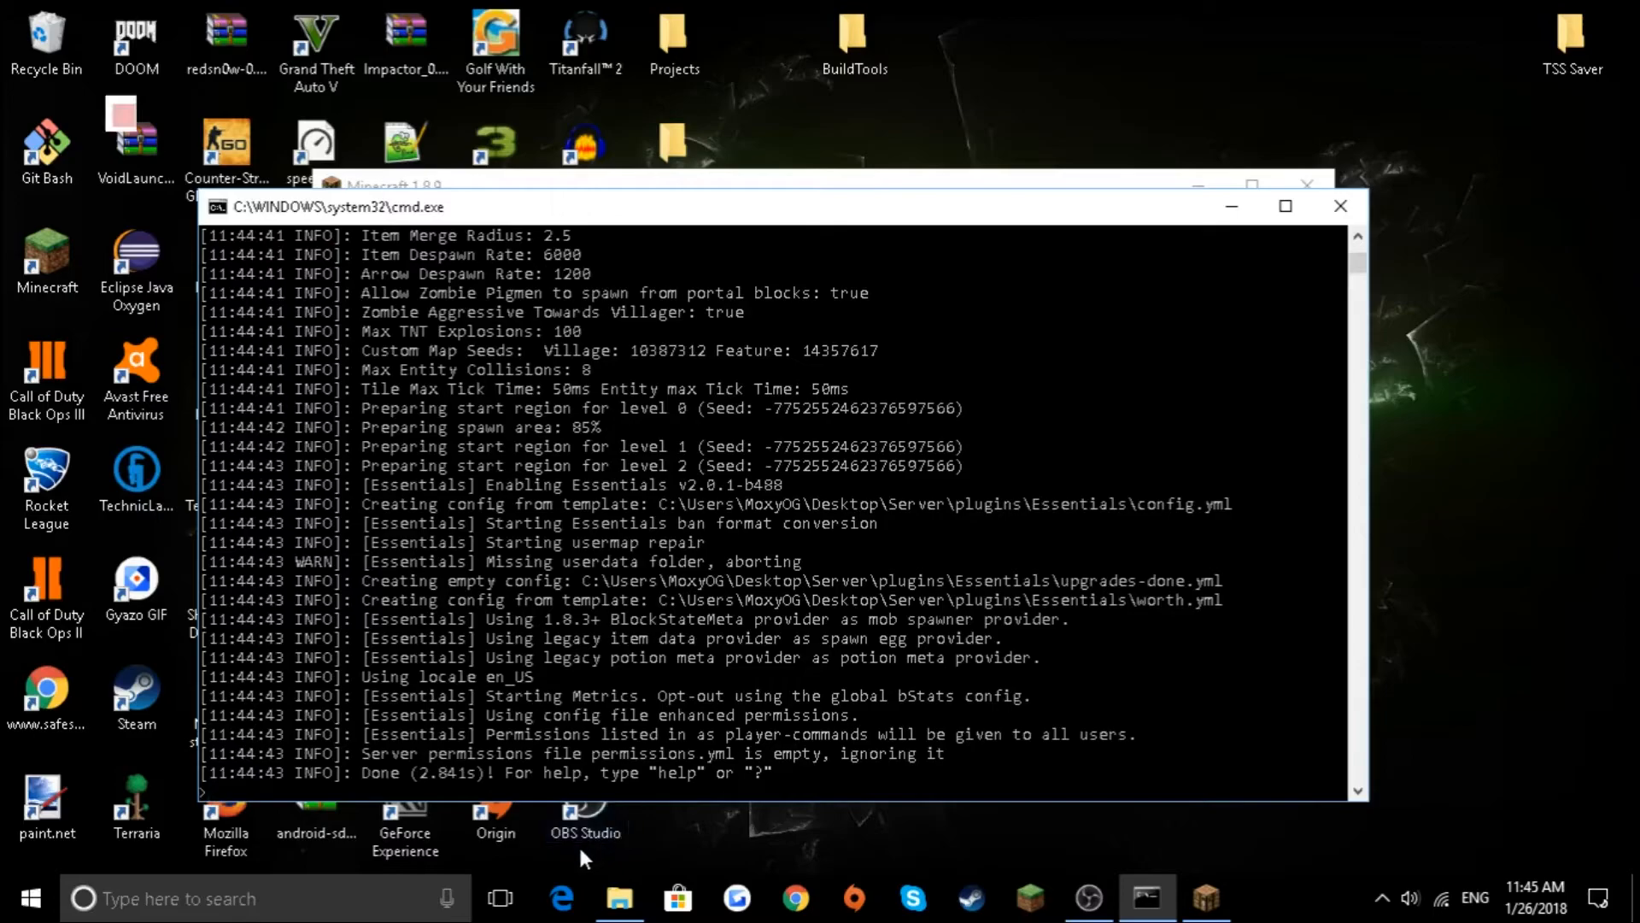
mouse_move(570, 902)
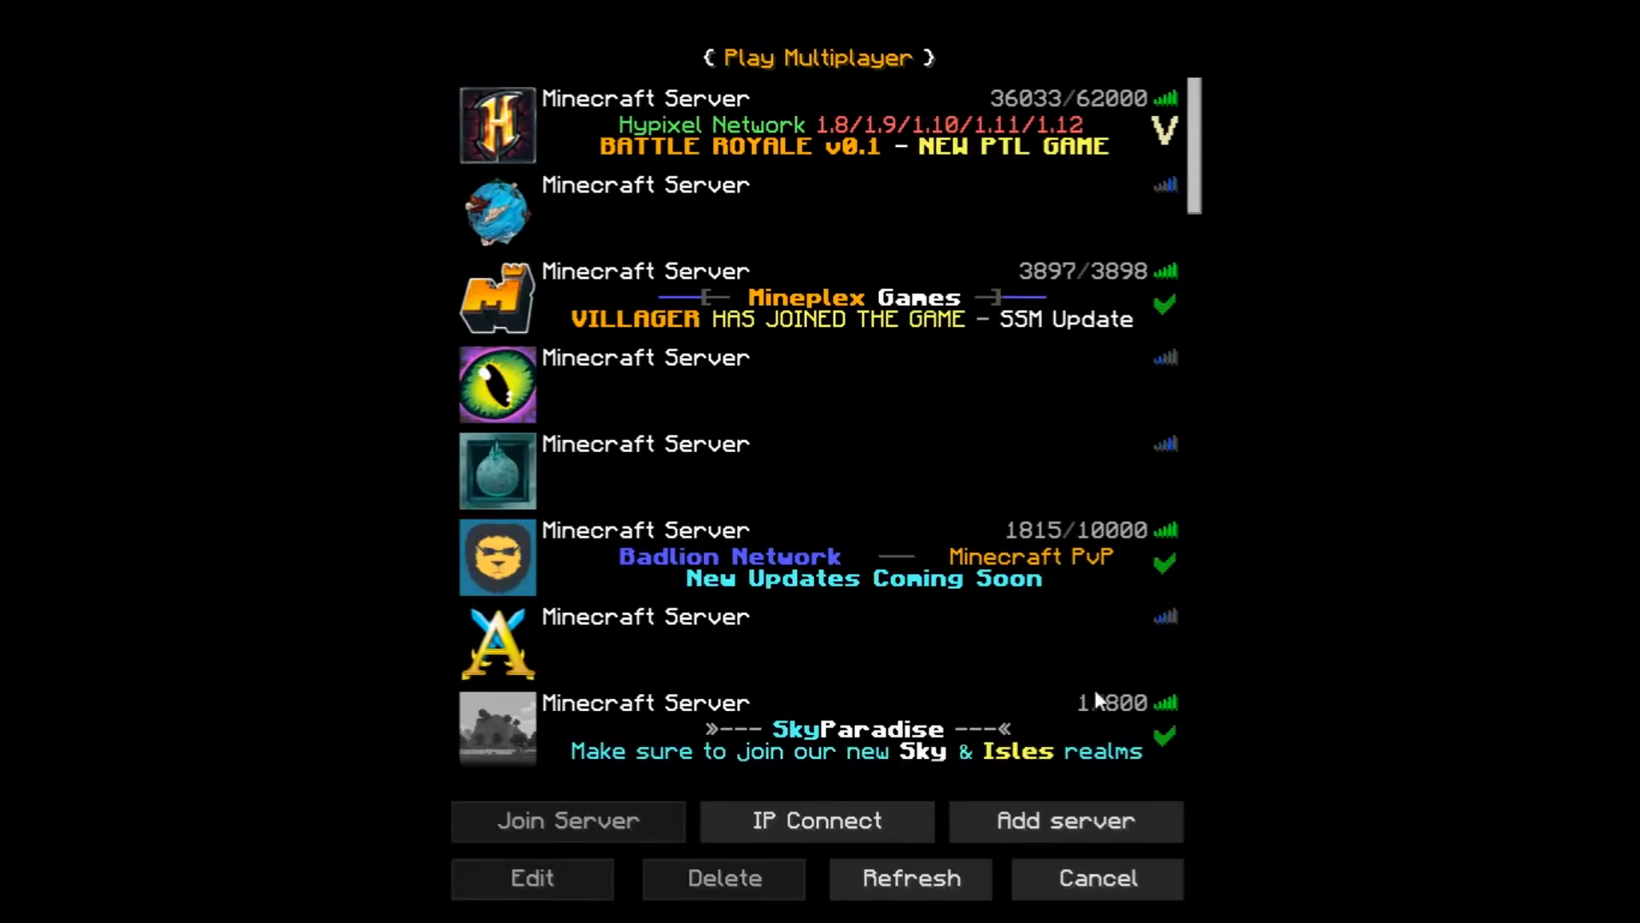
- Add a multiplayer server entry with address localhost and join it
scroll("down", 3)
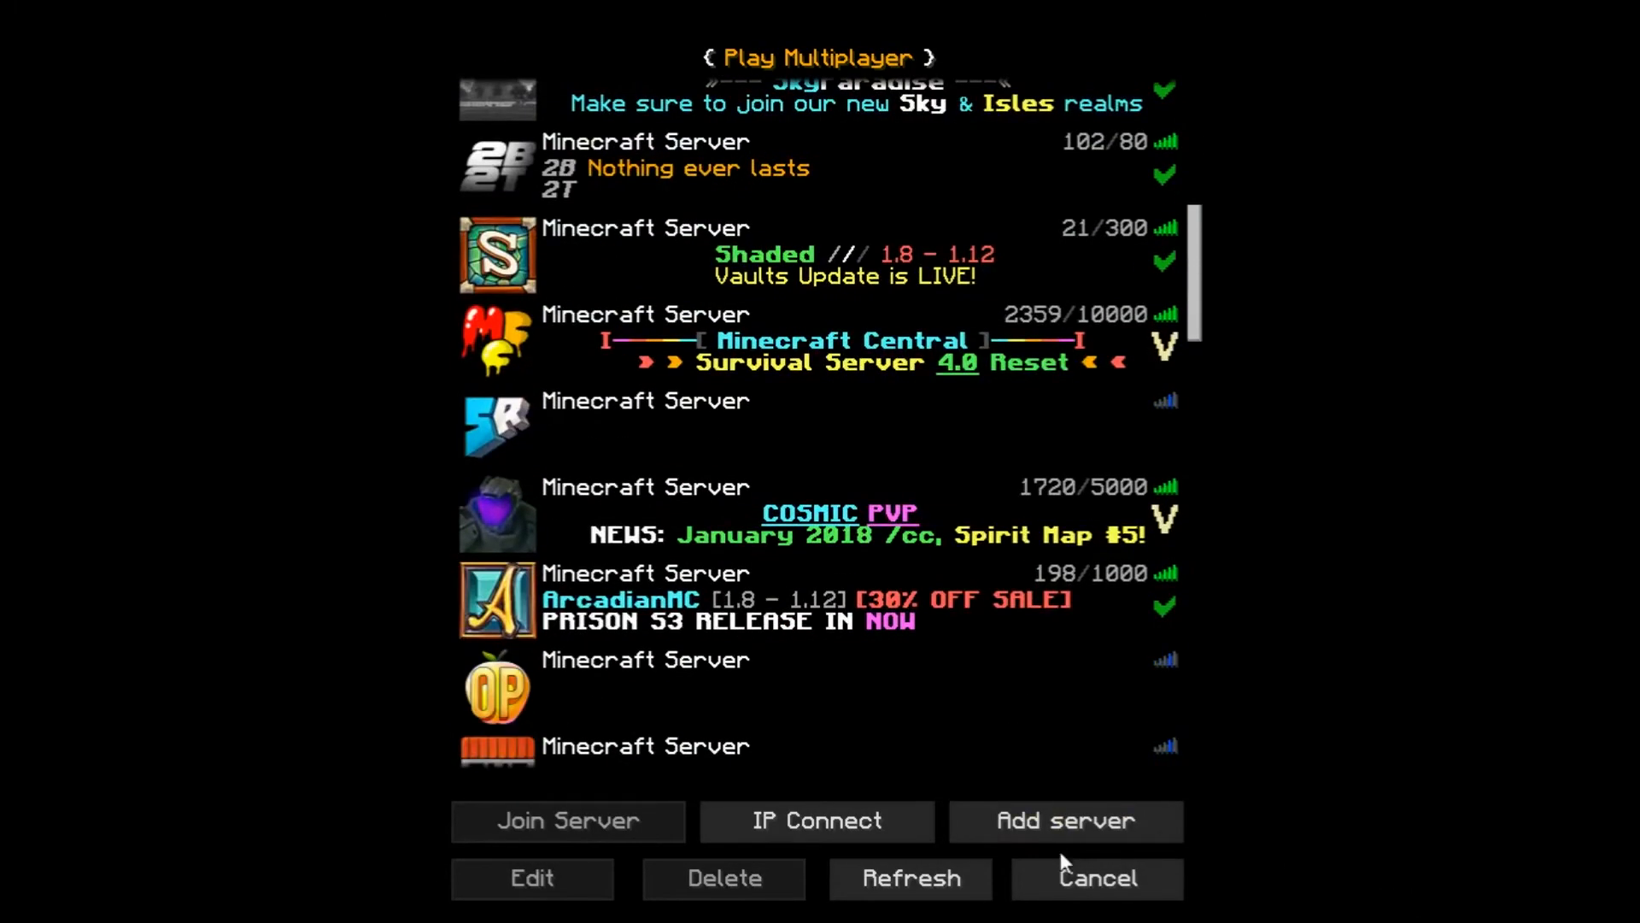
left_click(533, 878)
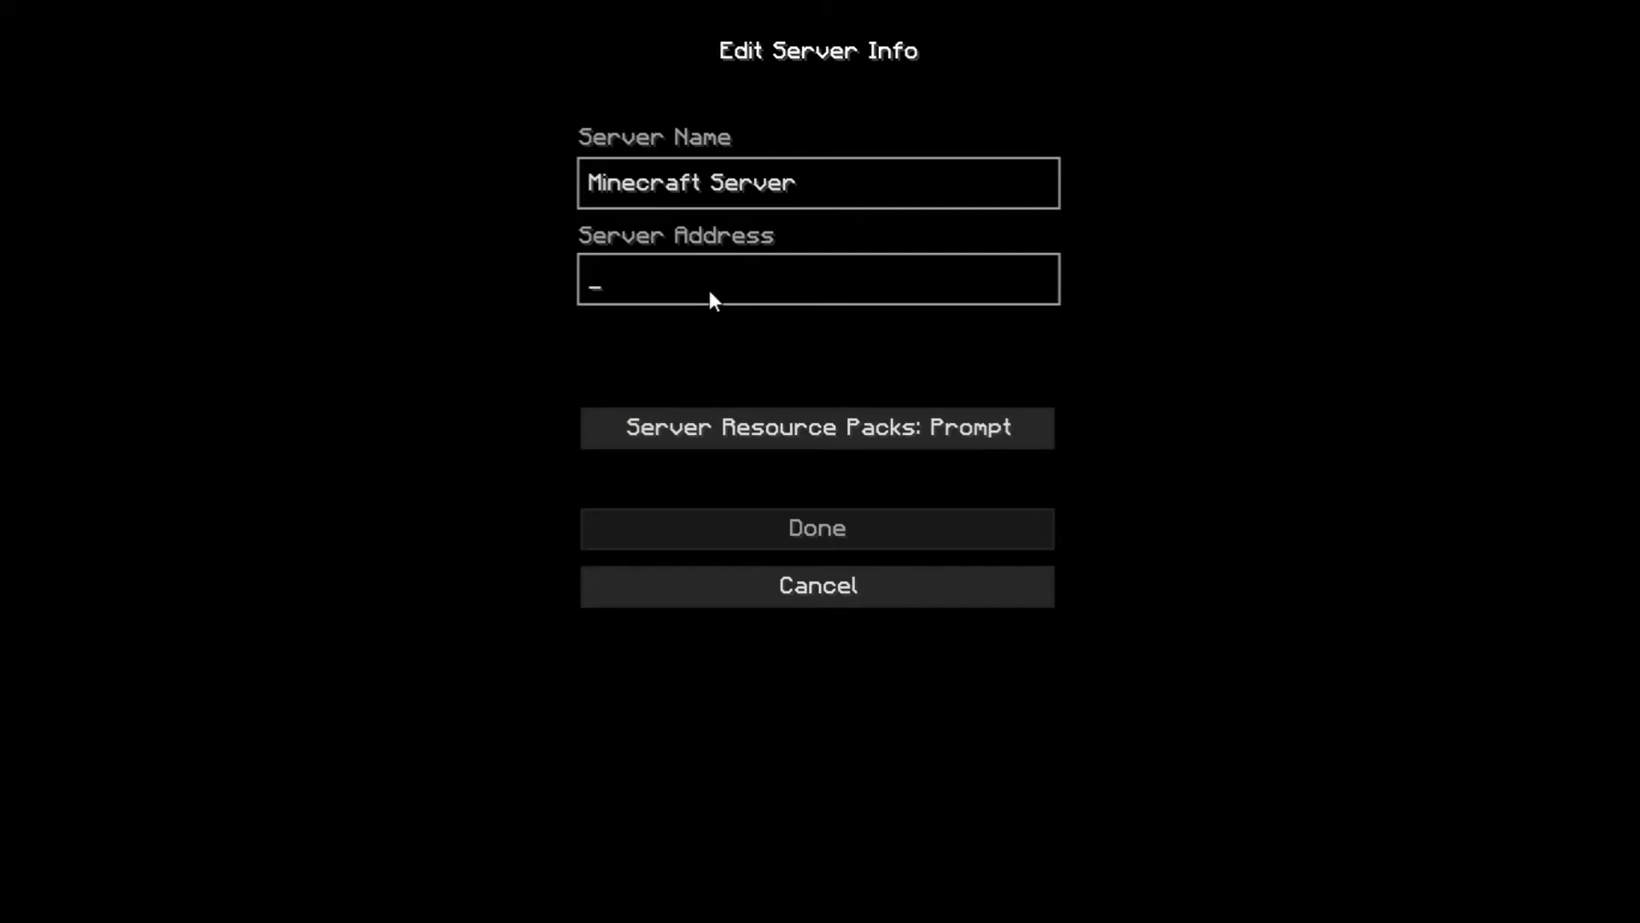
type("l")
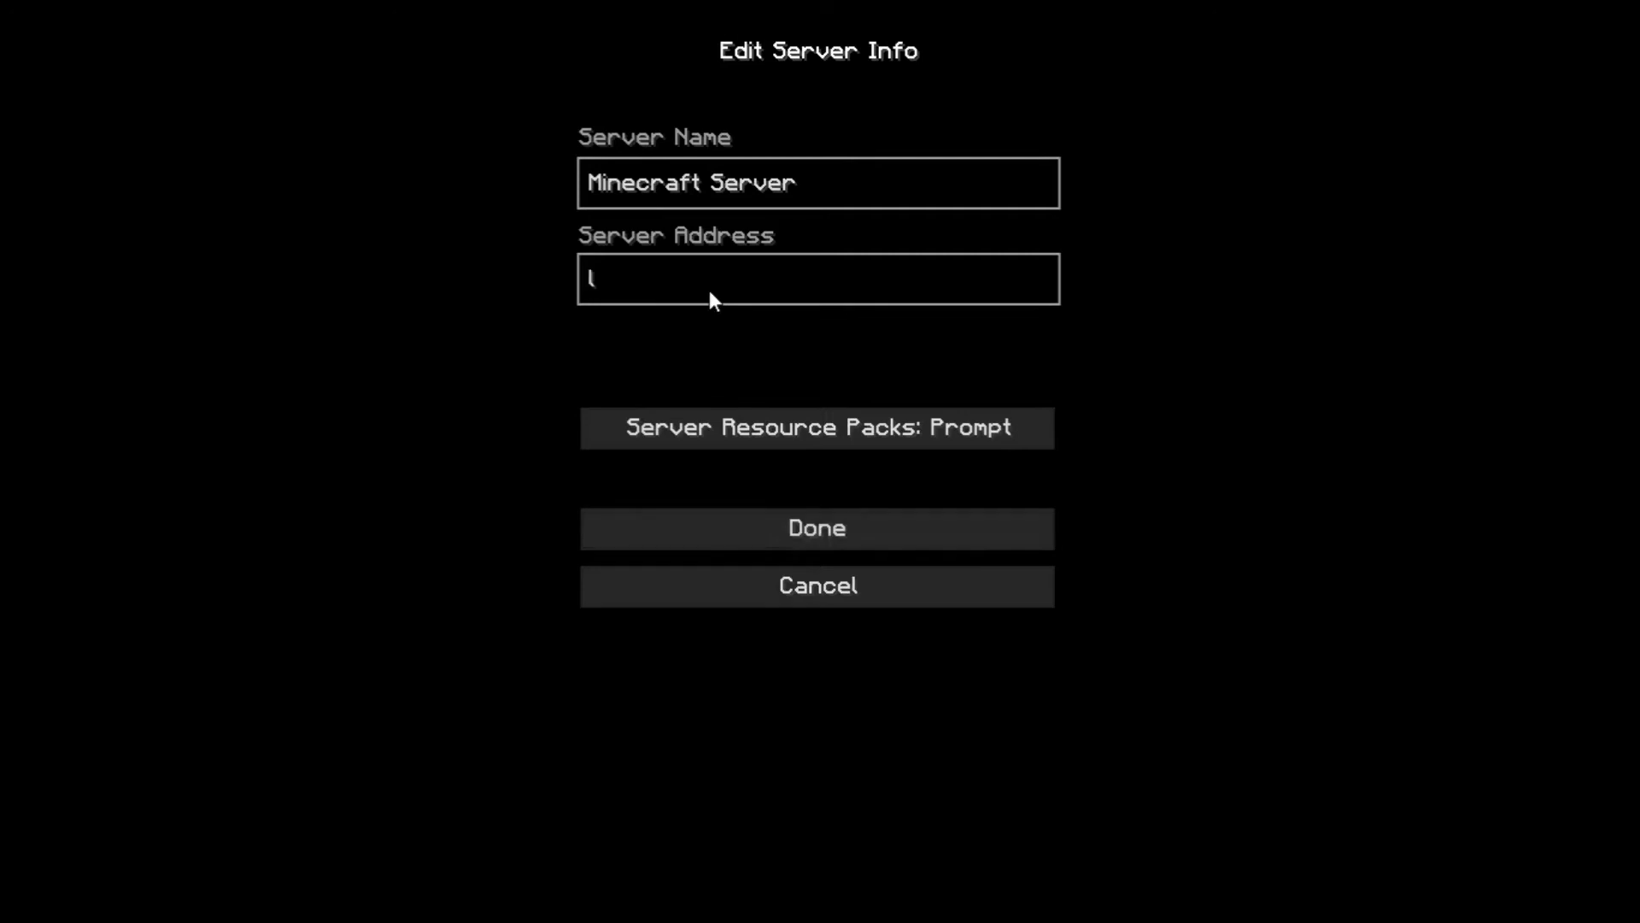
type("ocalhosy")
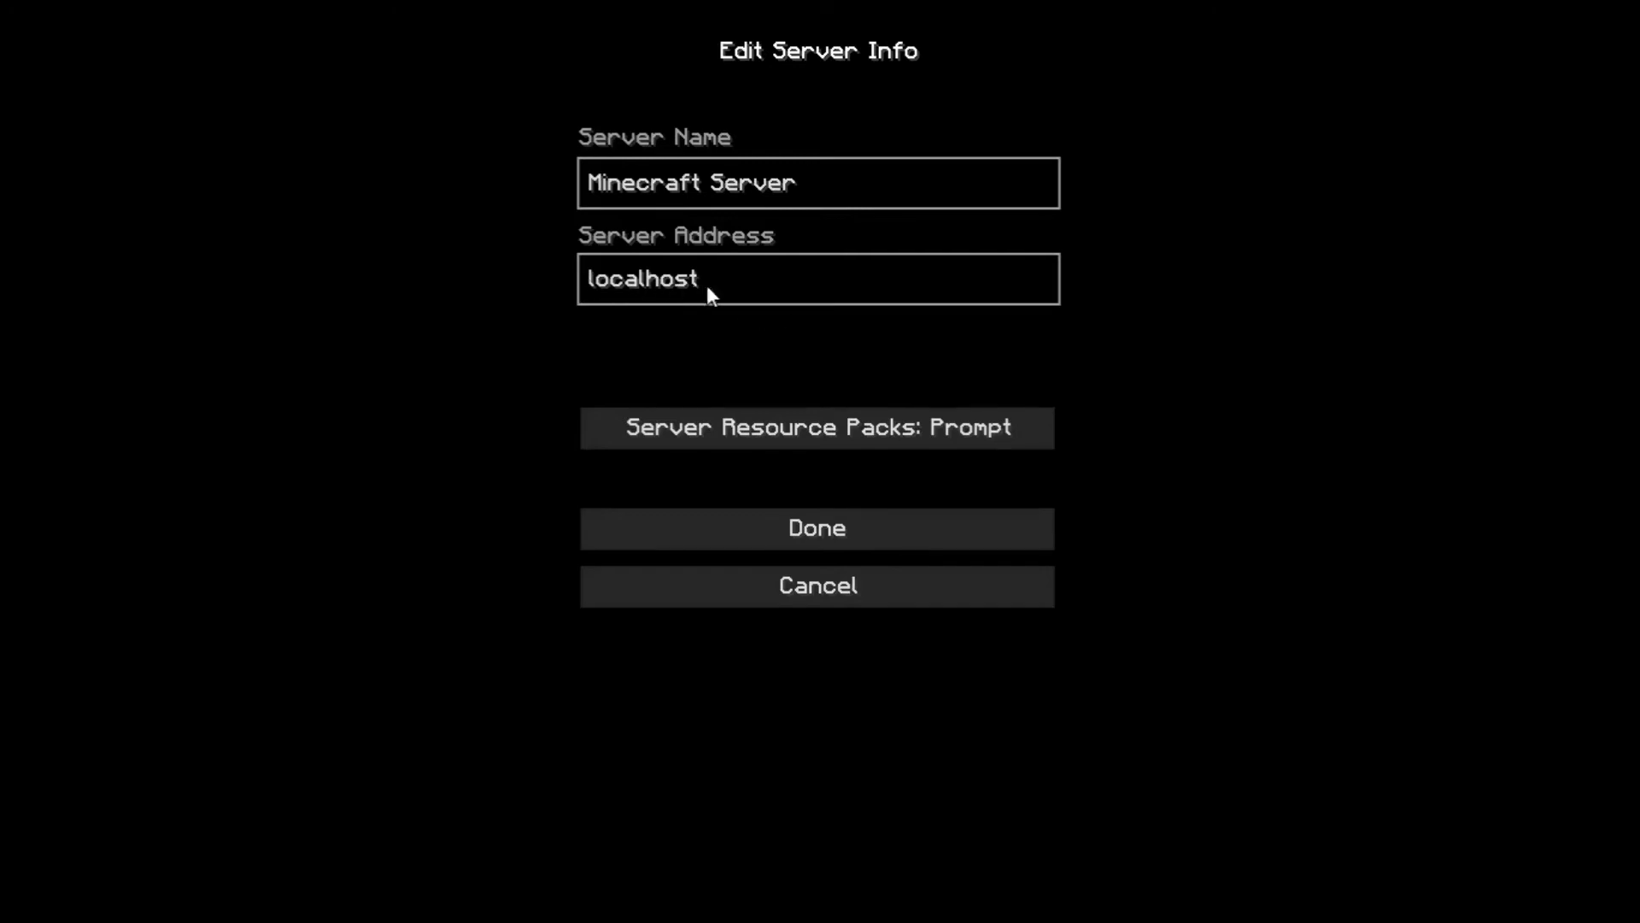
mouse_move(1100, 369)
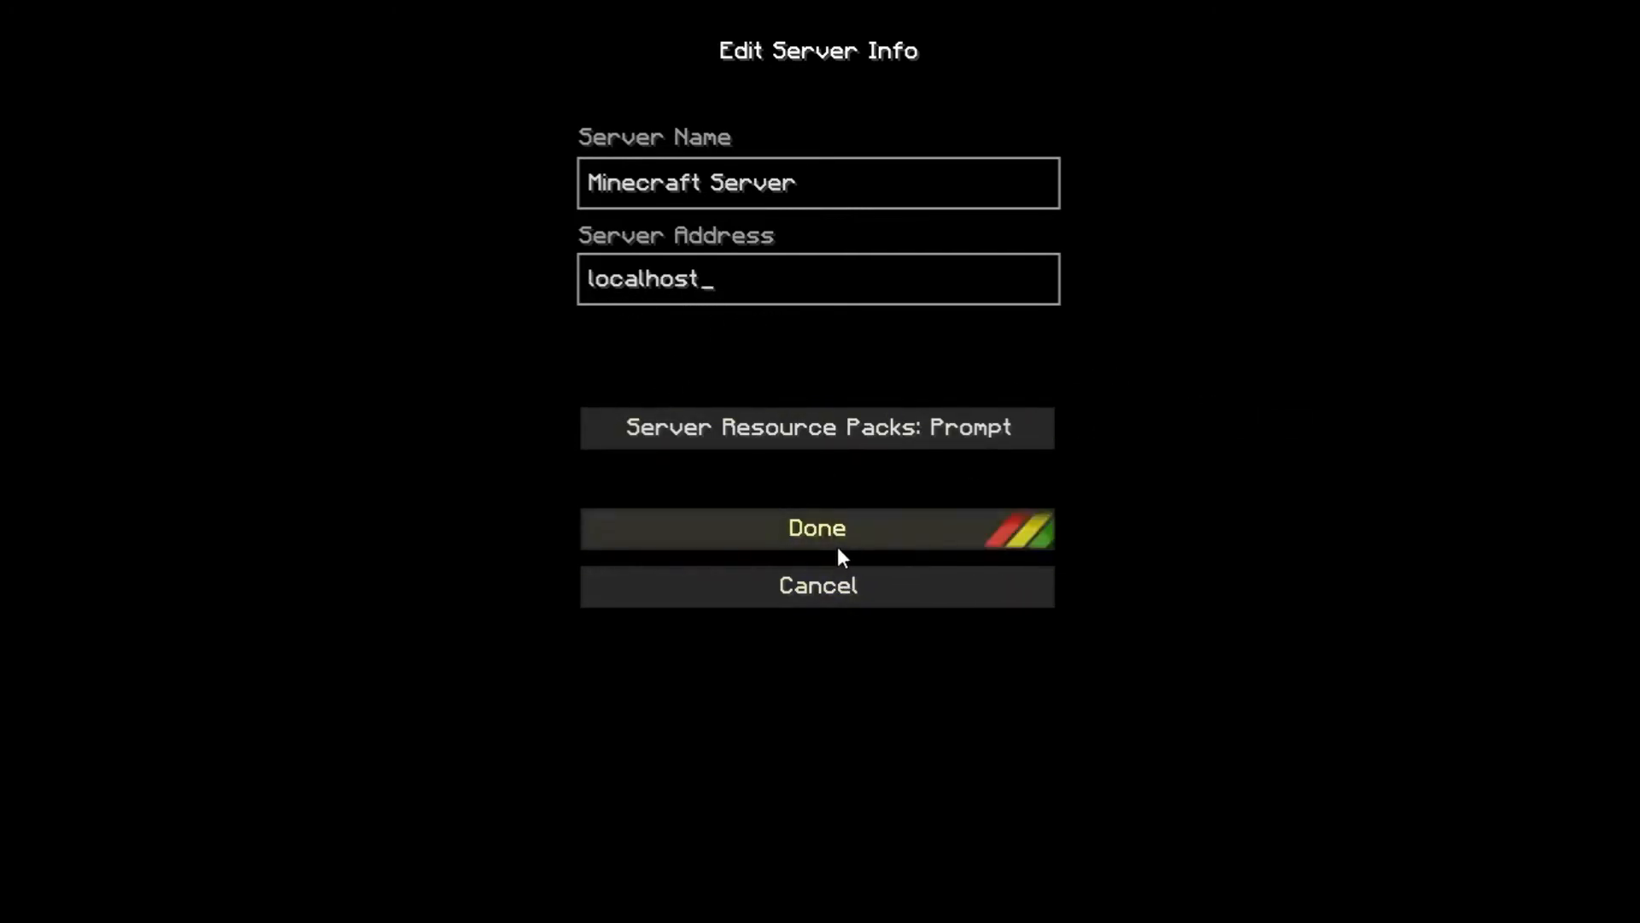
left_click(817, 530)
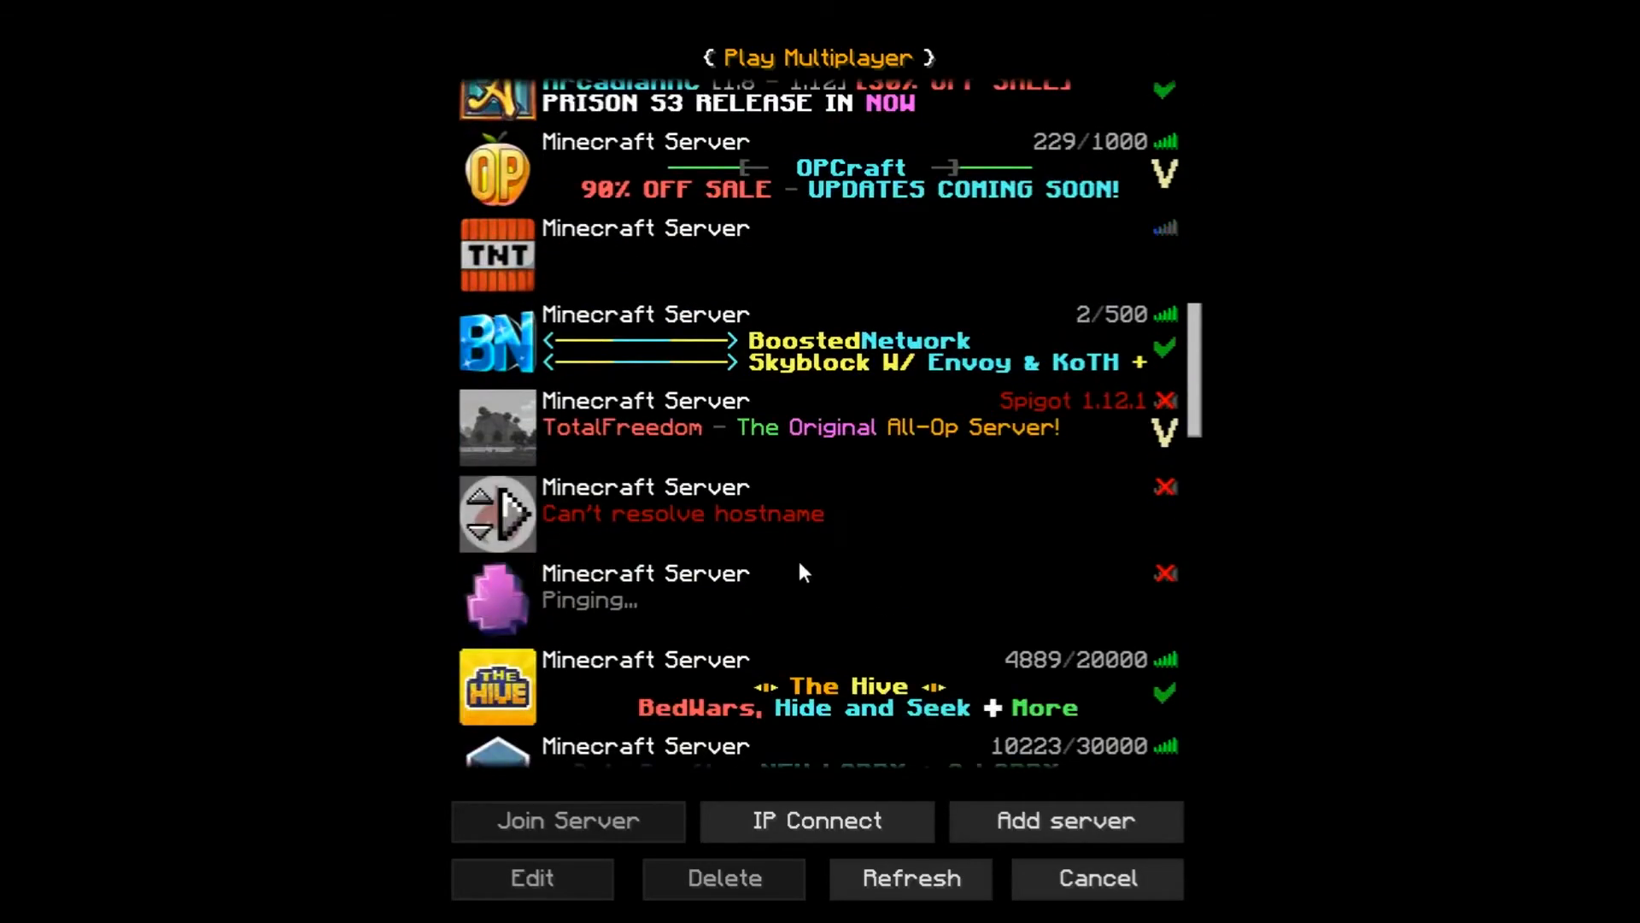
scroll("down", 3)
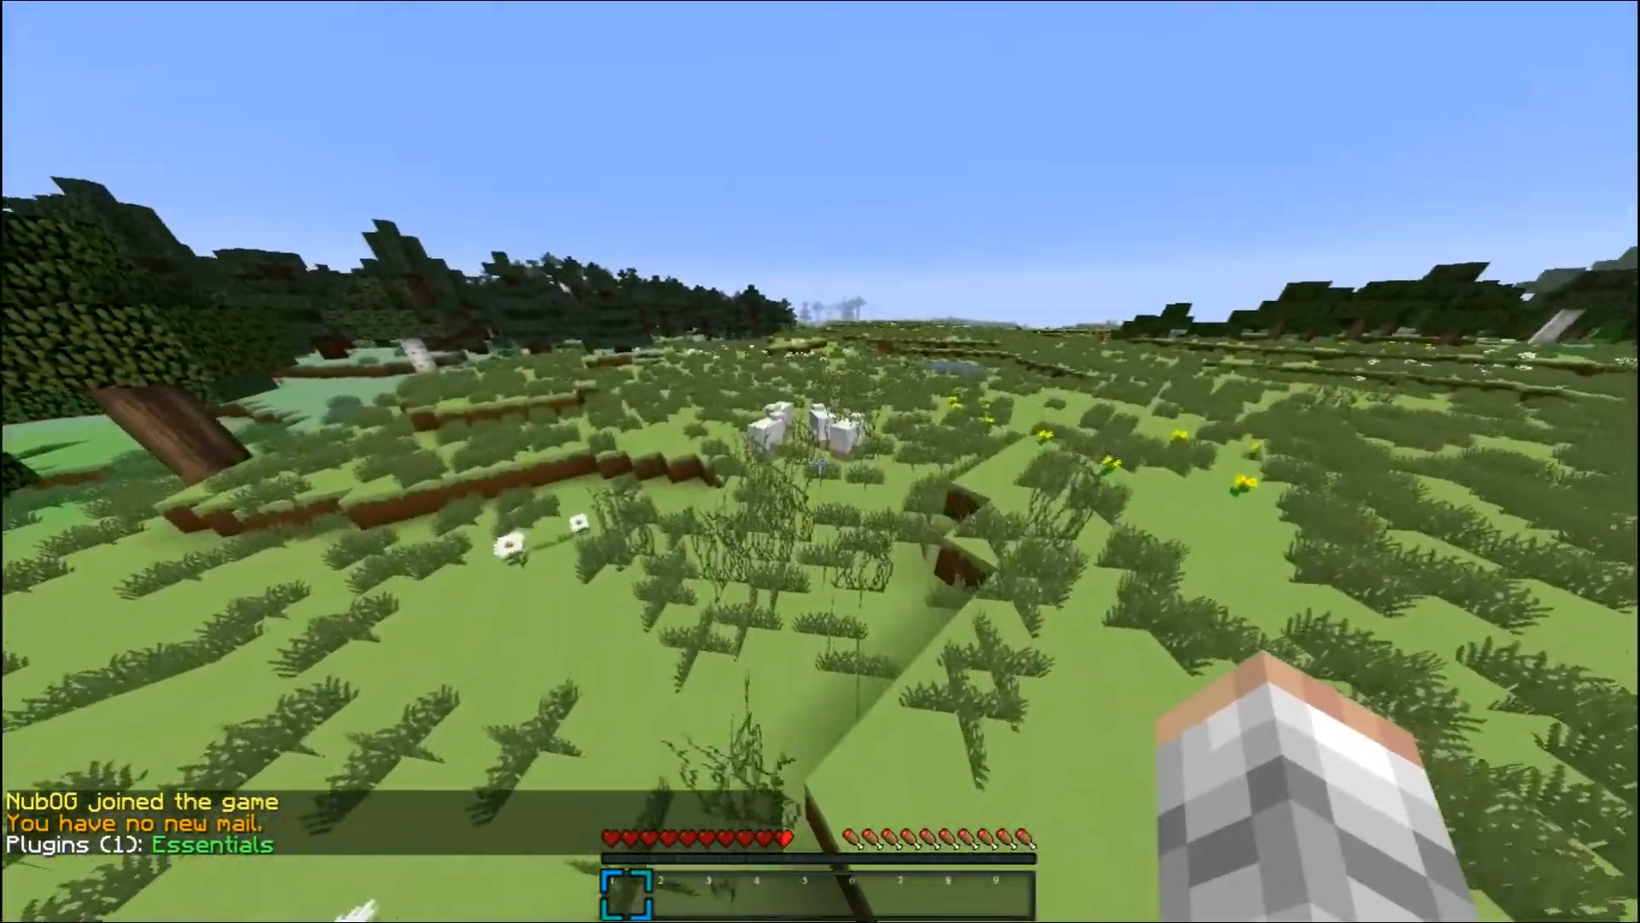
- Run /help essentials in chat to show page 1 of 5 of Essentials commands
type("/h")
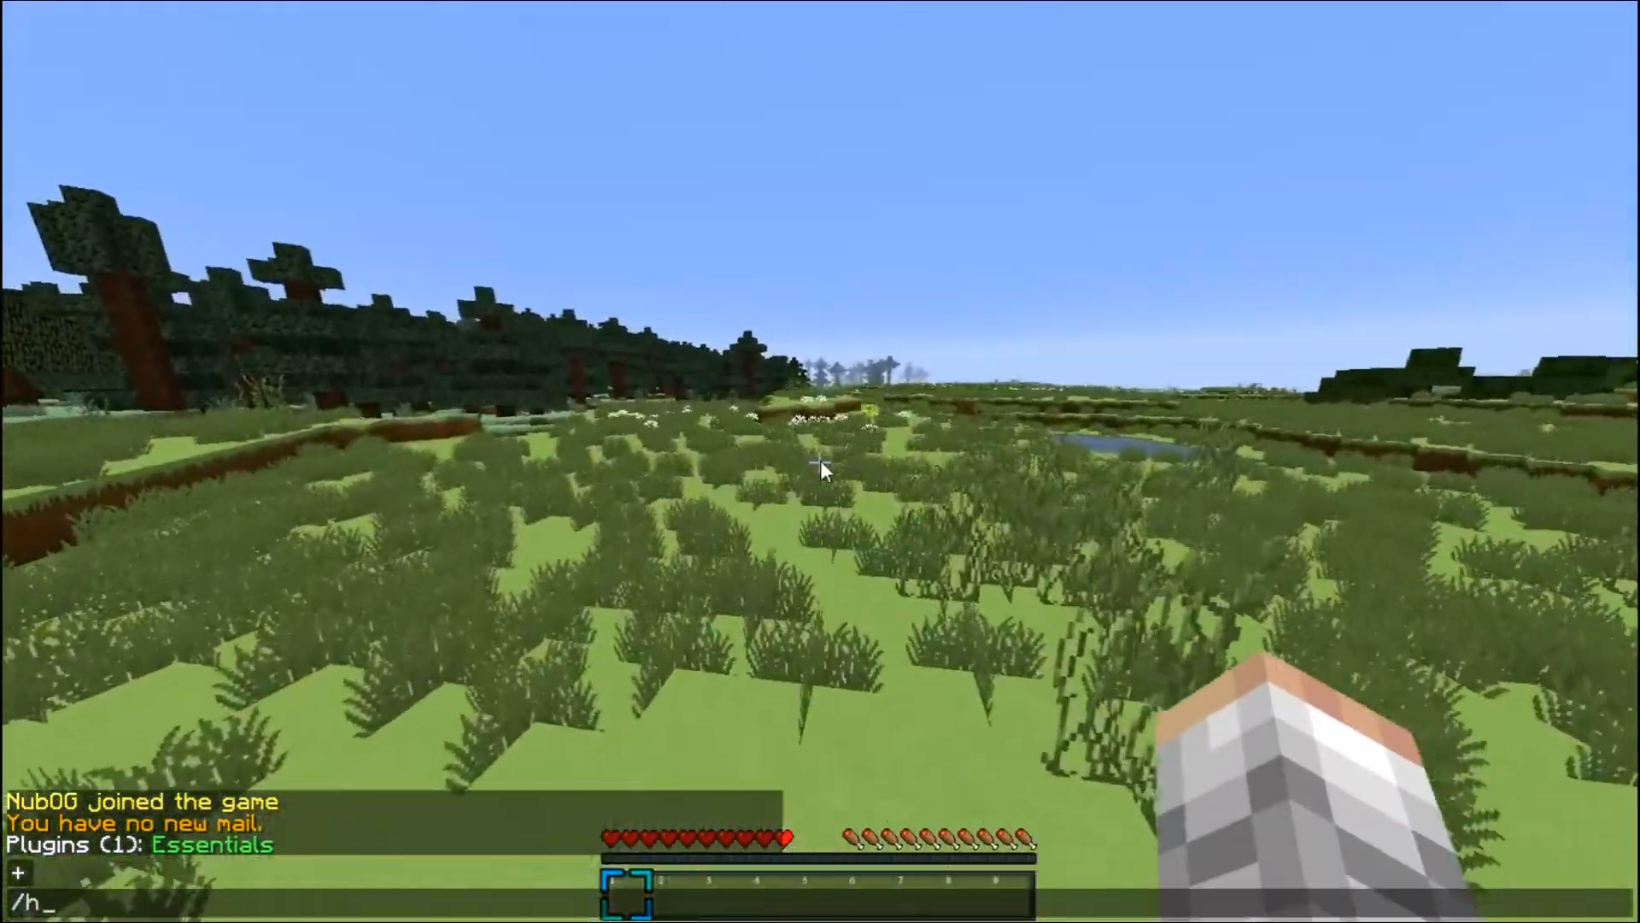
type("elp")
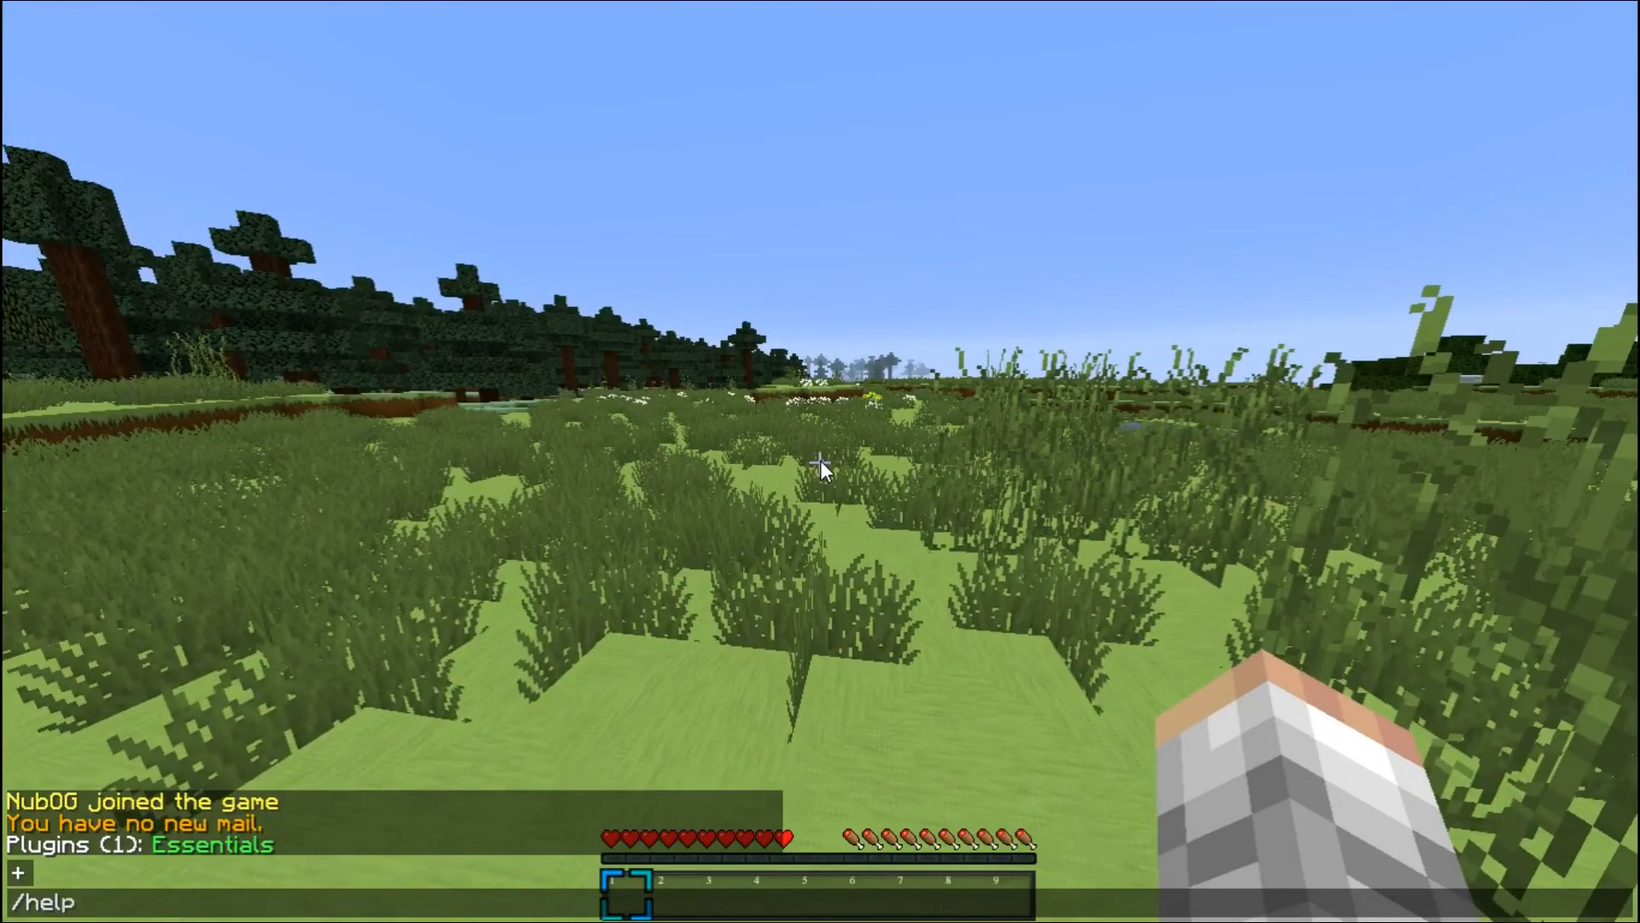
type("essen")
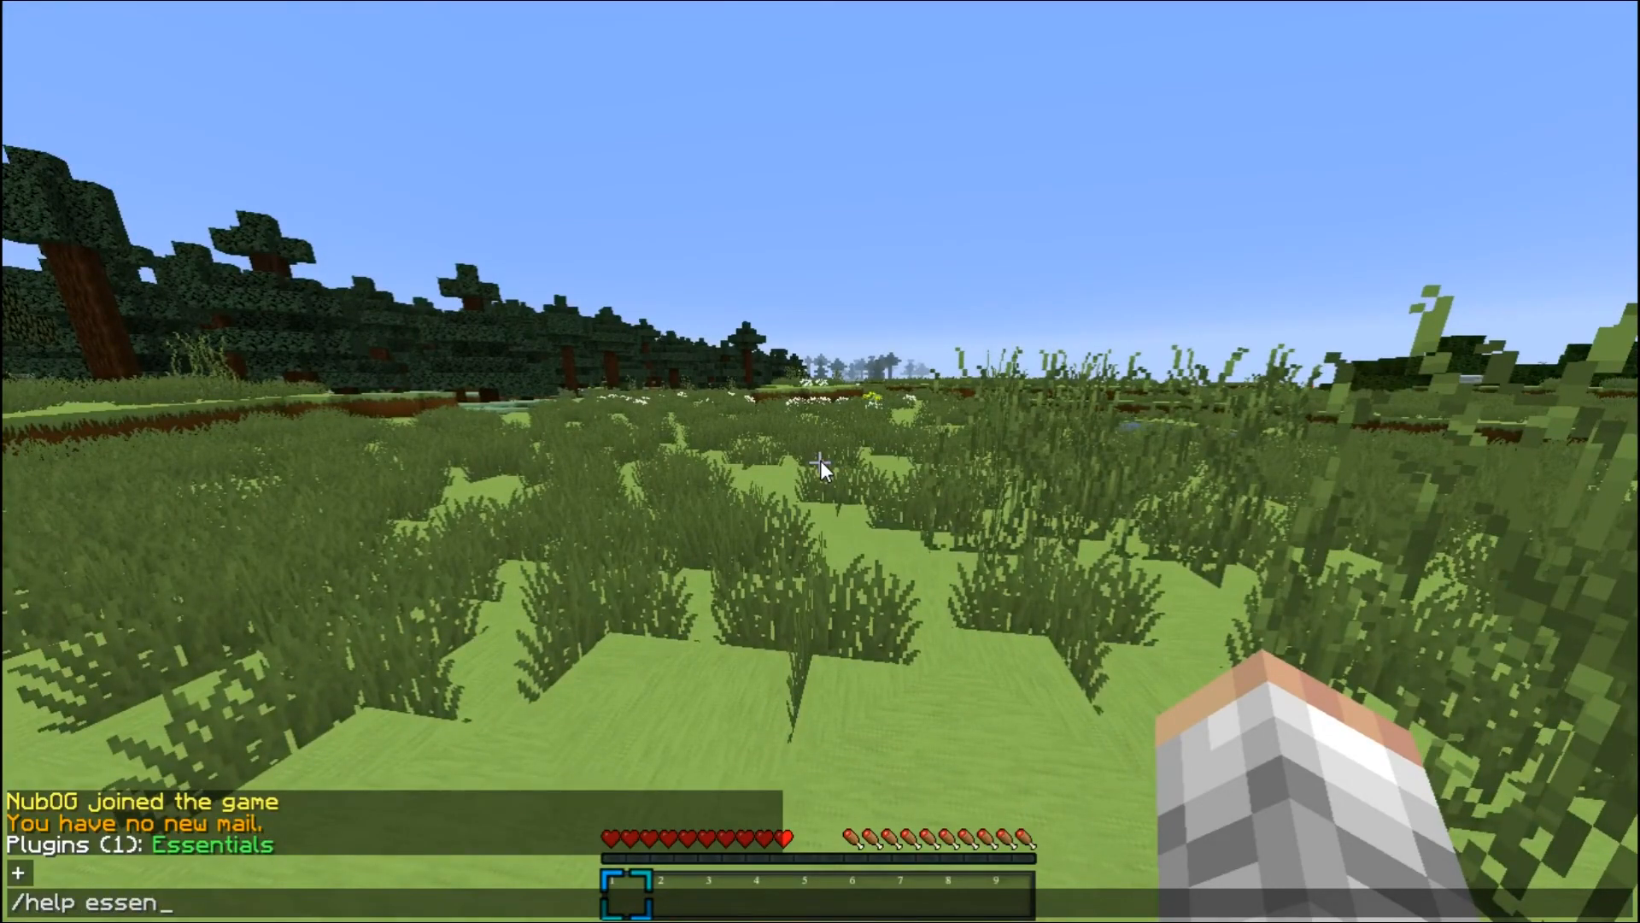
key("Enter")
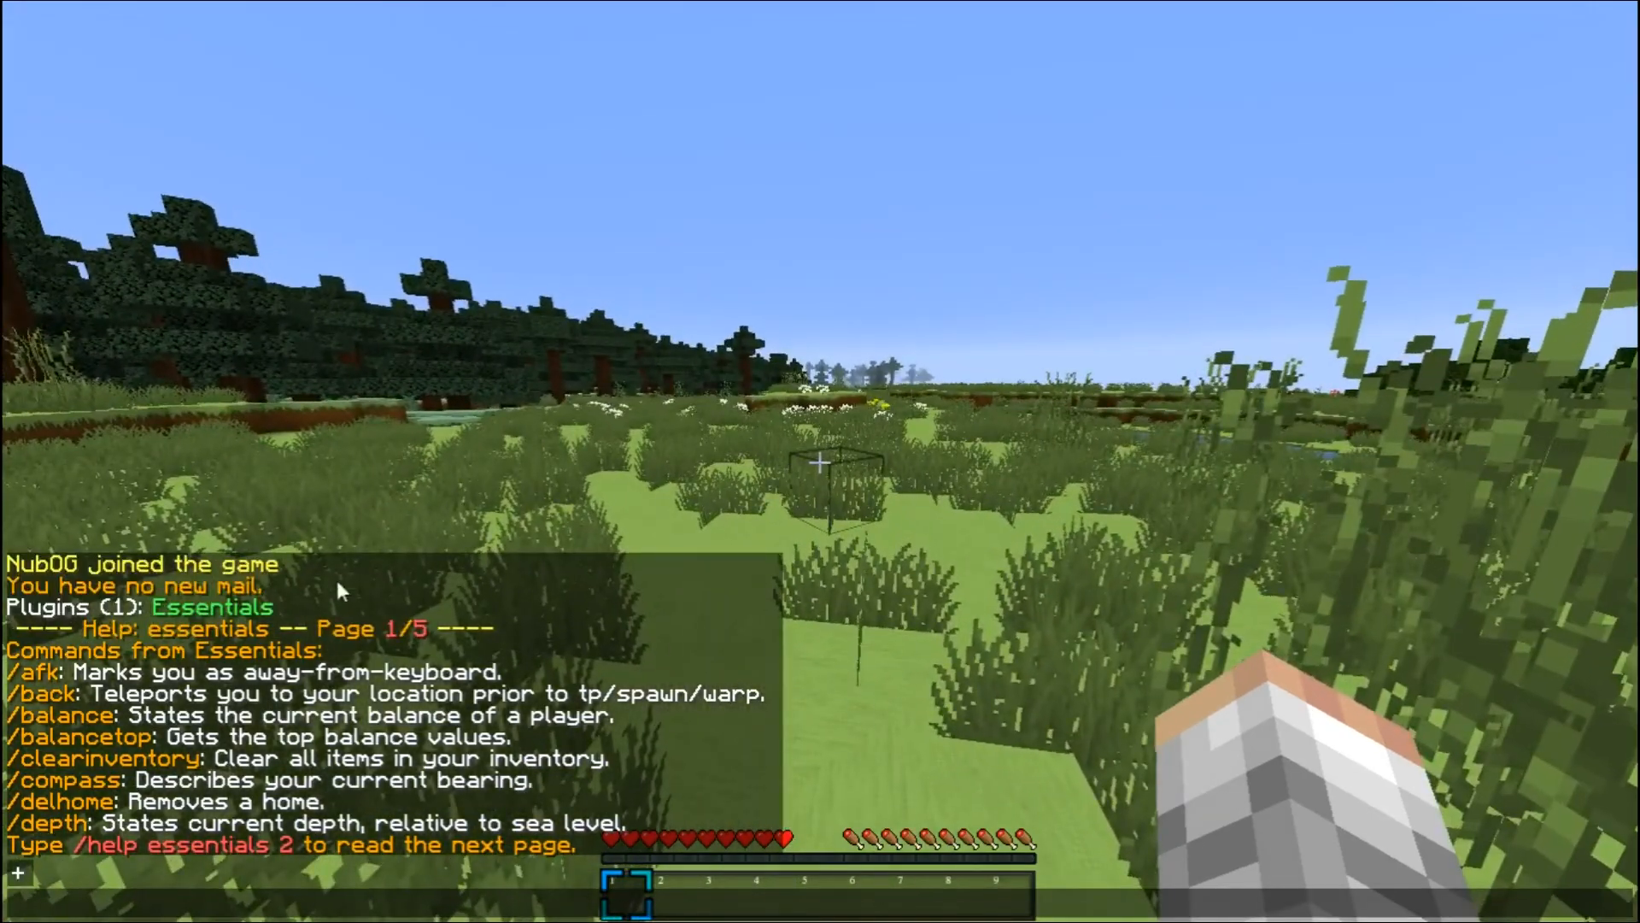